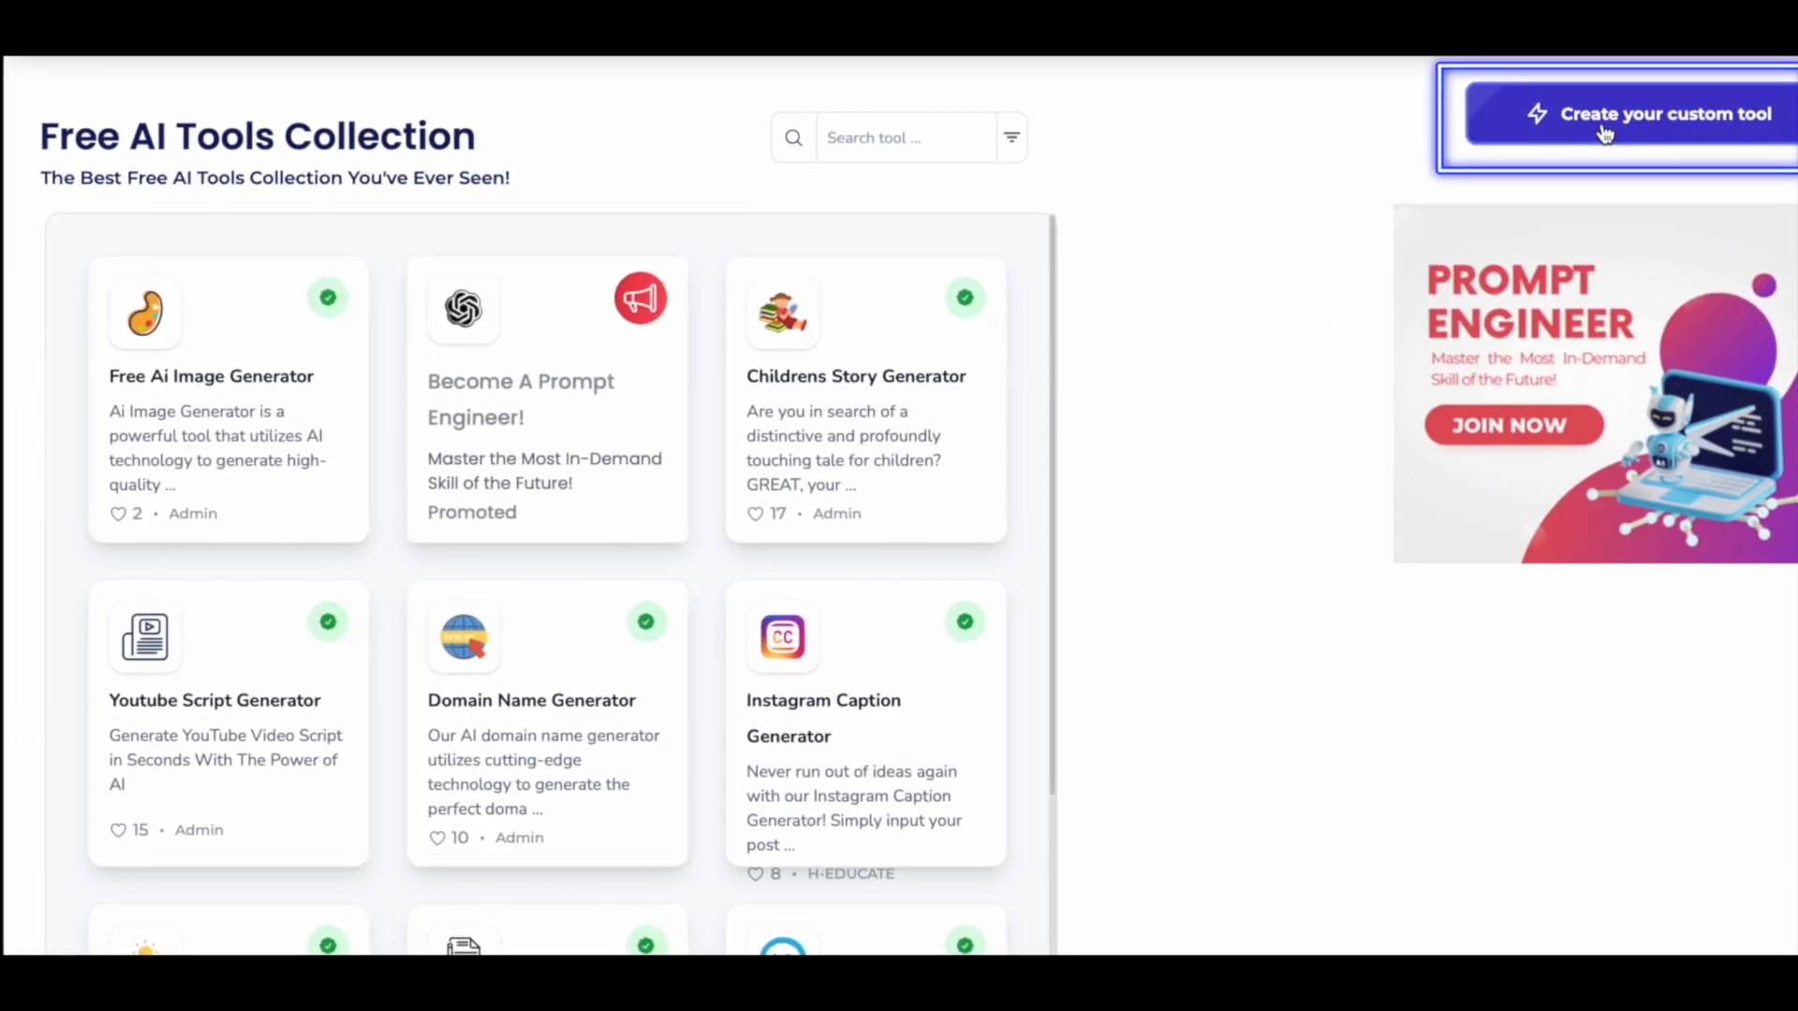
# Start a new custom tool from the Free AI Tools Collection page.
pyautogui.click(1666, 114)
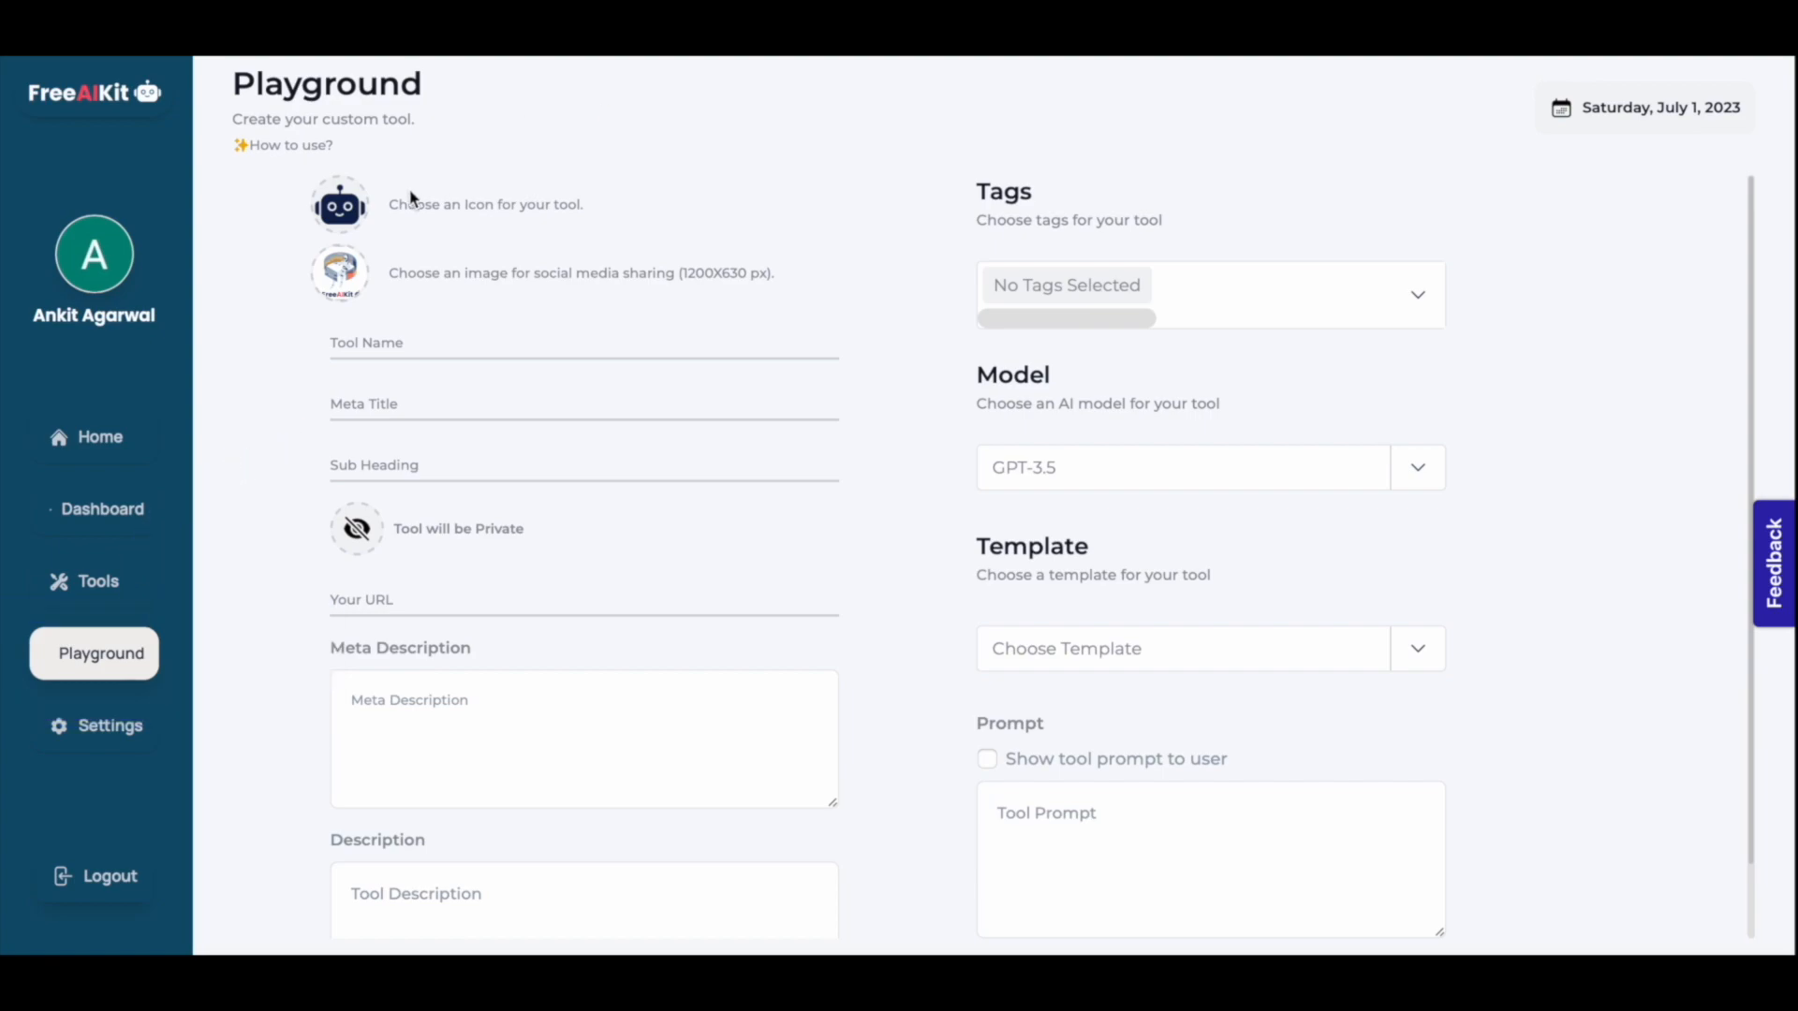
# Upload 'ig logo' as the tool icon and again as the social sharing image.
pyautogui.click(339, 204)
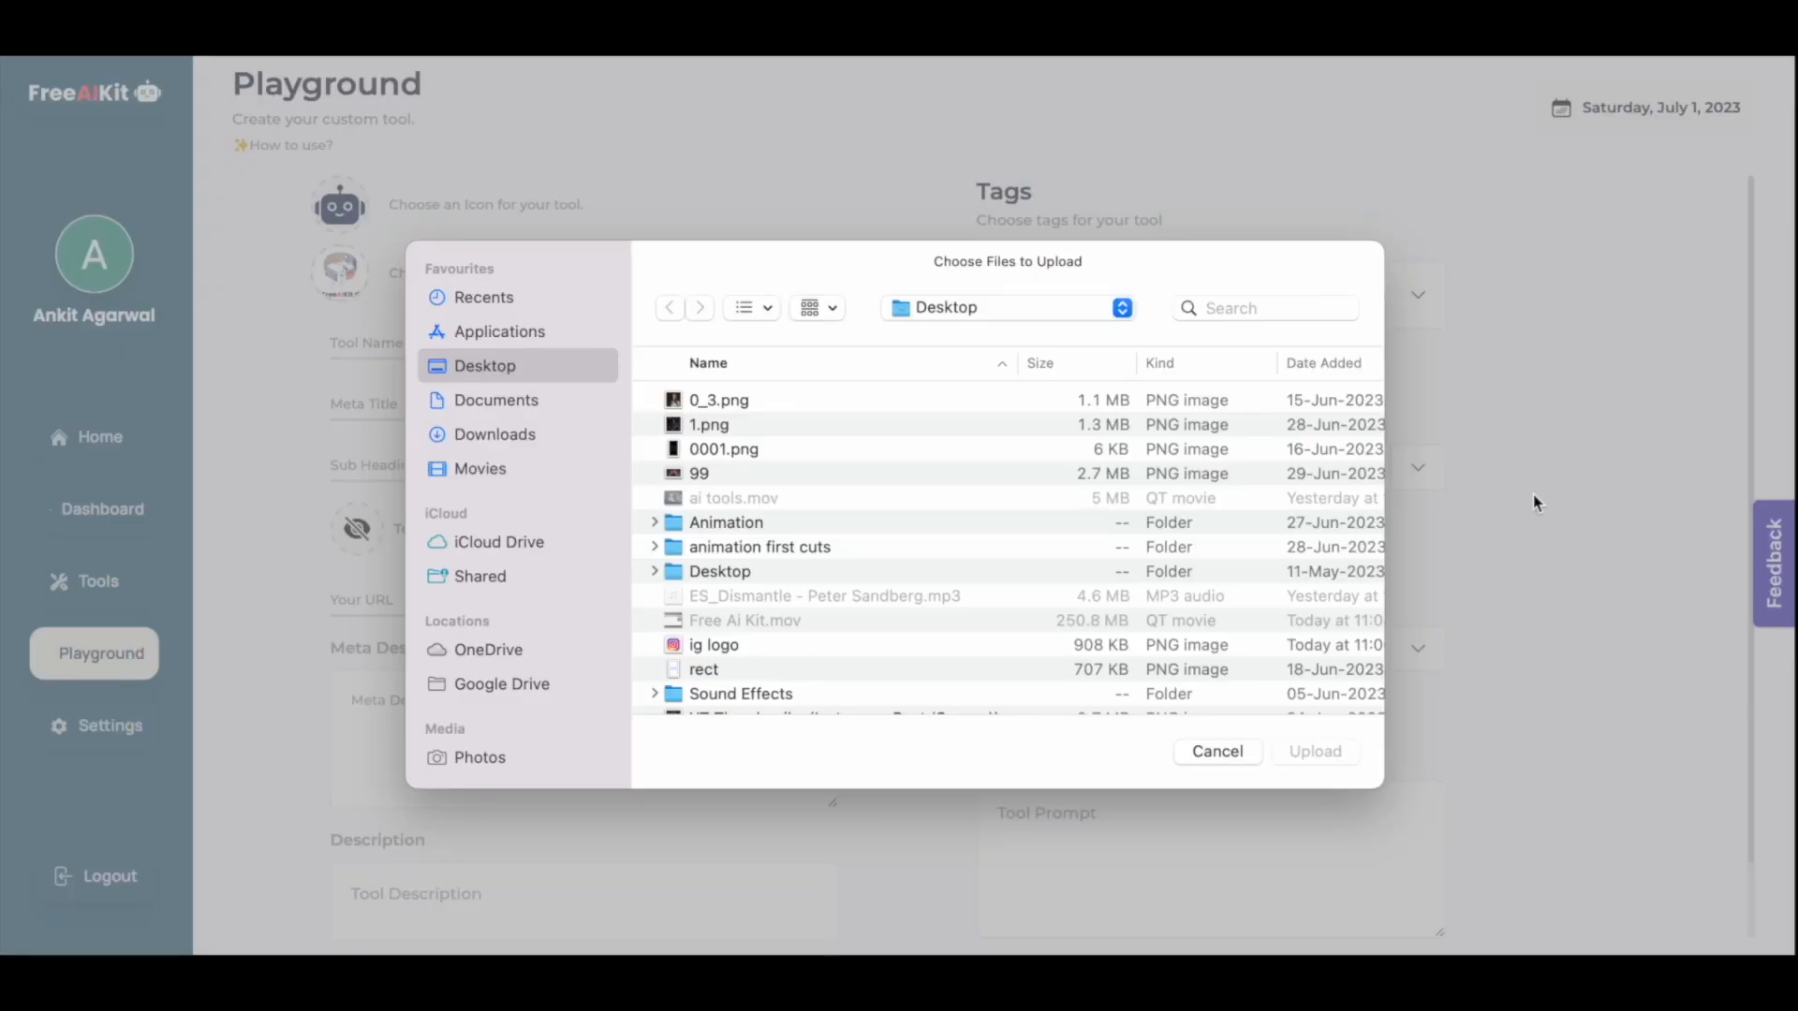
pyautogui.click(1216, 751)
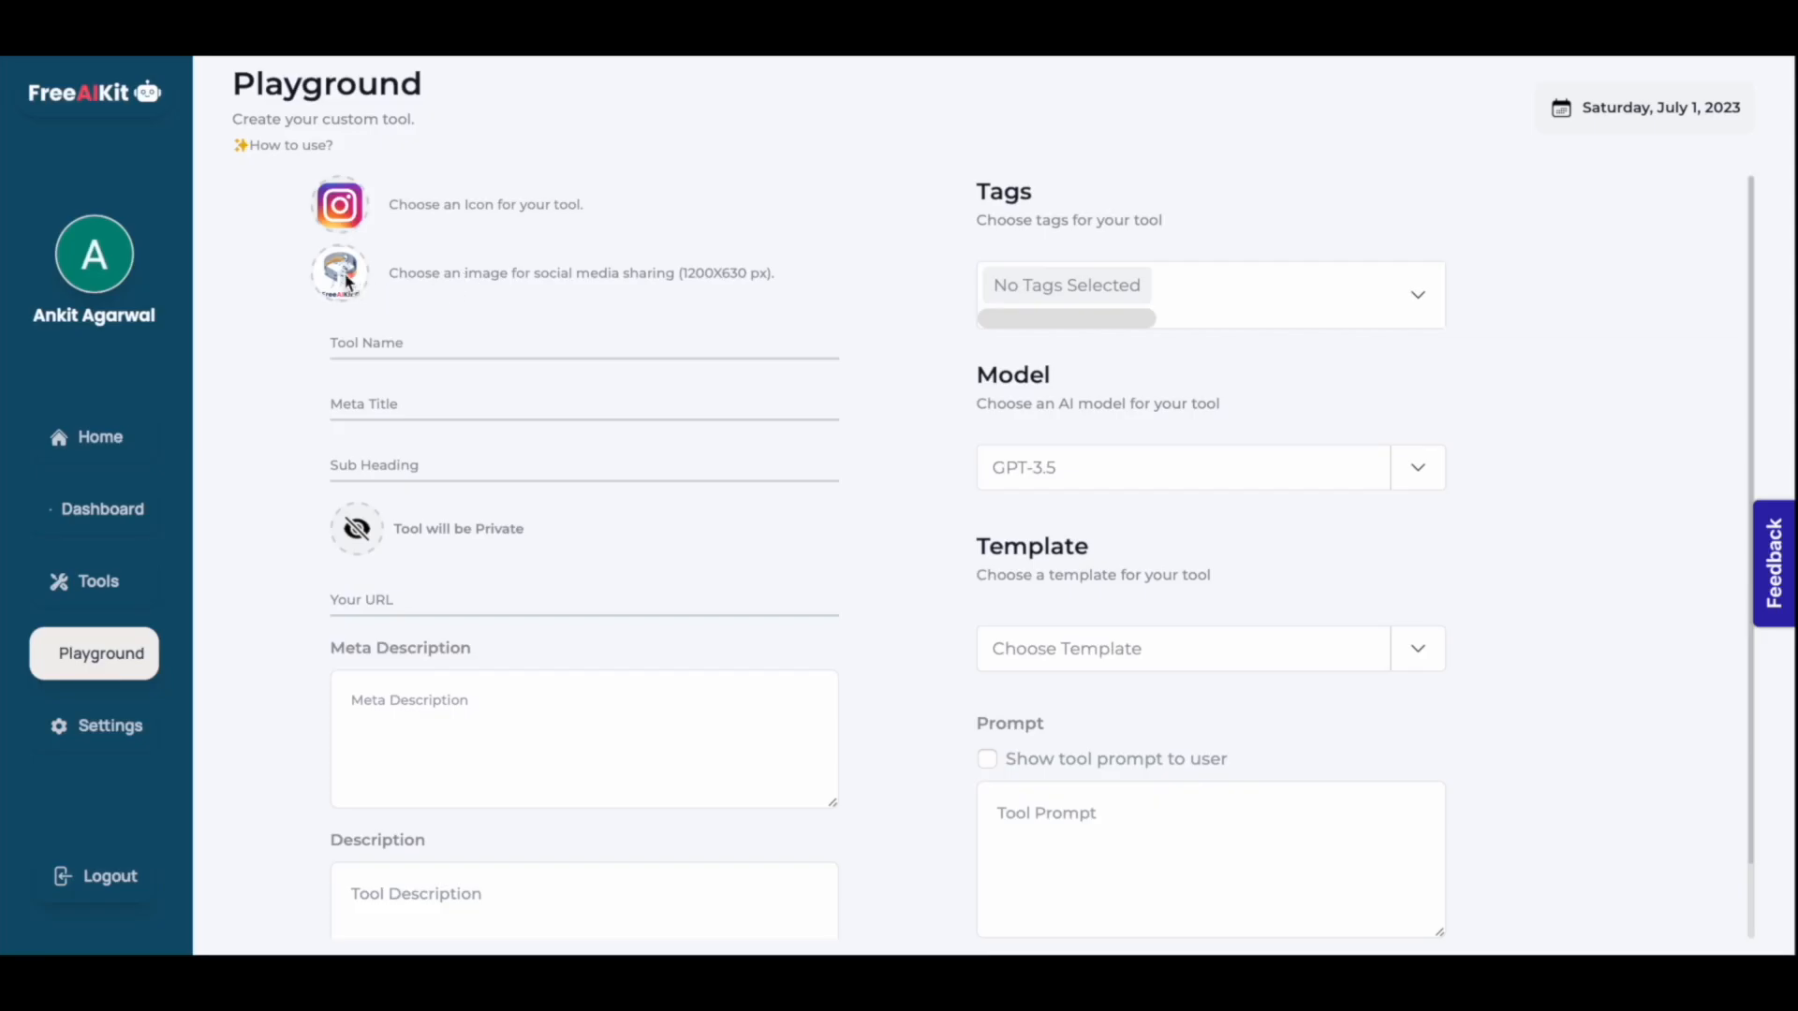
pyautogui.click(339, 273)
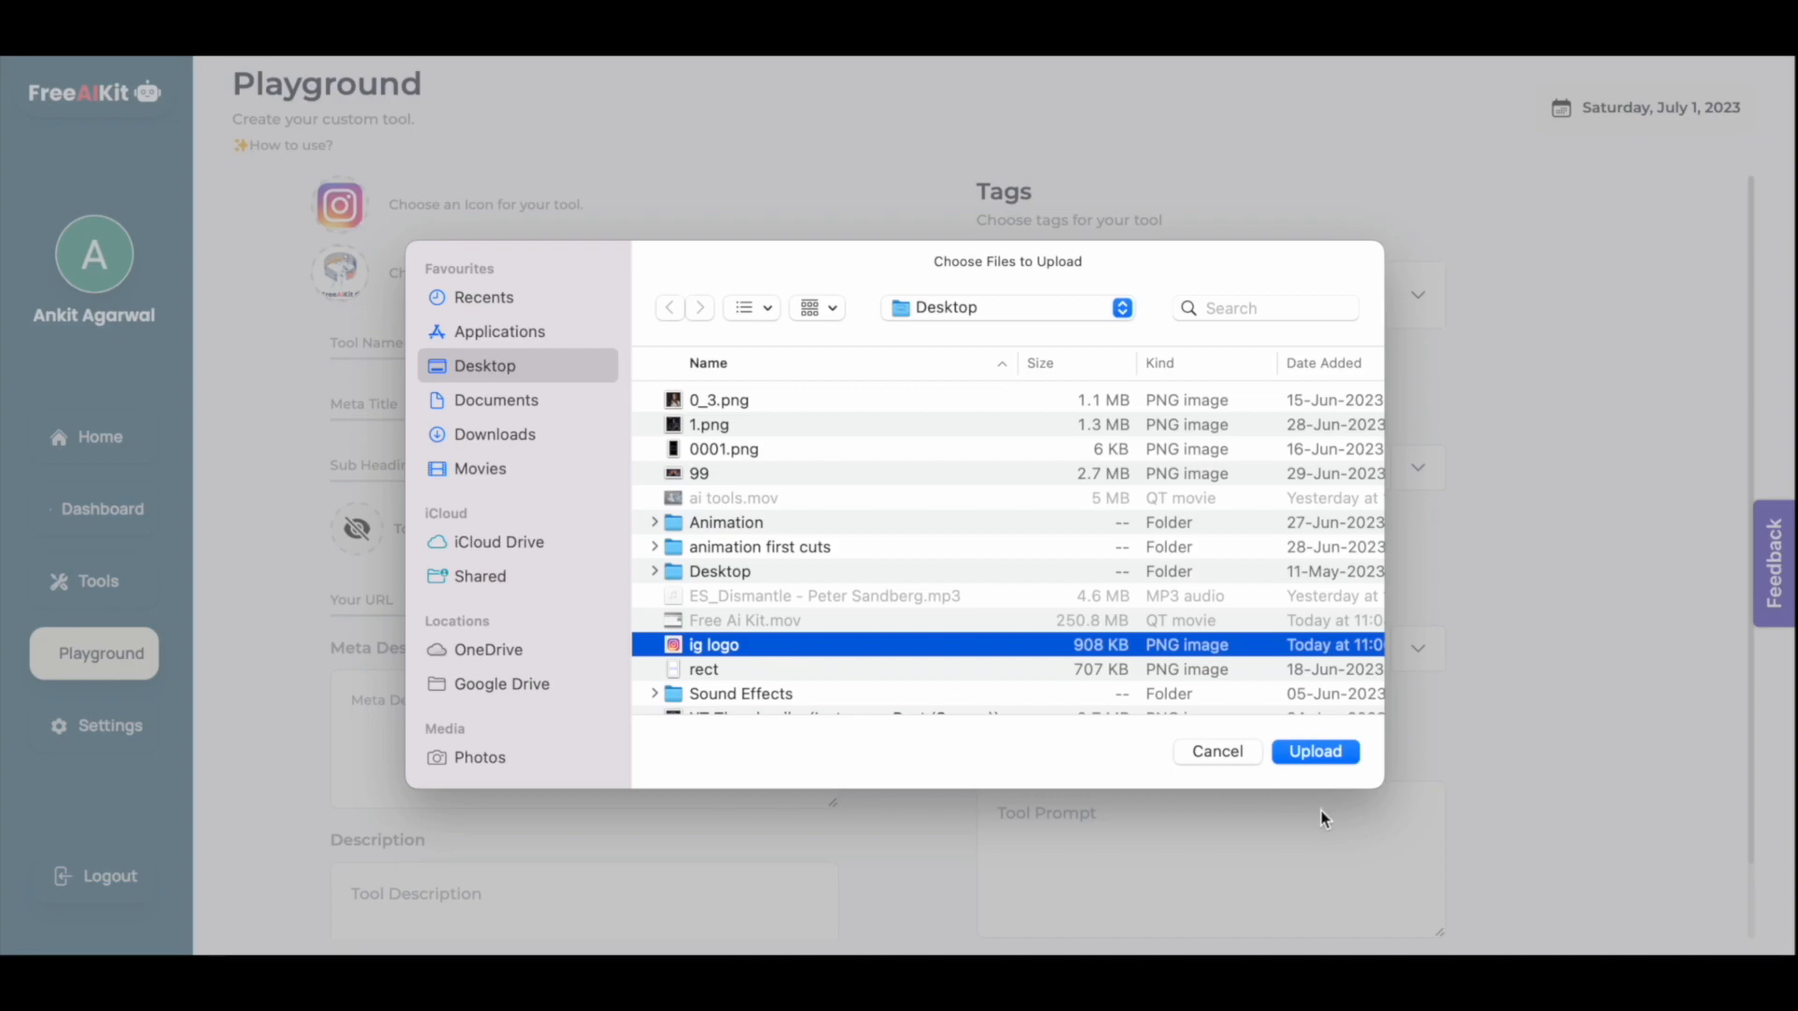
pyautogui.click(1315, 751)
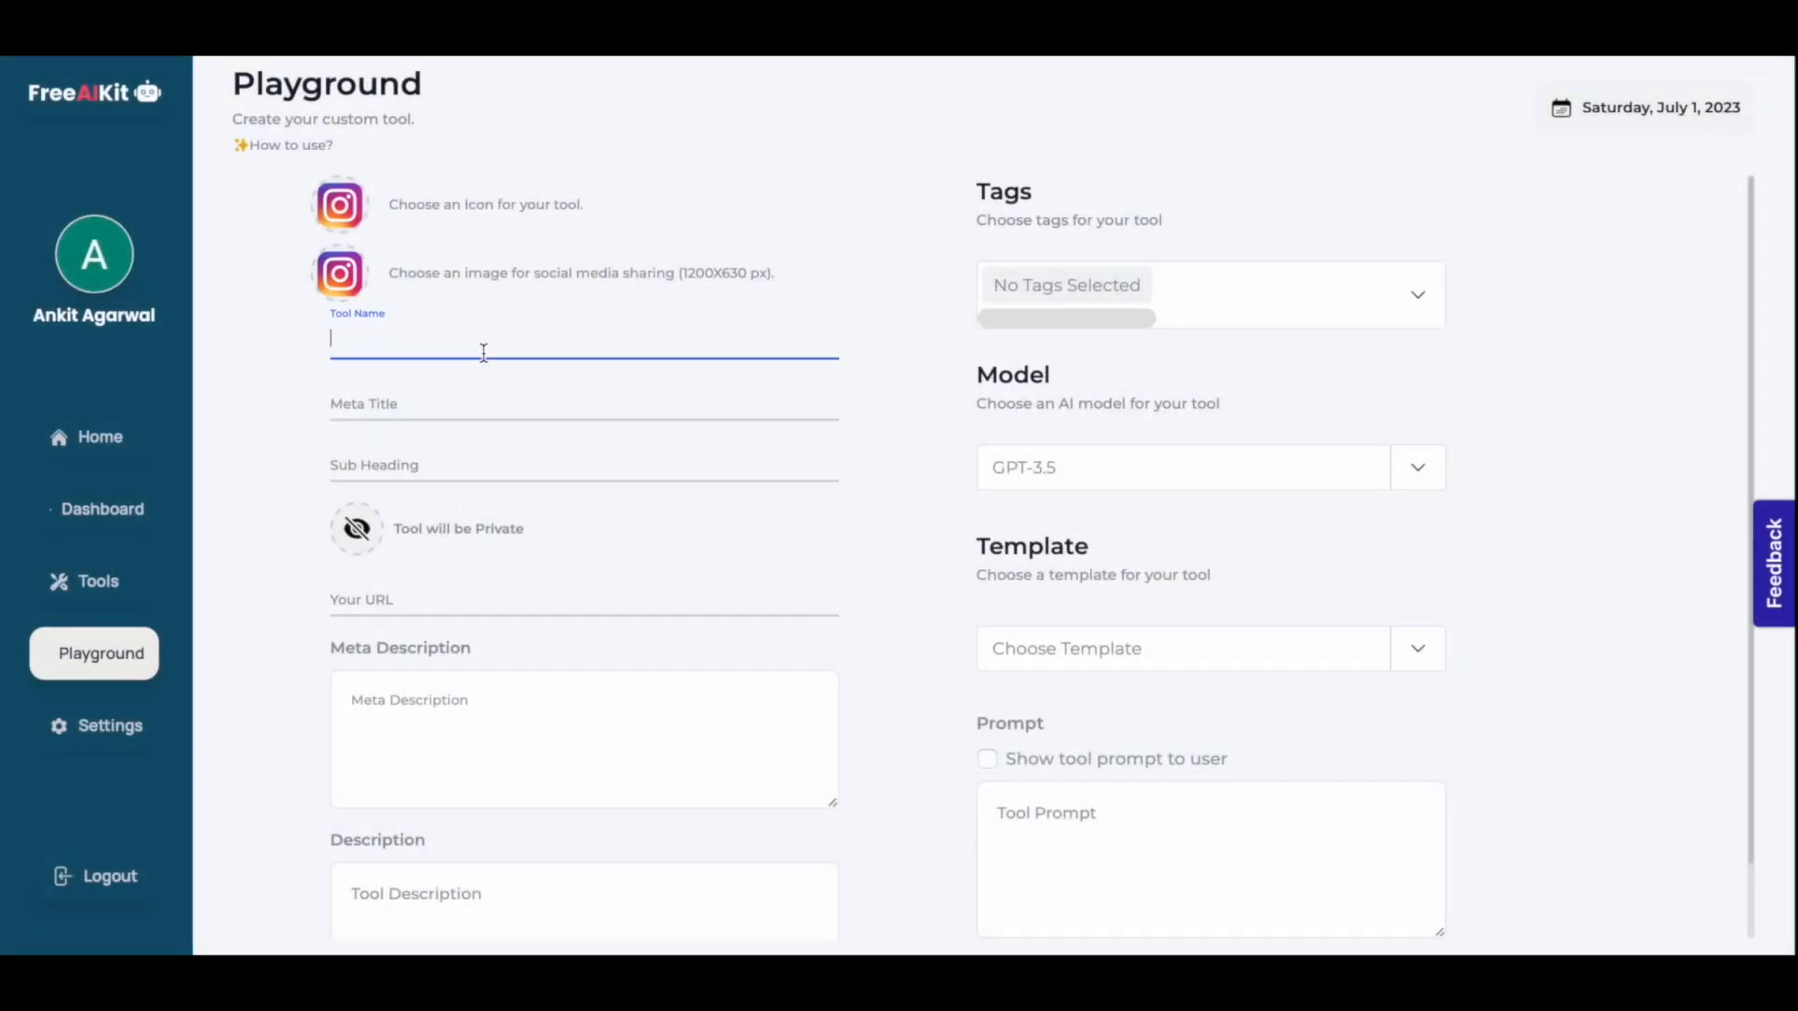
# Name the tool 'The best Instagram hook generator' and reuse it for meta title, subheading and description.
pyautogui.write('The best Instagram')
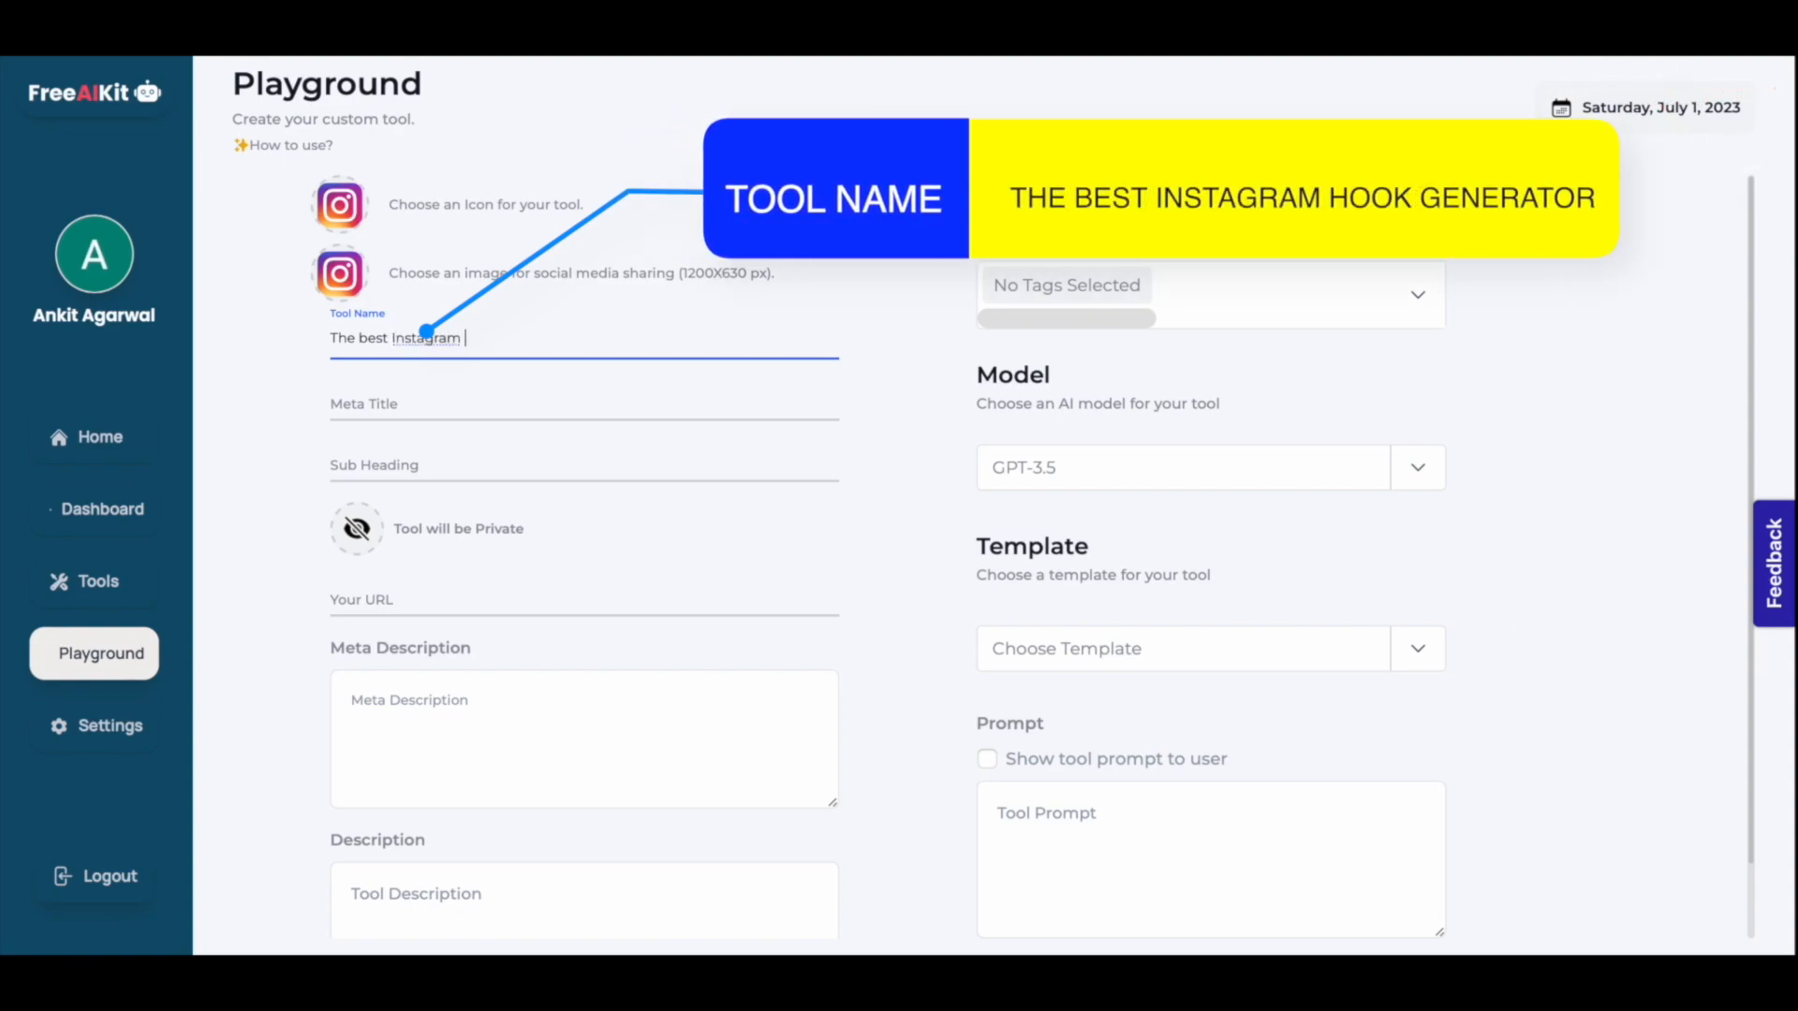
pyautogui.write('hook generato')
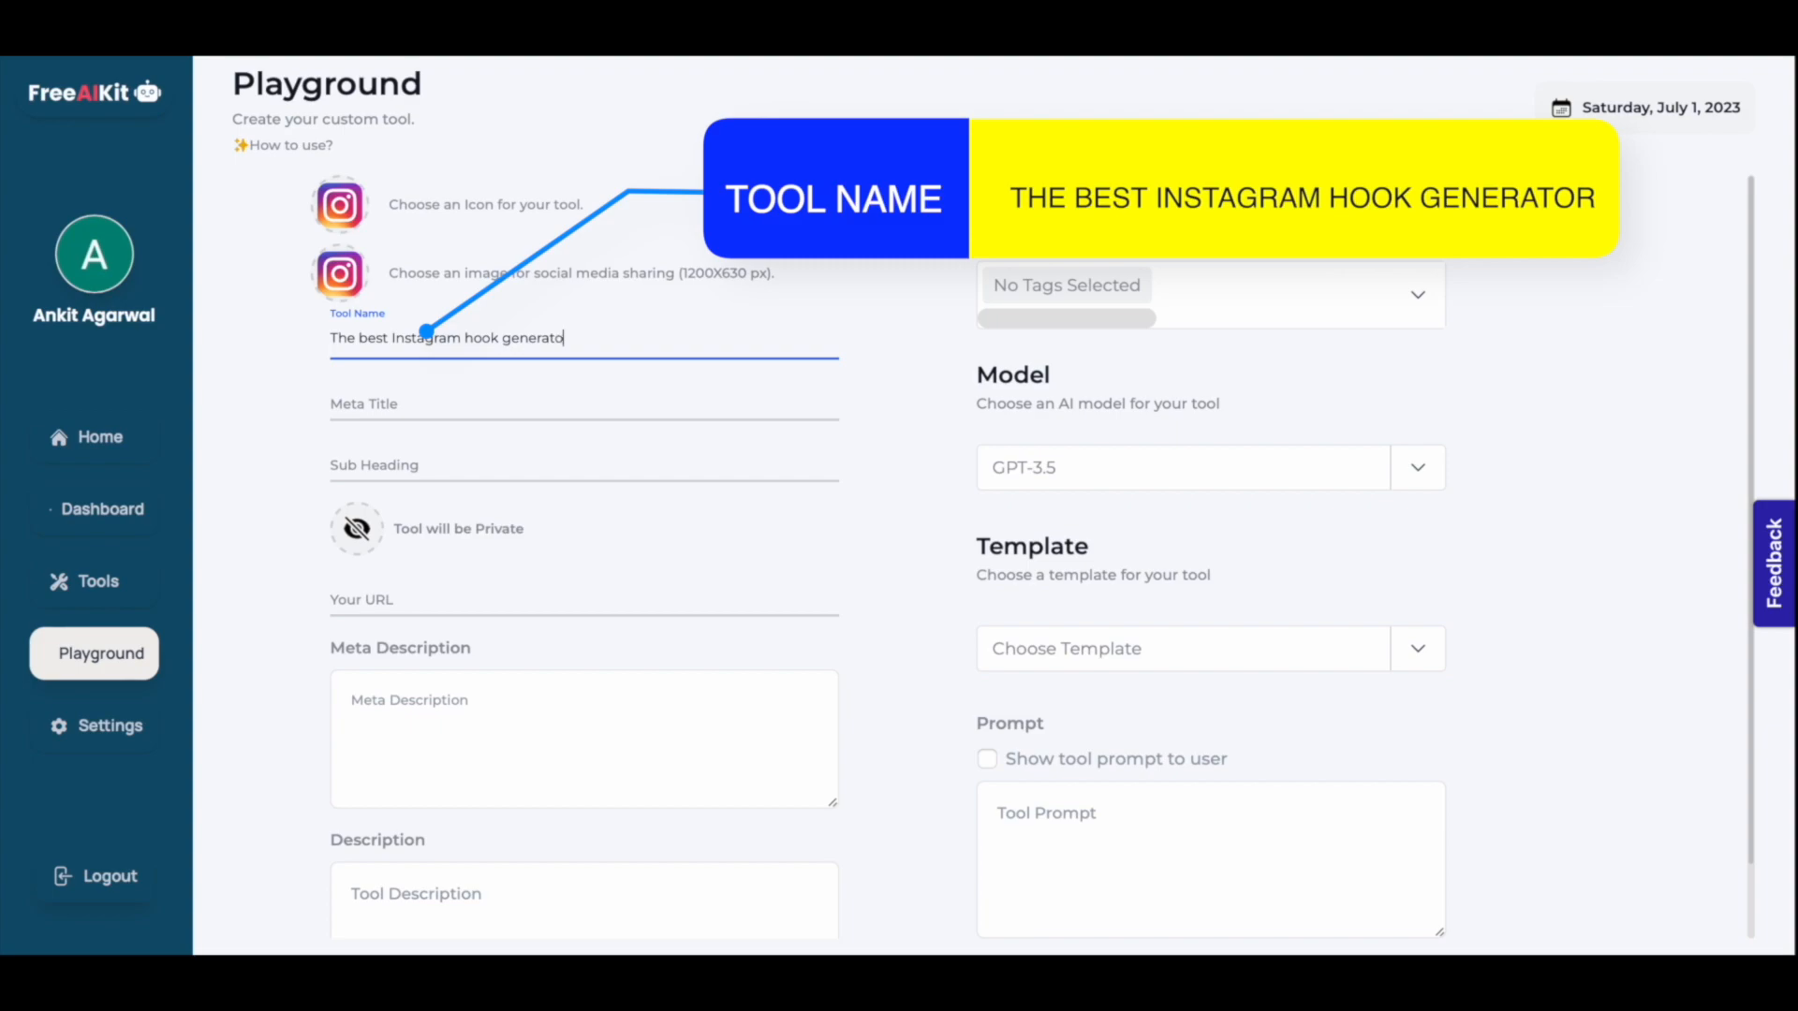
pyautogui.tripleClick(448, 337)
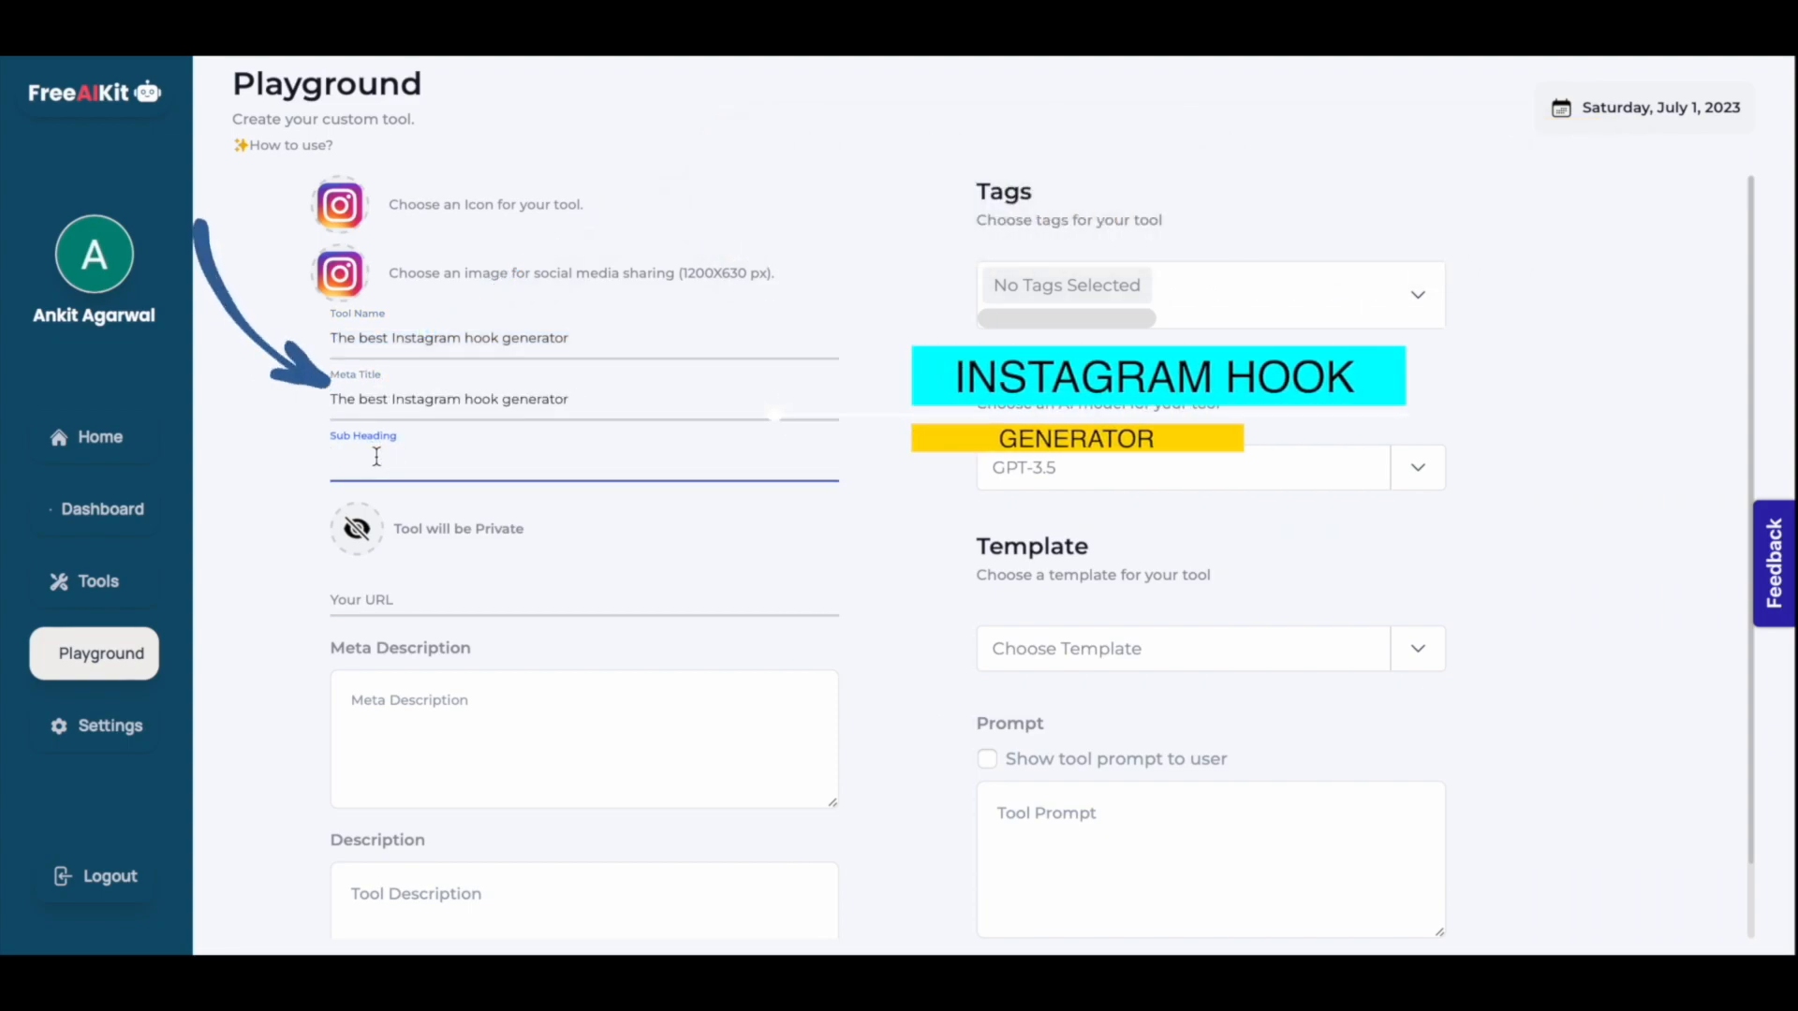
pyautogui.write('The best Instagram hook generator')
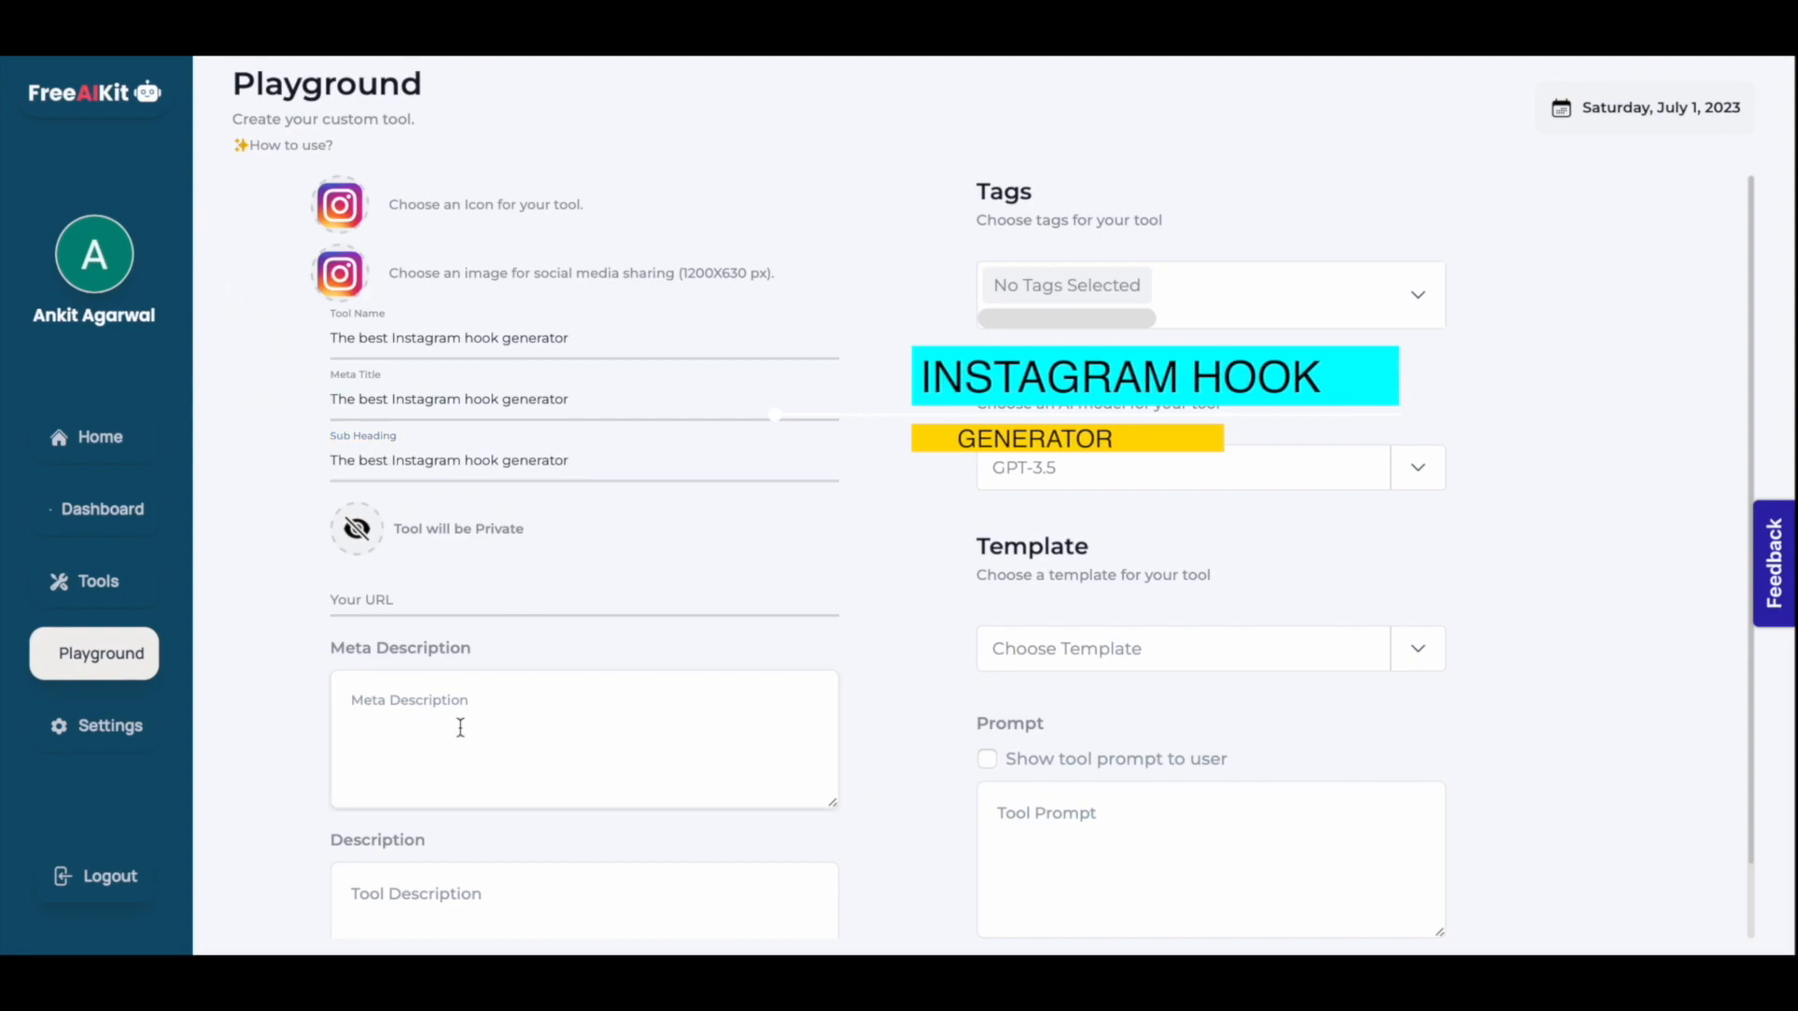
pyautogui.write('The best Instagram hook generator')
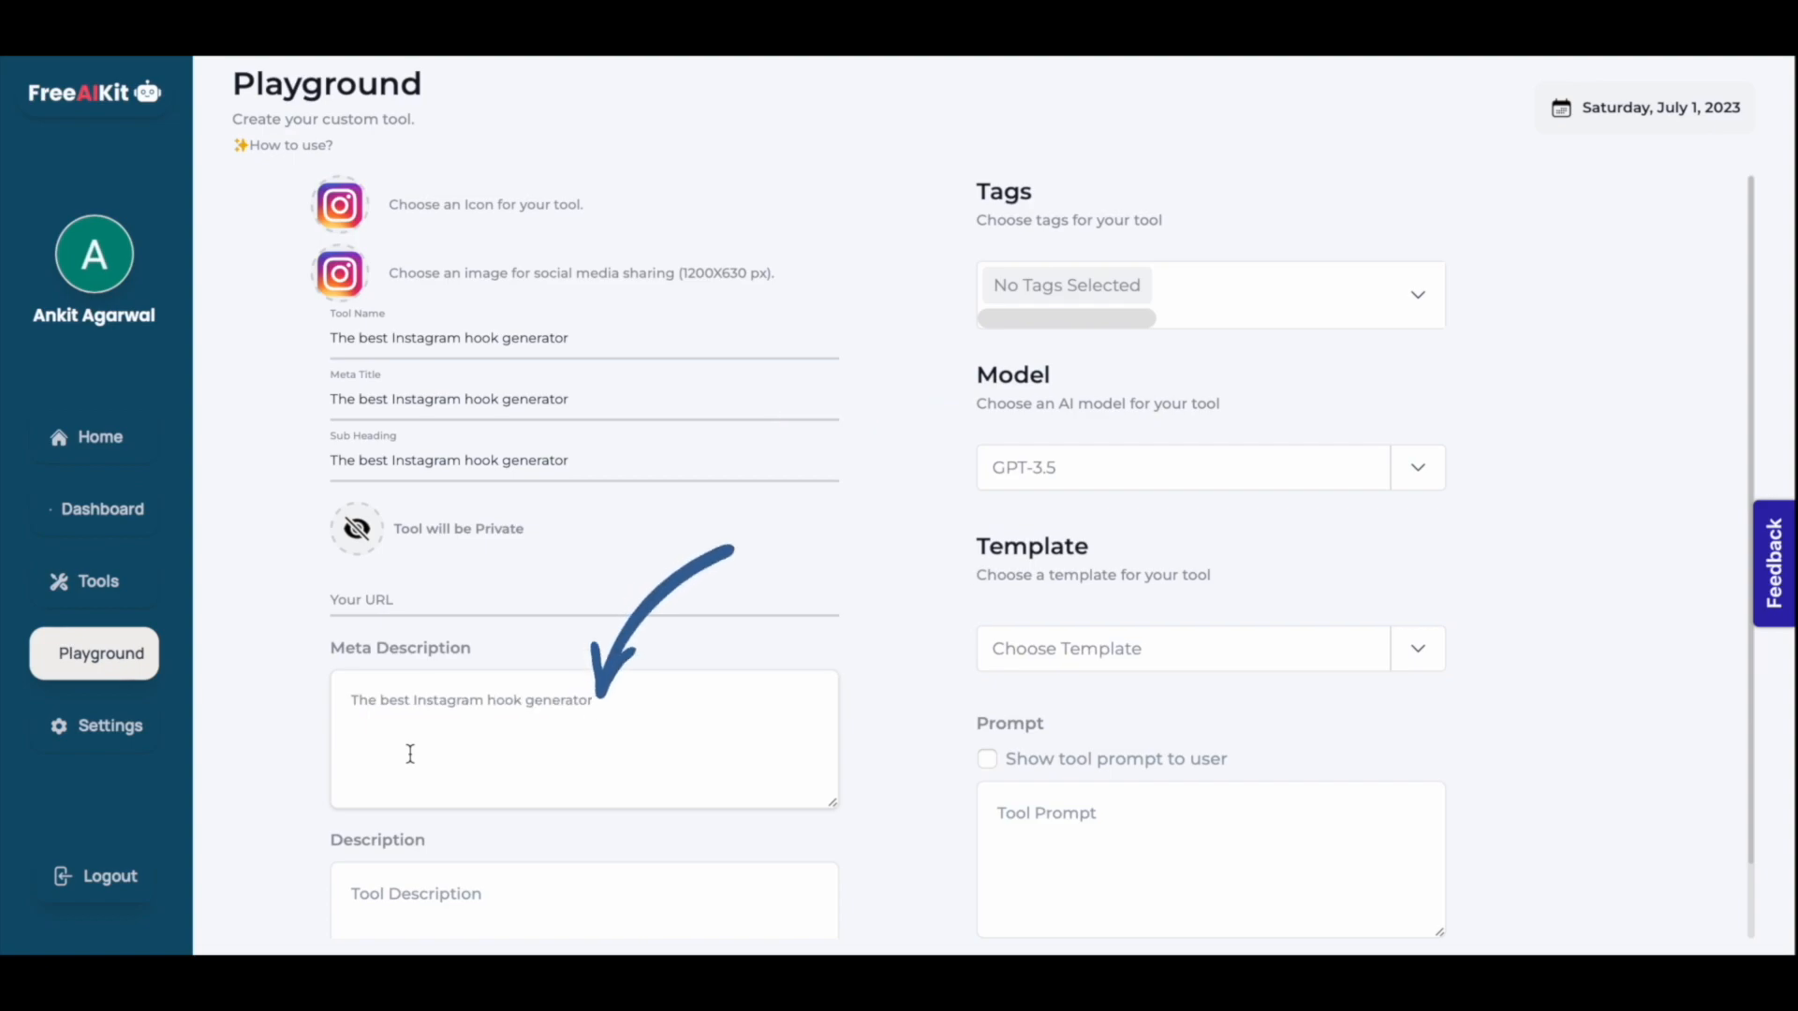
pyautogui.scroll(-3)
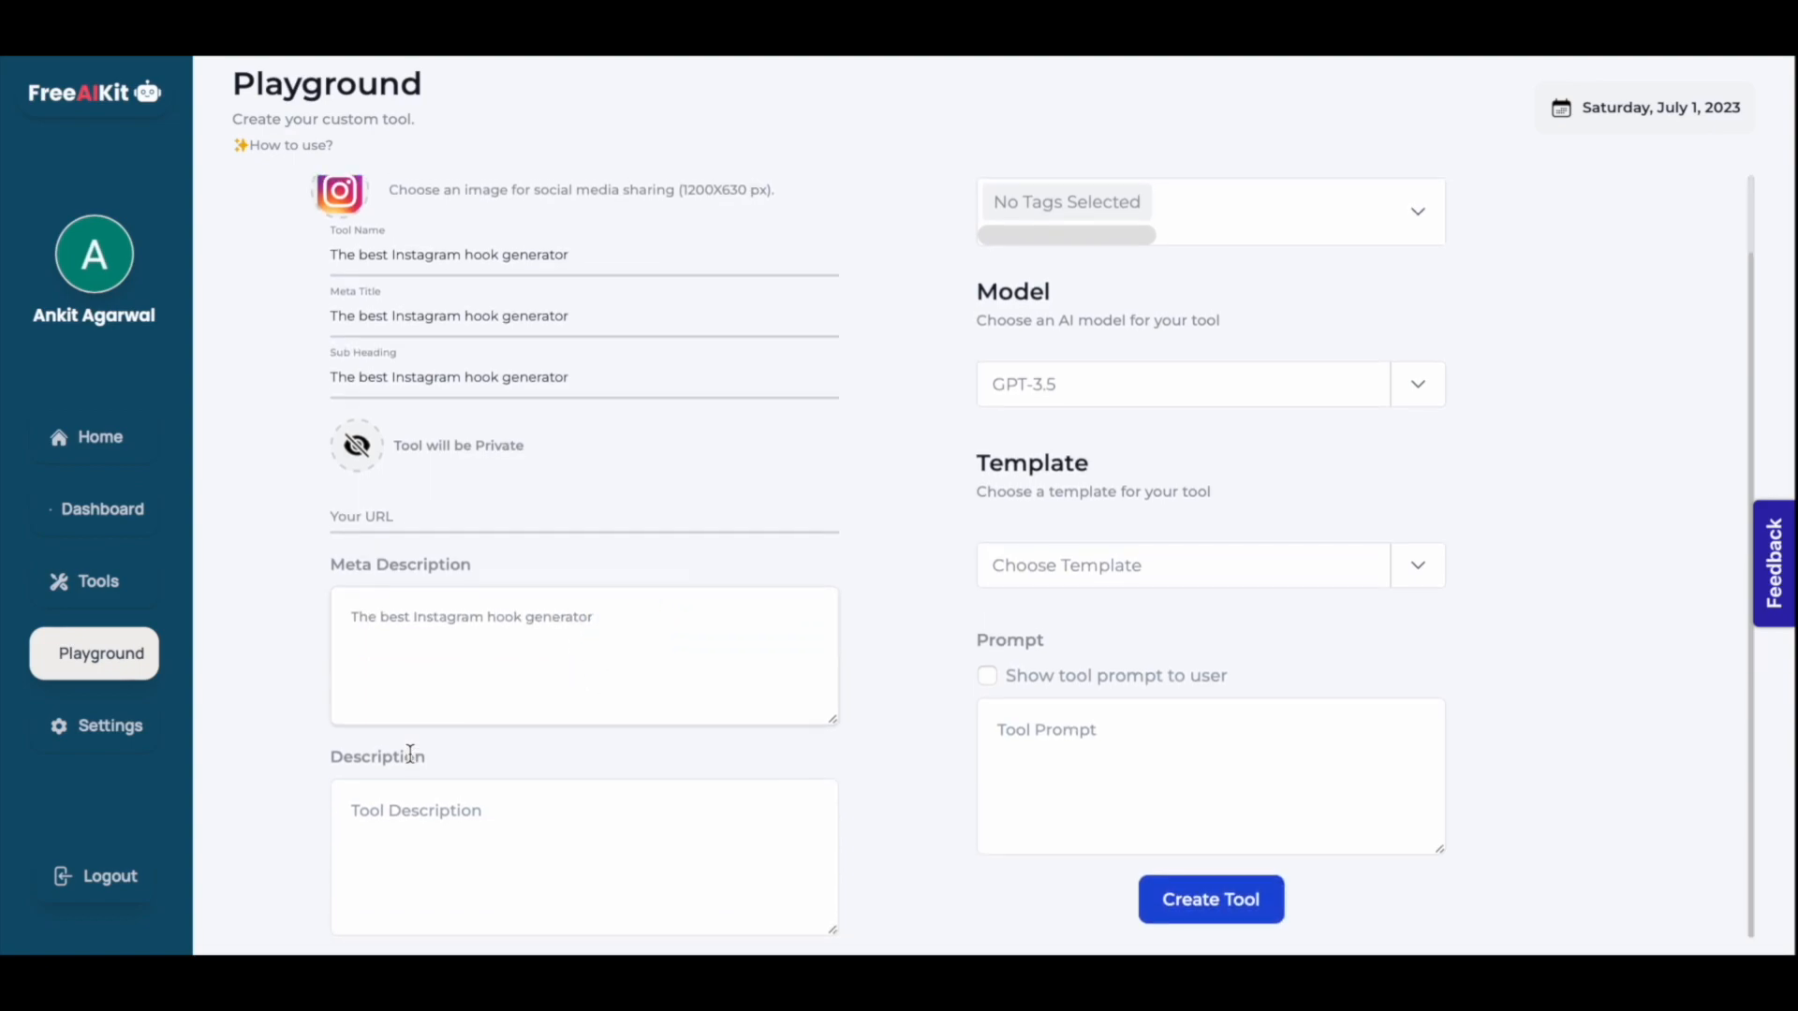
pyautogui.scroll(3)
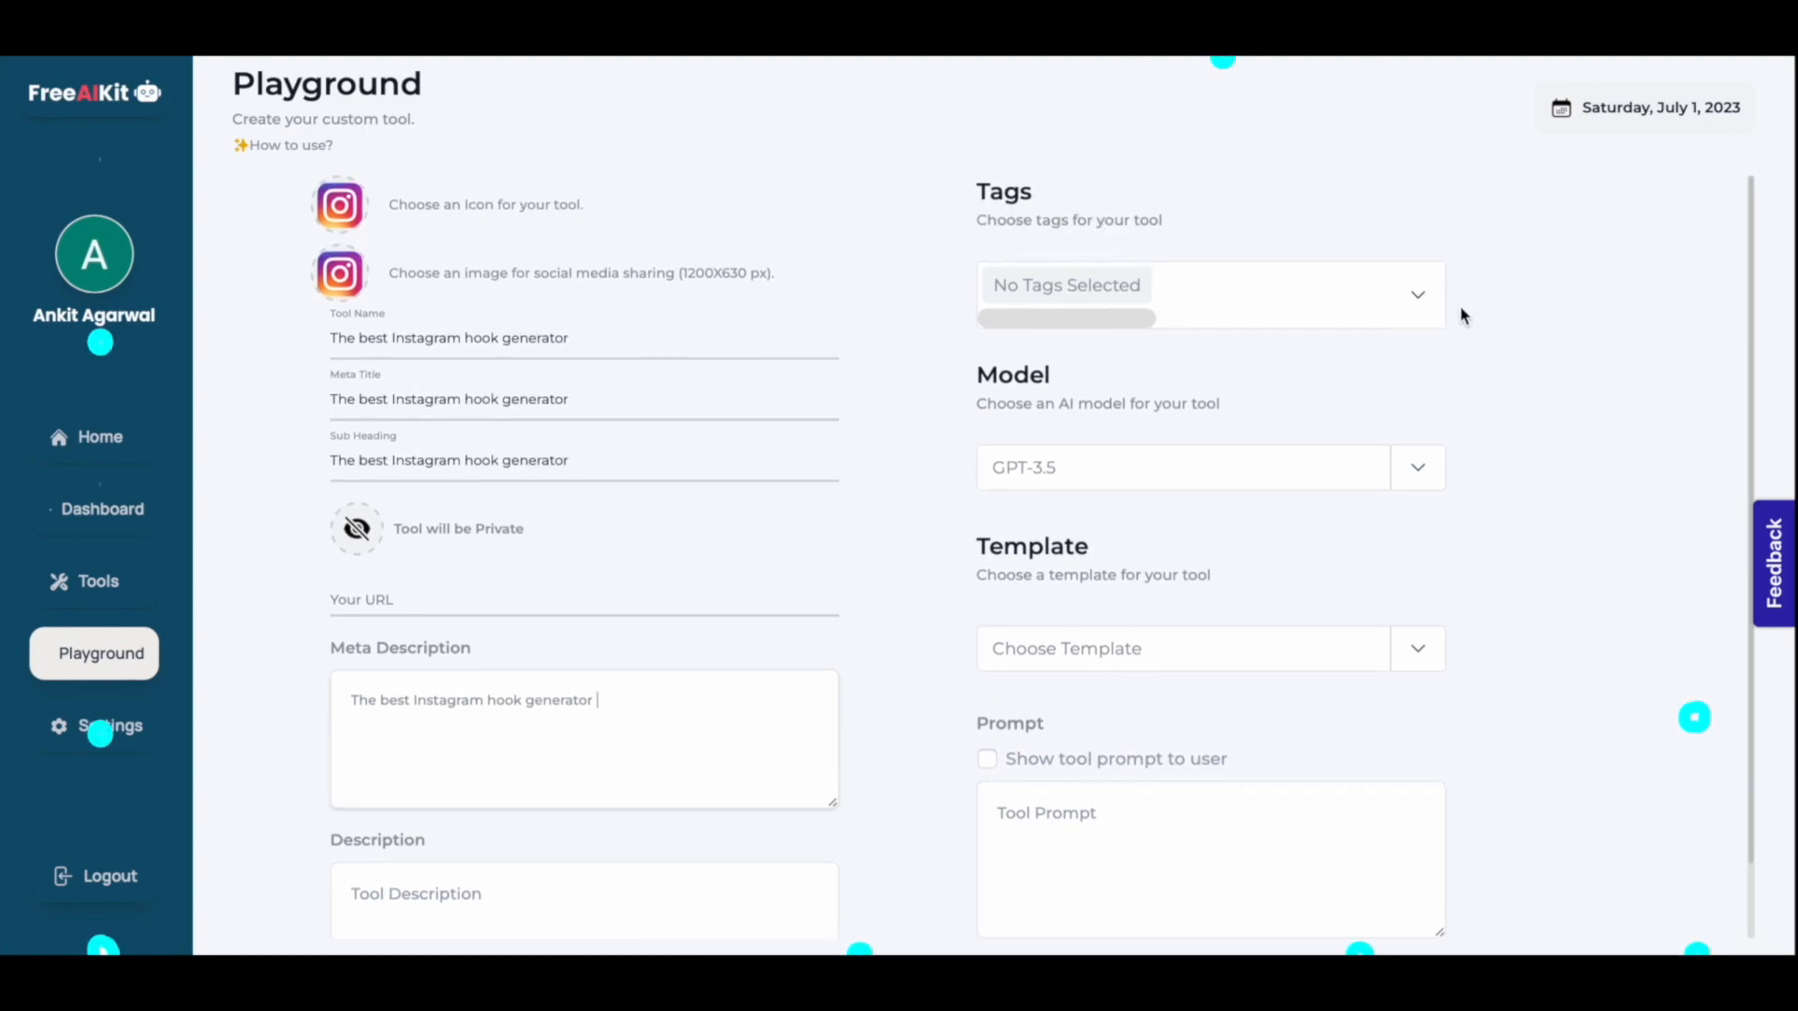
# Tag the tool Marketing and SEO and choose GPT-3.5 as its model.
pyautogui.click(1418, 294)
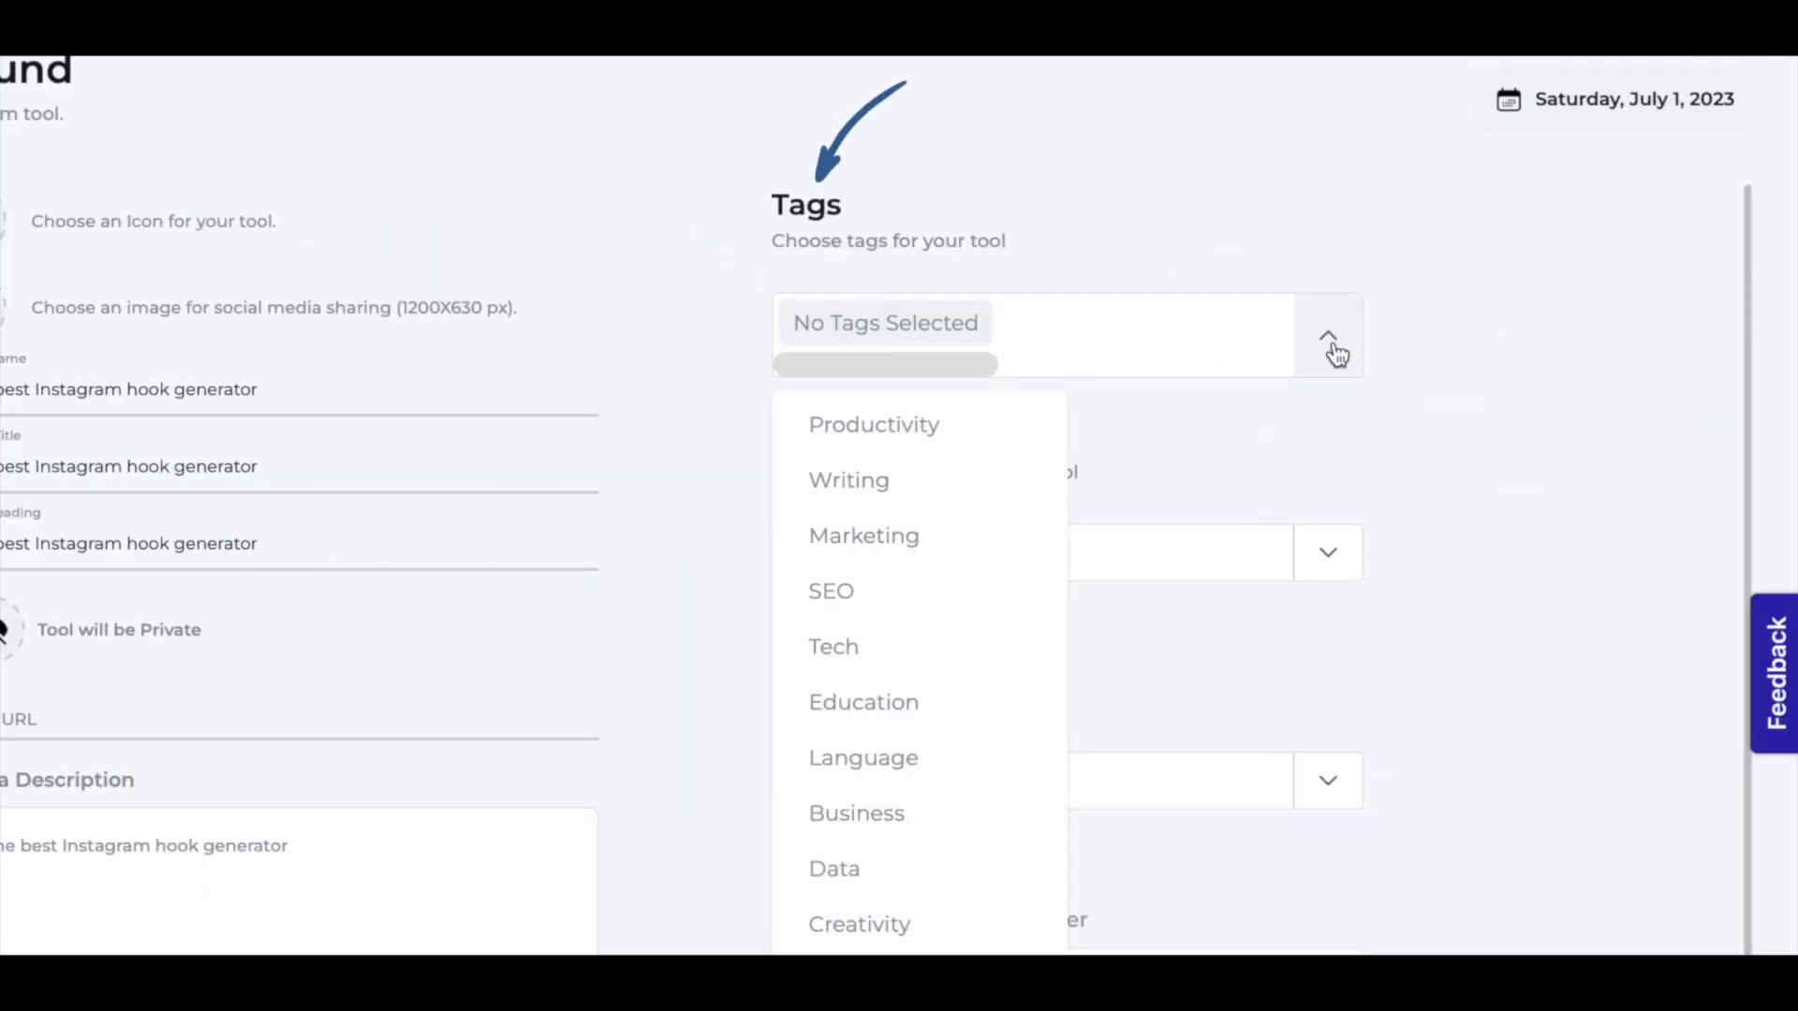
pyautogui.moveTo(912, 536)
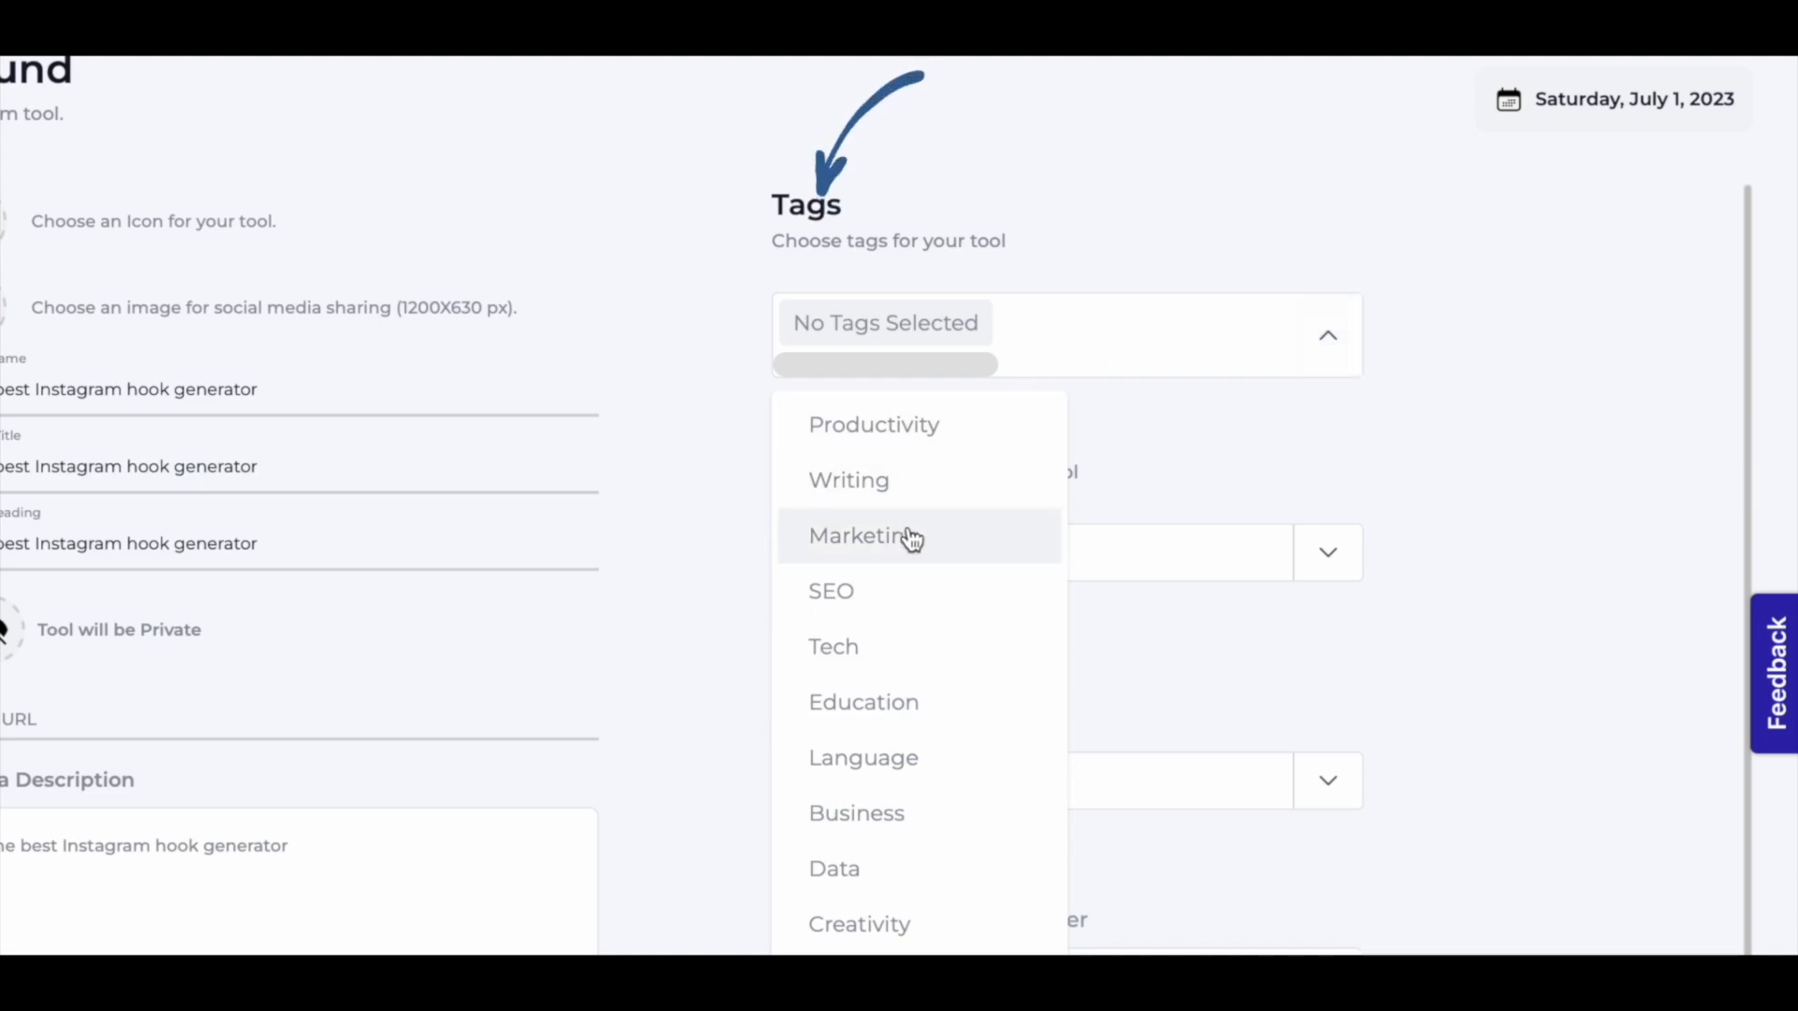
pyautogui.click(863, 537)
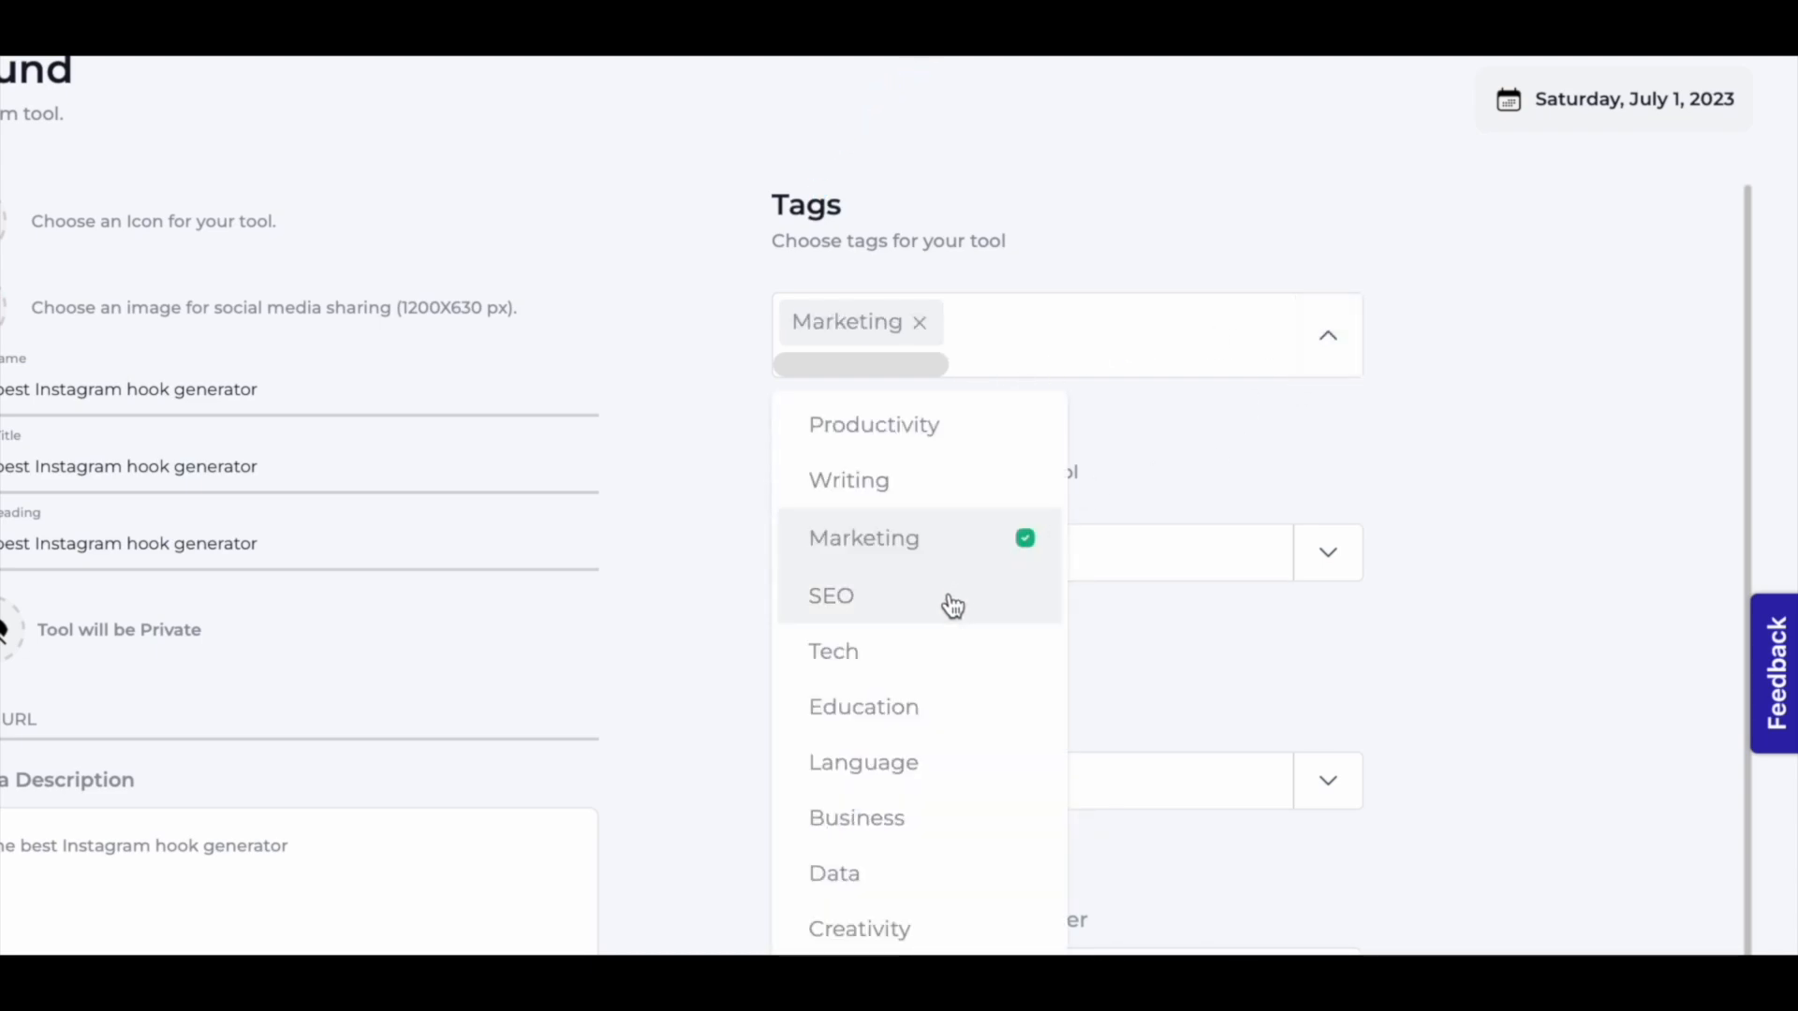
pyautogui.click(830, 596)
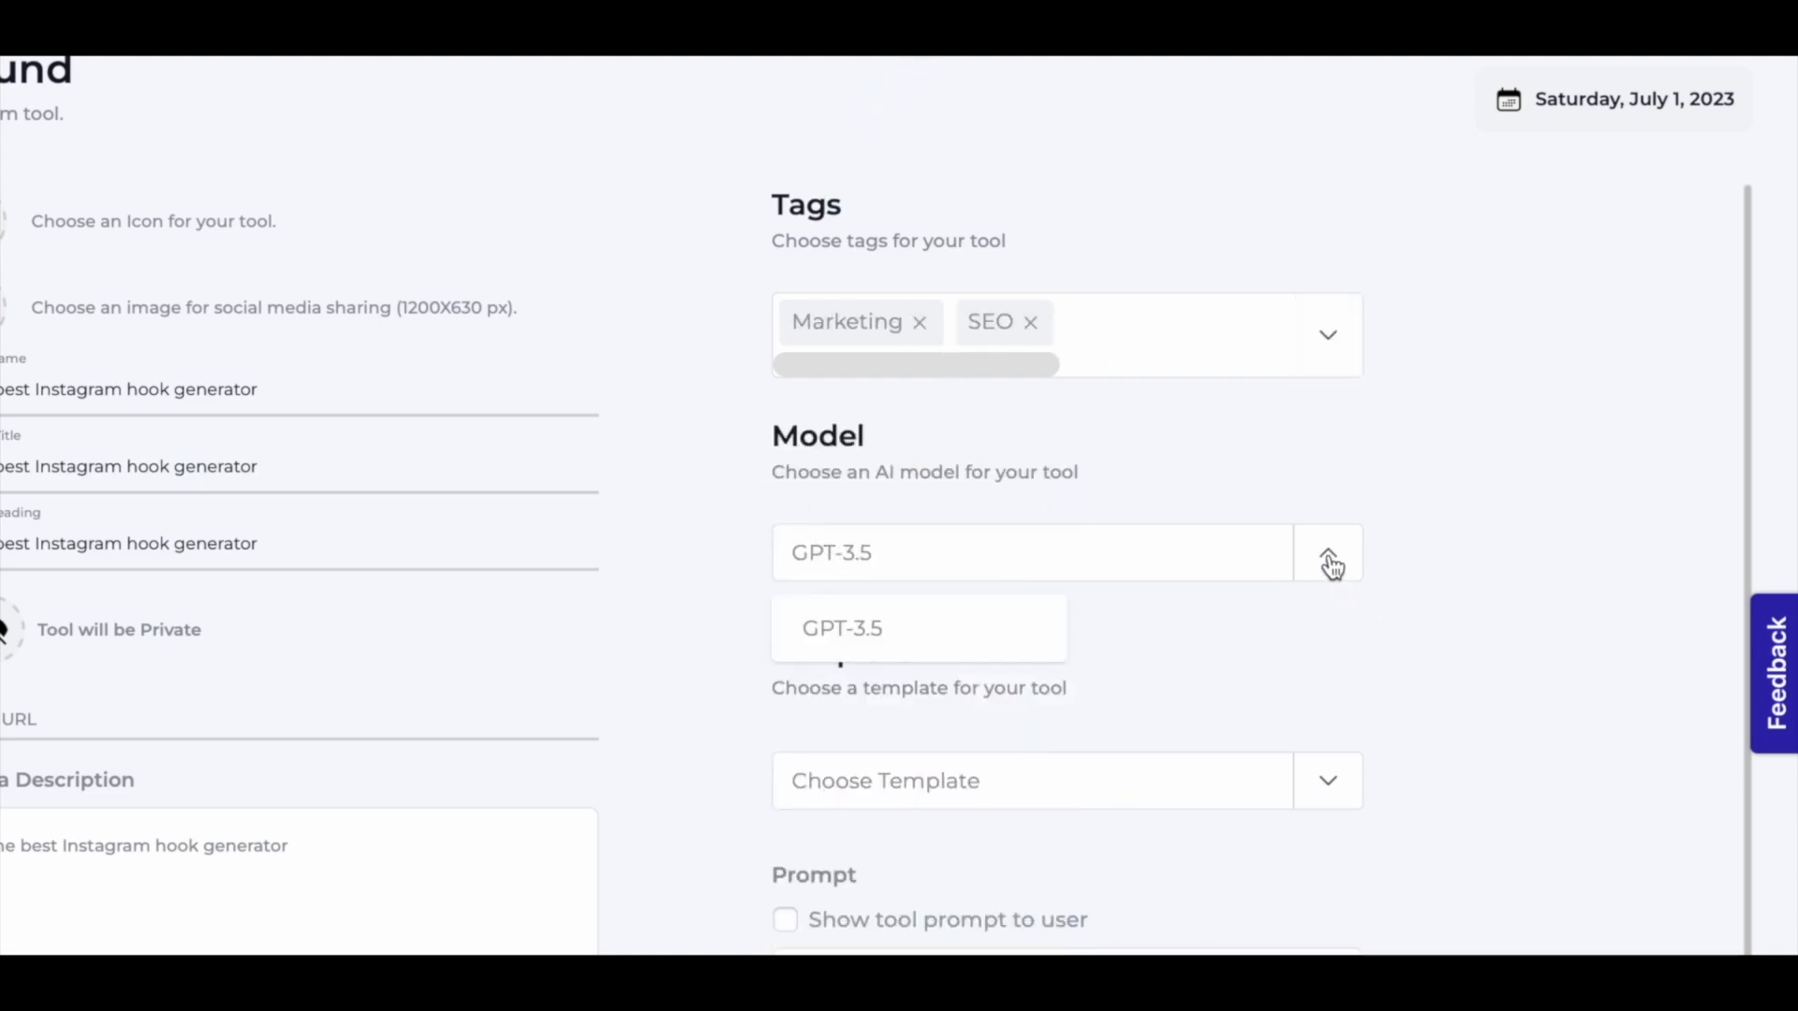
pyautogui.moveTo(900, 654)
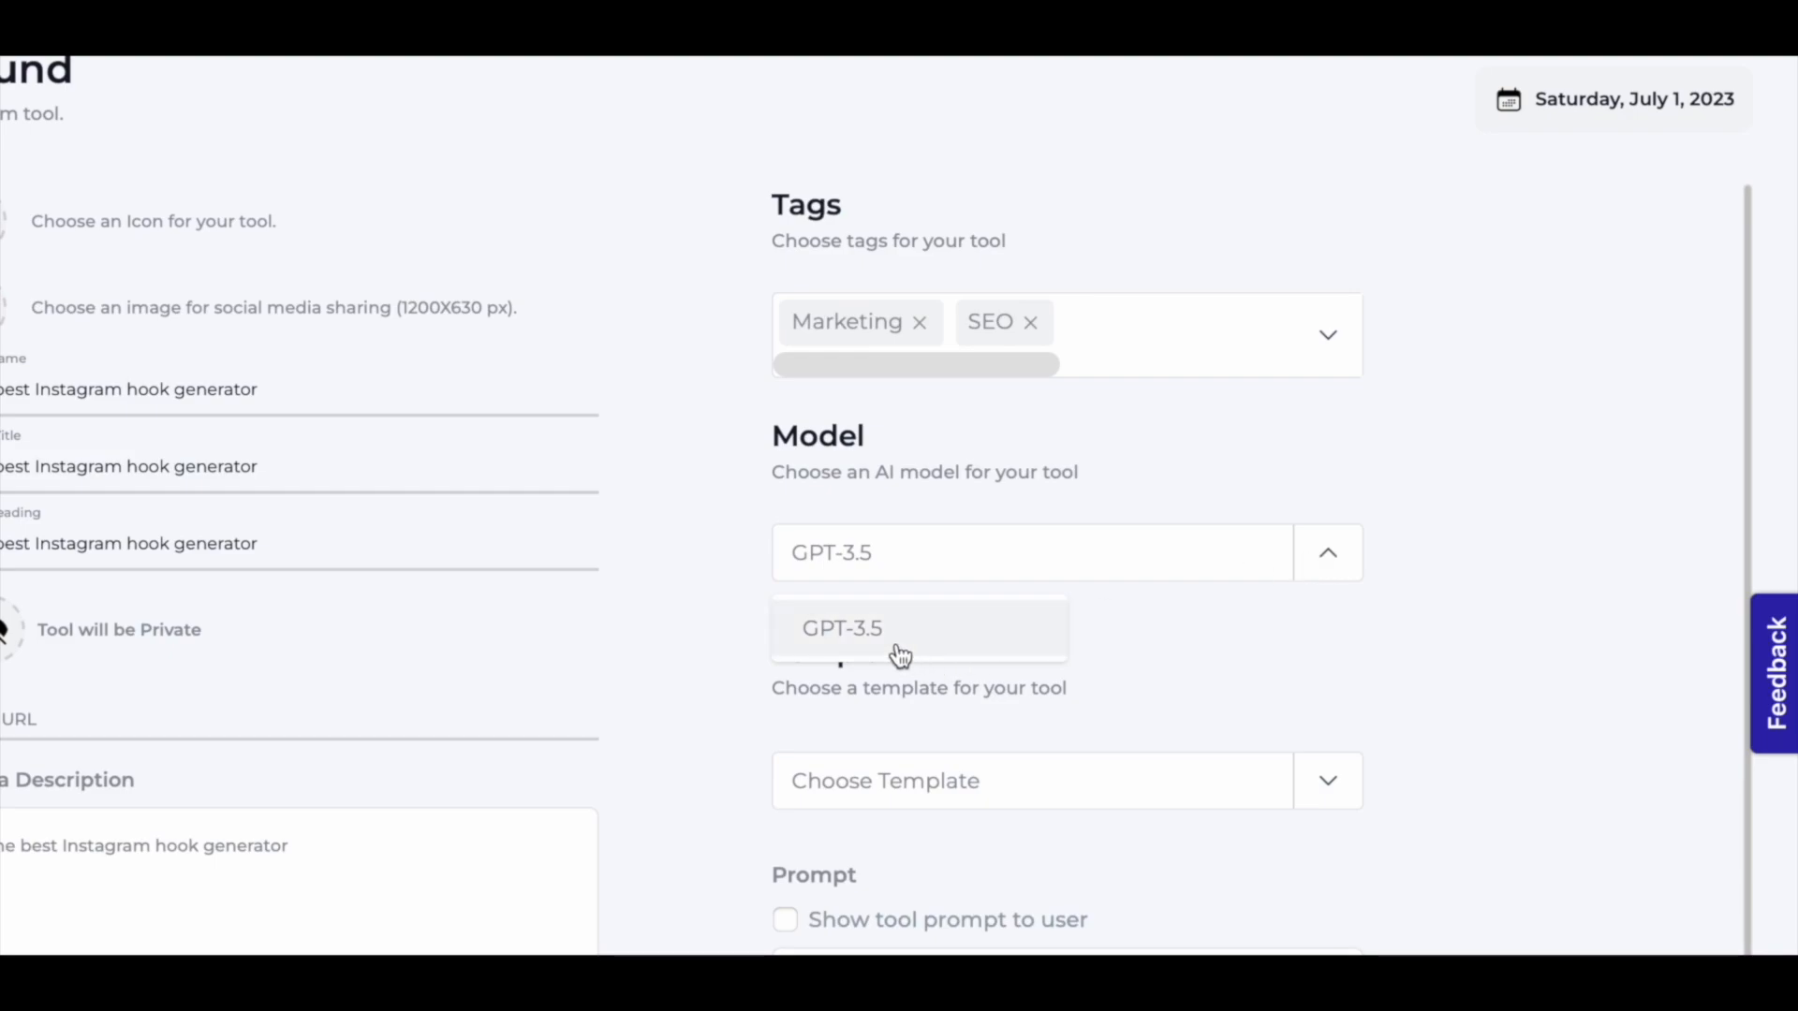
pyautogui.click(841, 627)
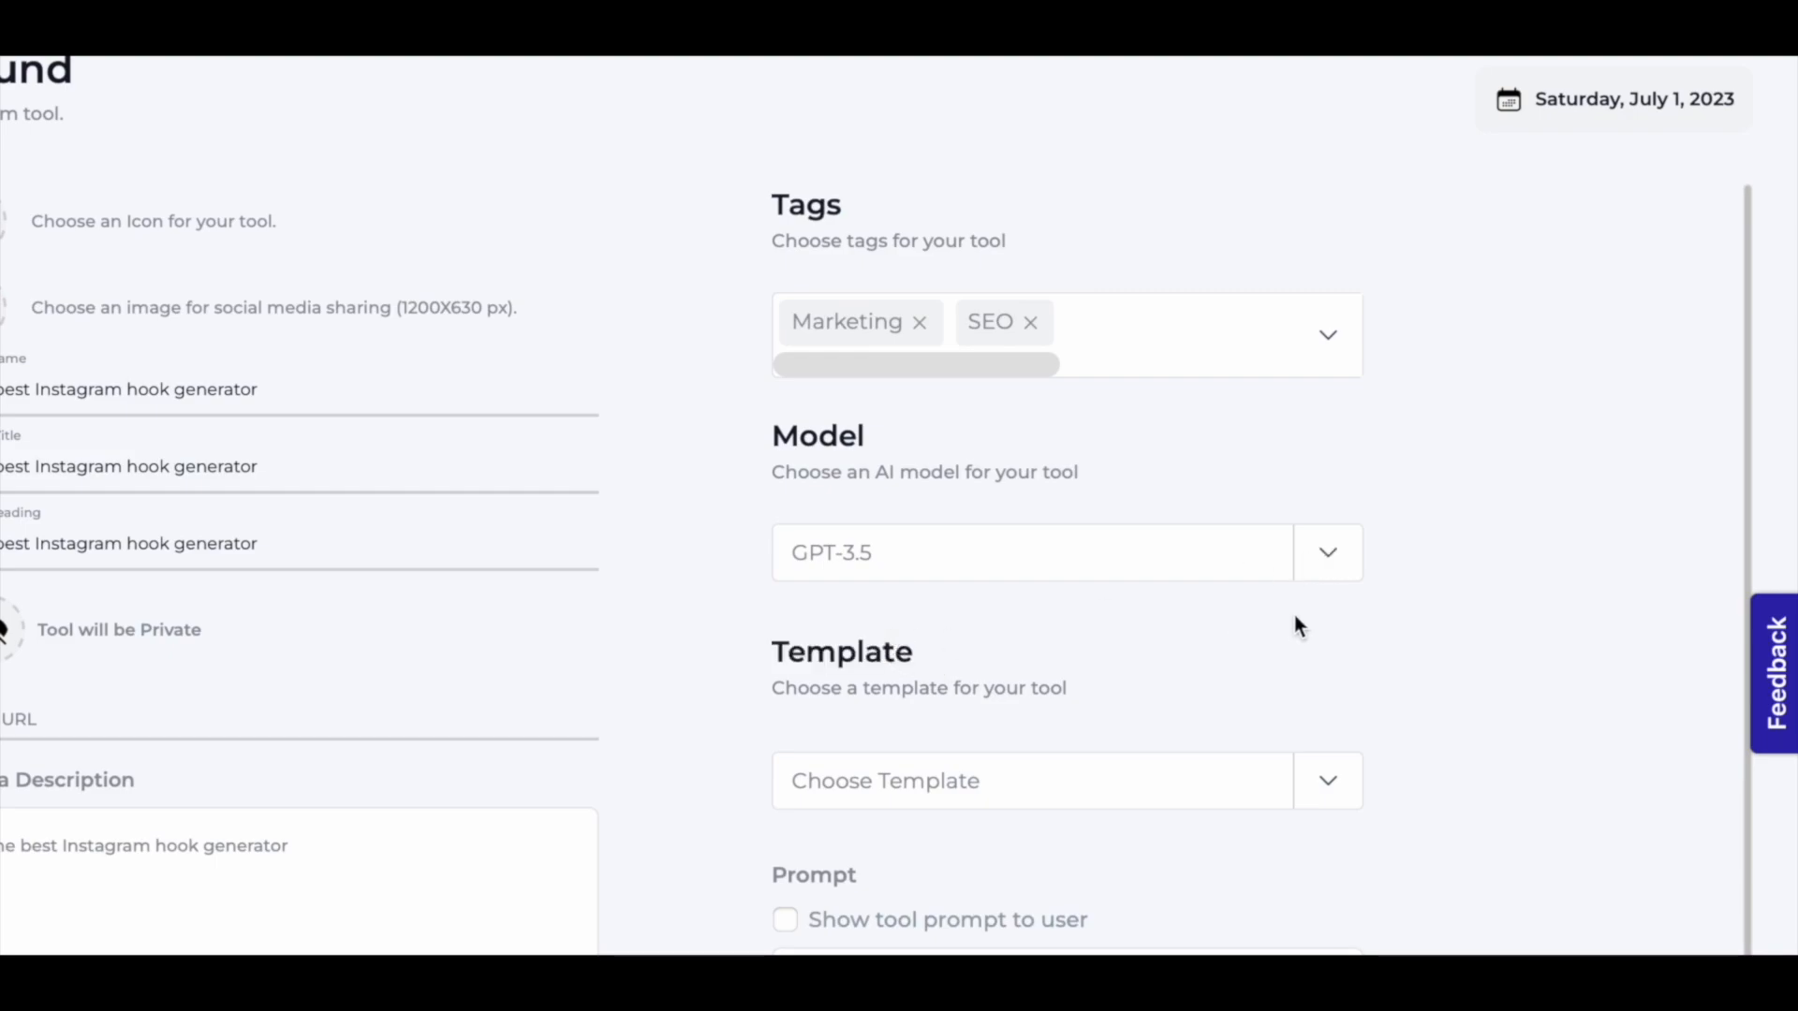
pyautogui.scroll(-3)
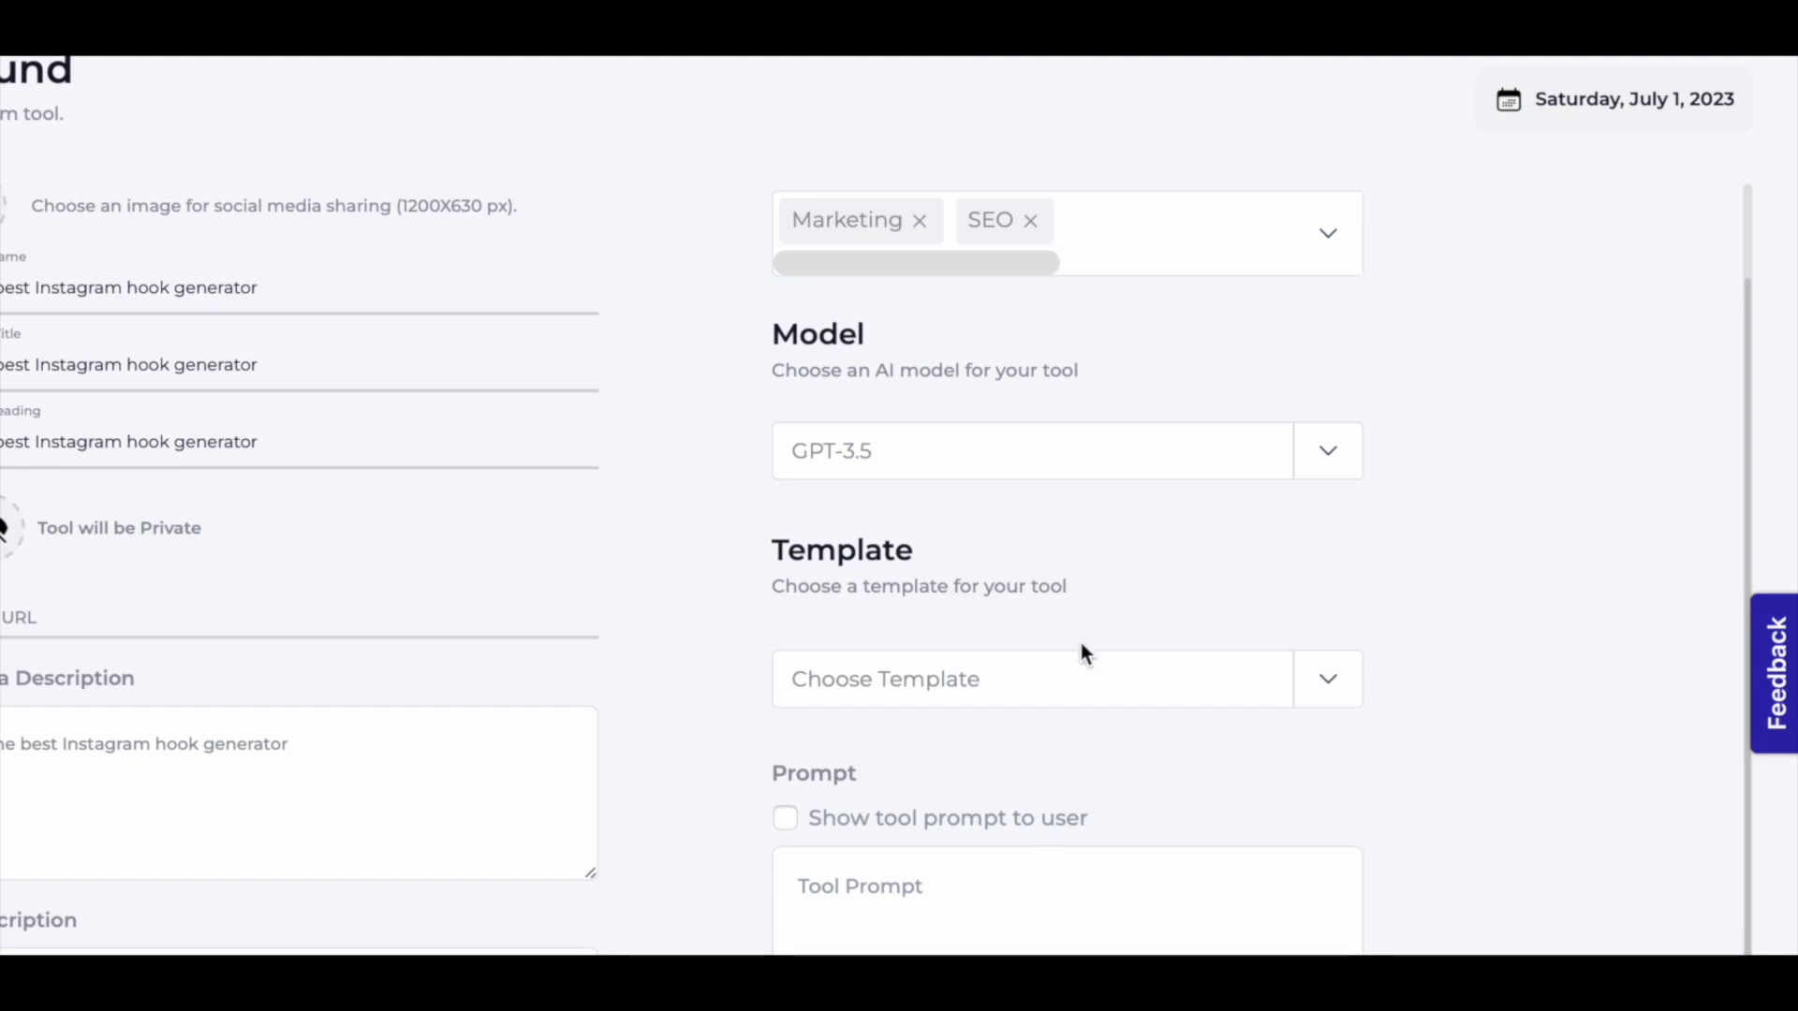
# Choose the 'One input 1' template and label its input 'Video Topic'.
pyautogui.click(1034, 678)
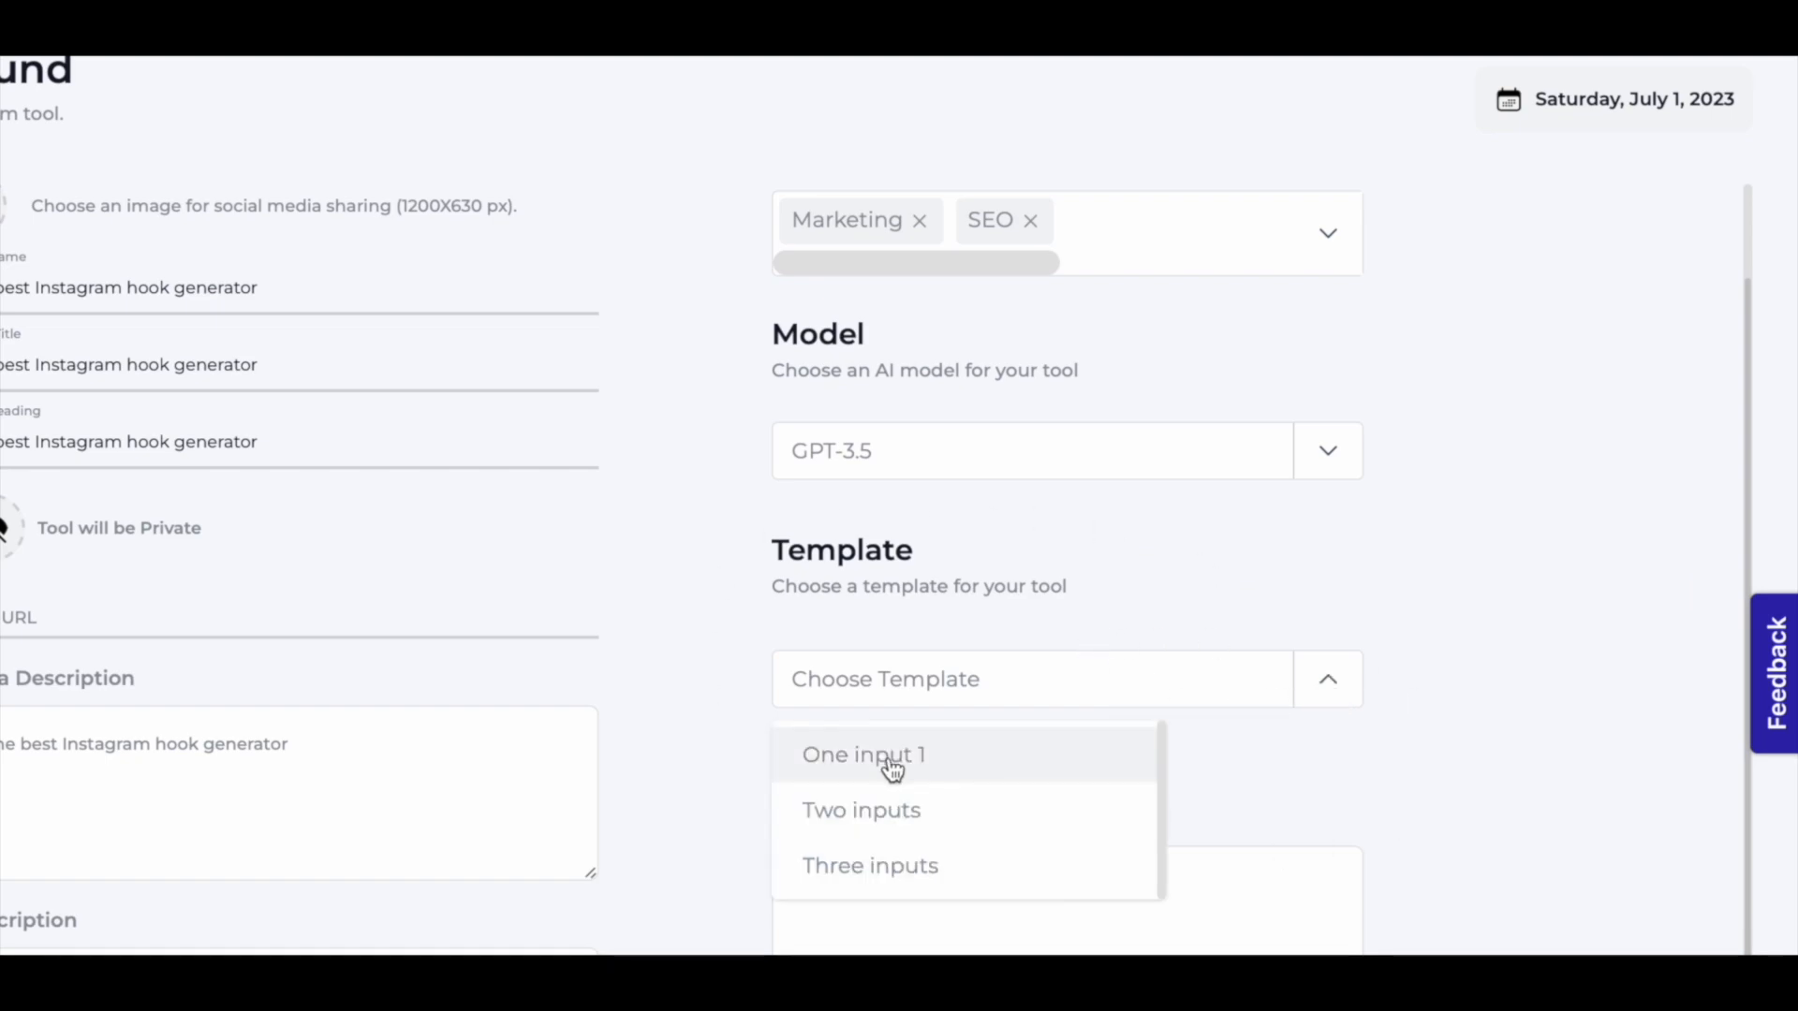
pyautogui.click(861, 755)
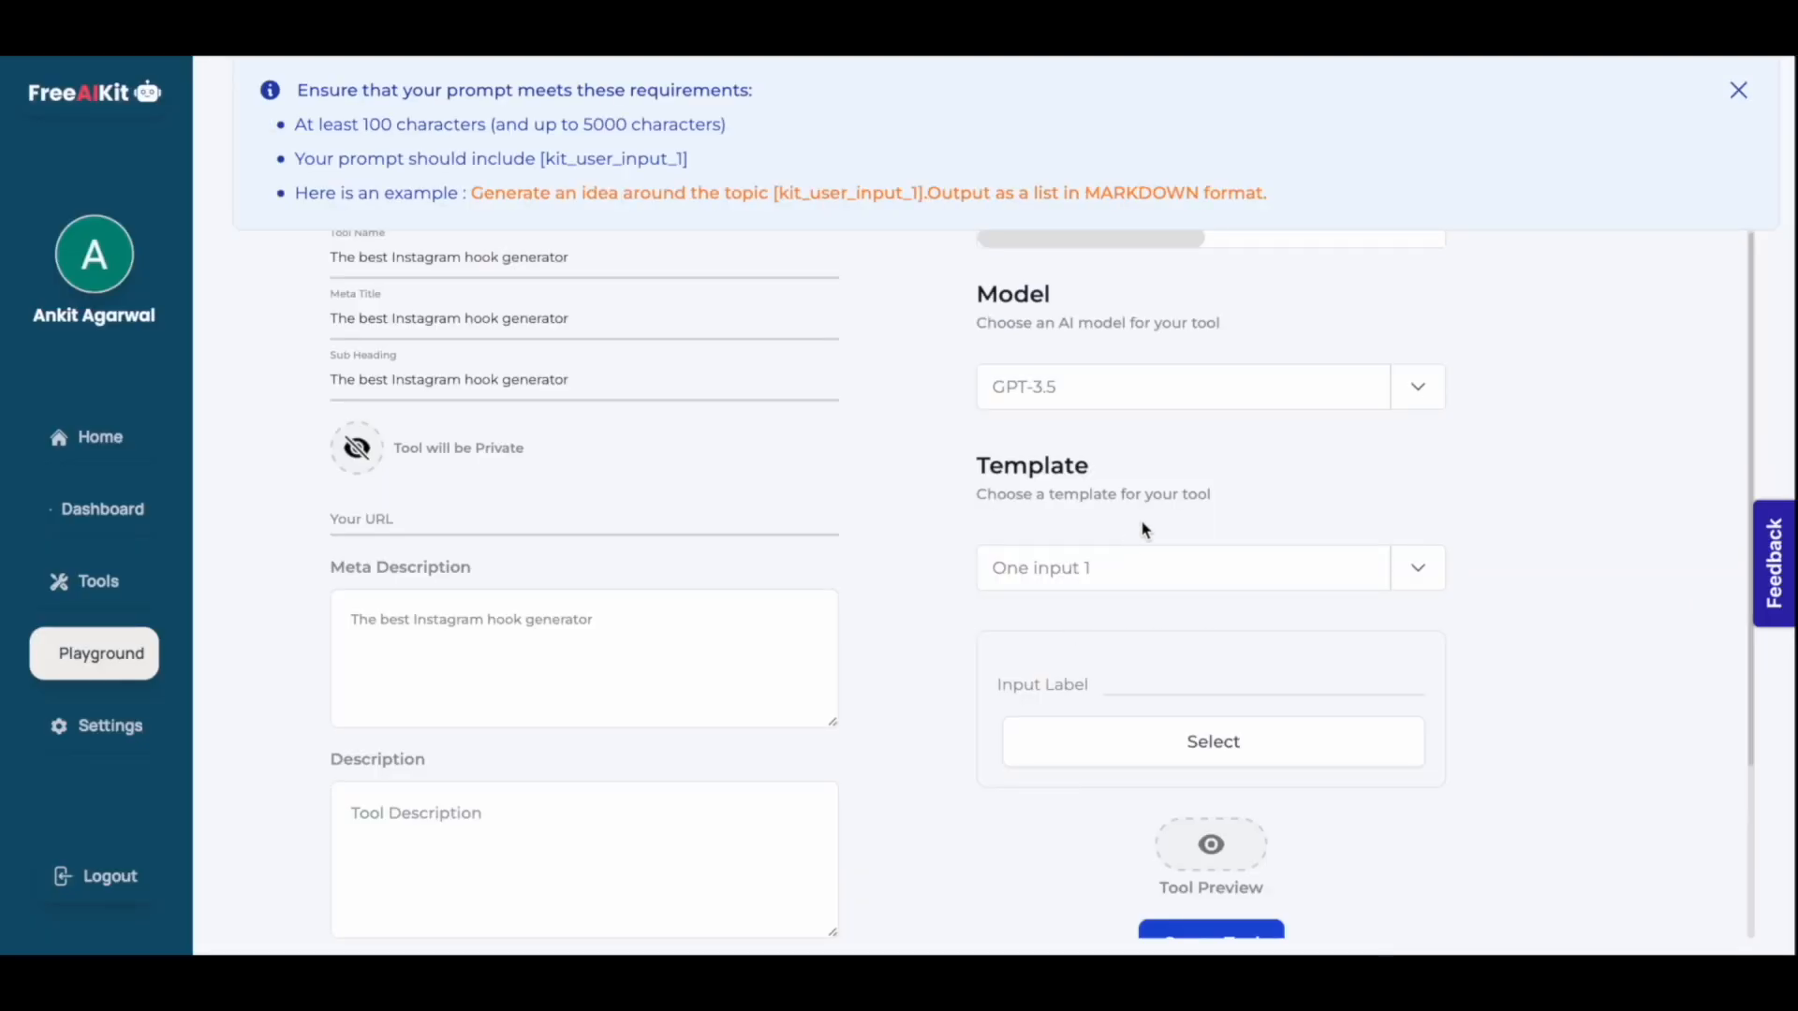
pyautogui.scroll(-3)
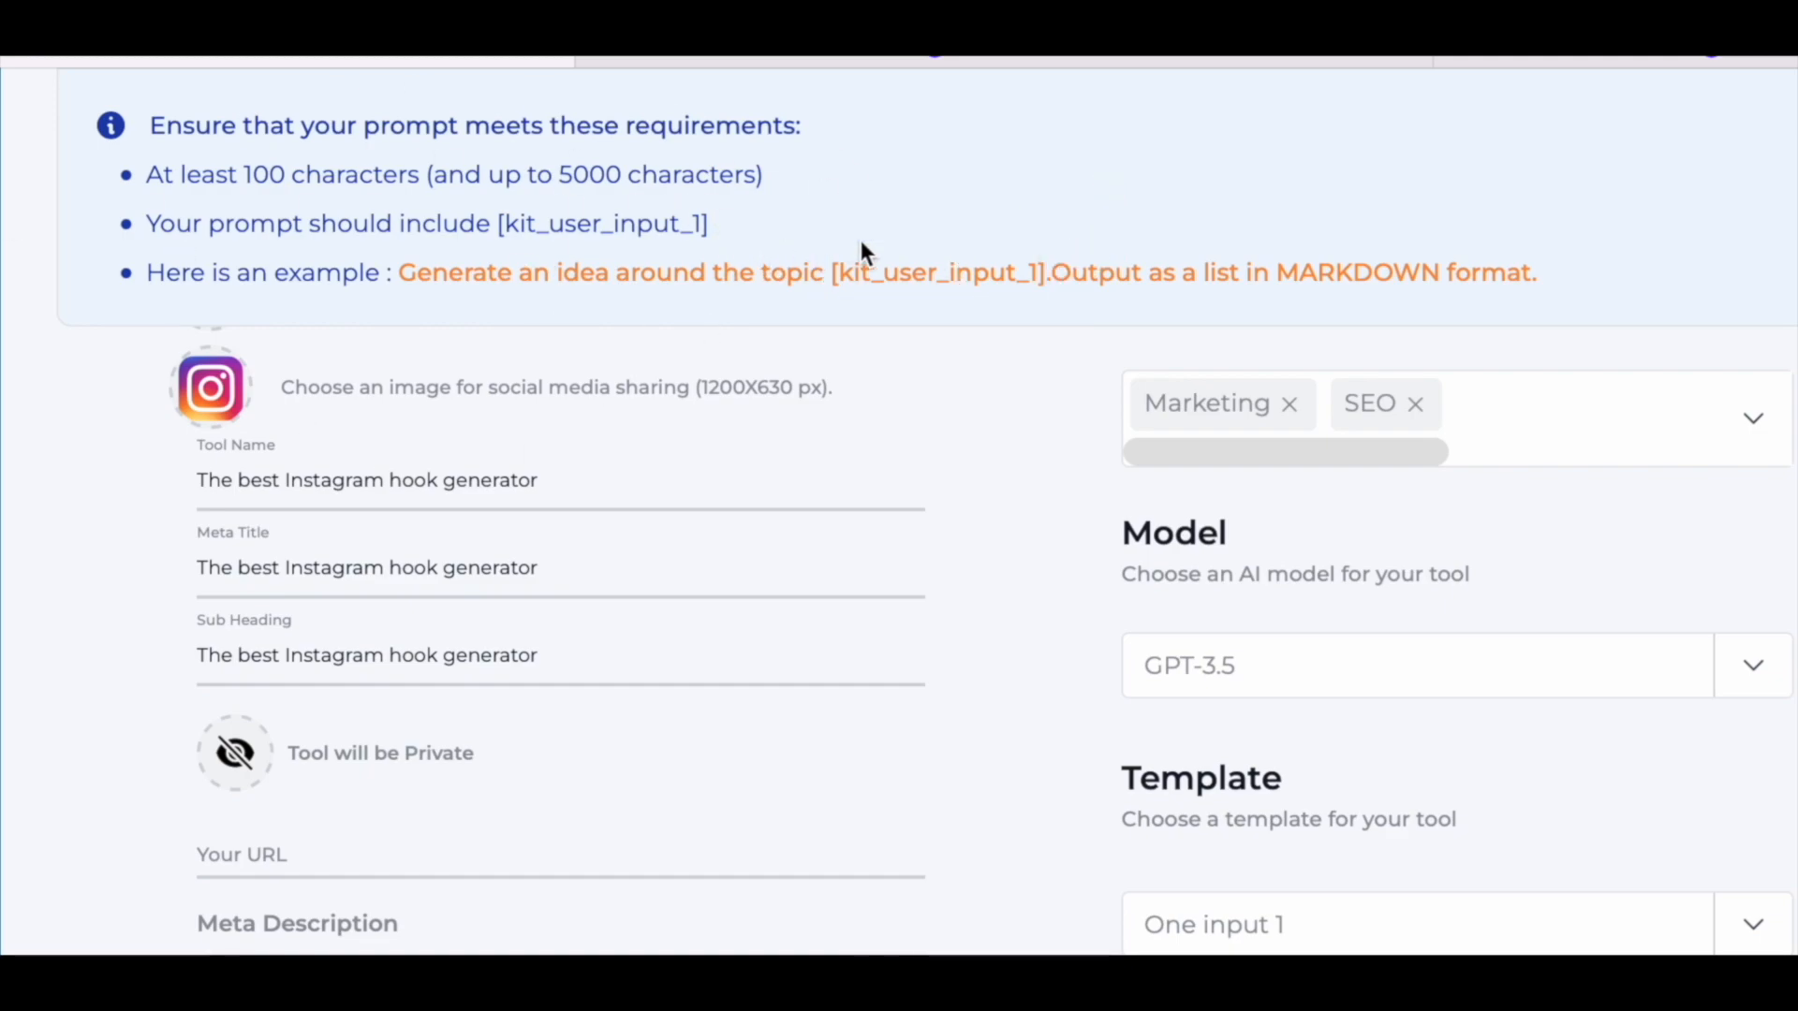
pyautogui.scroll(-3)
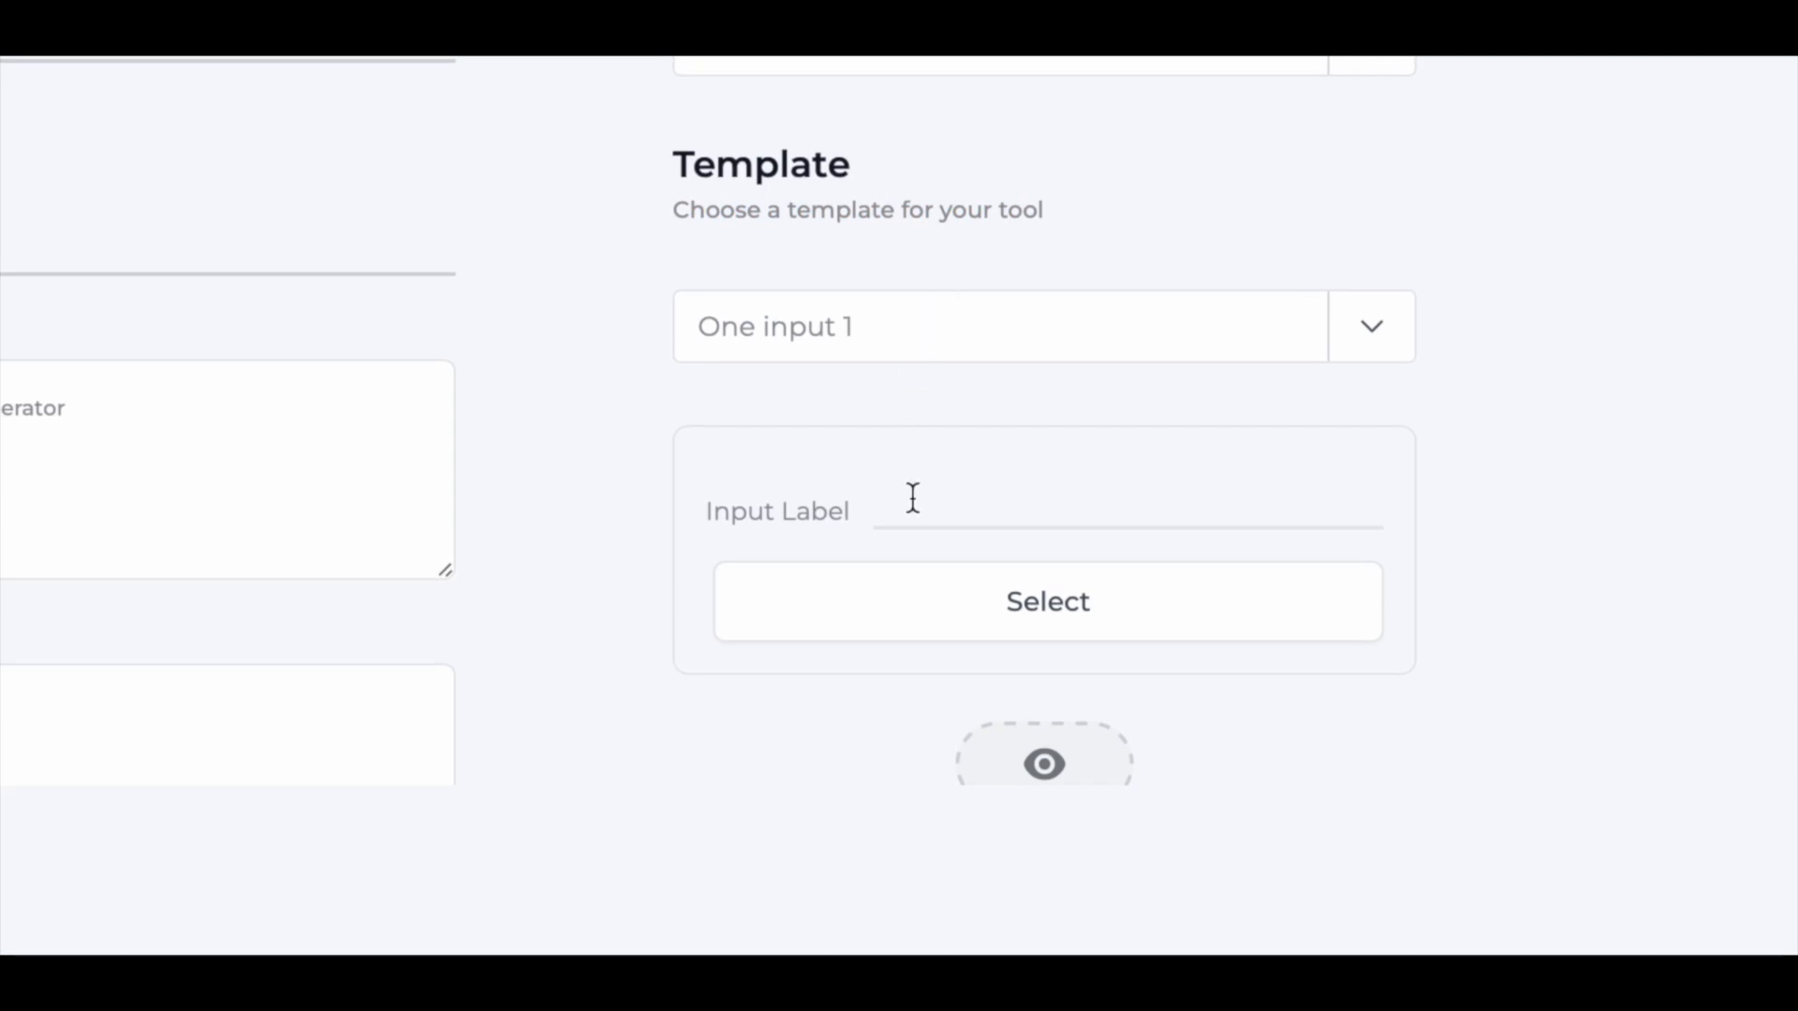
pyautogui.click(1127, 510)
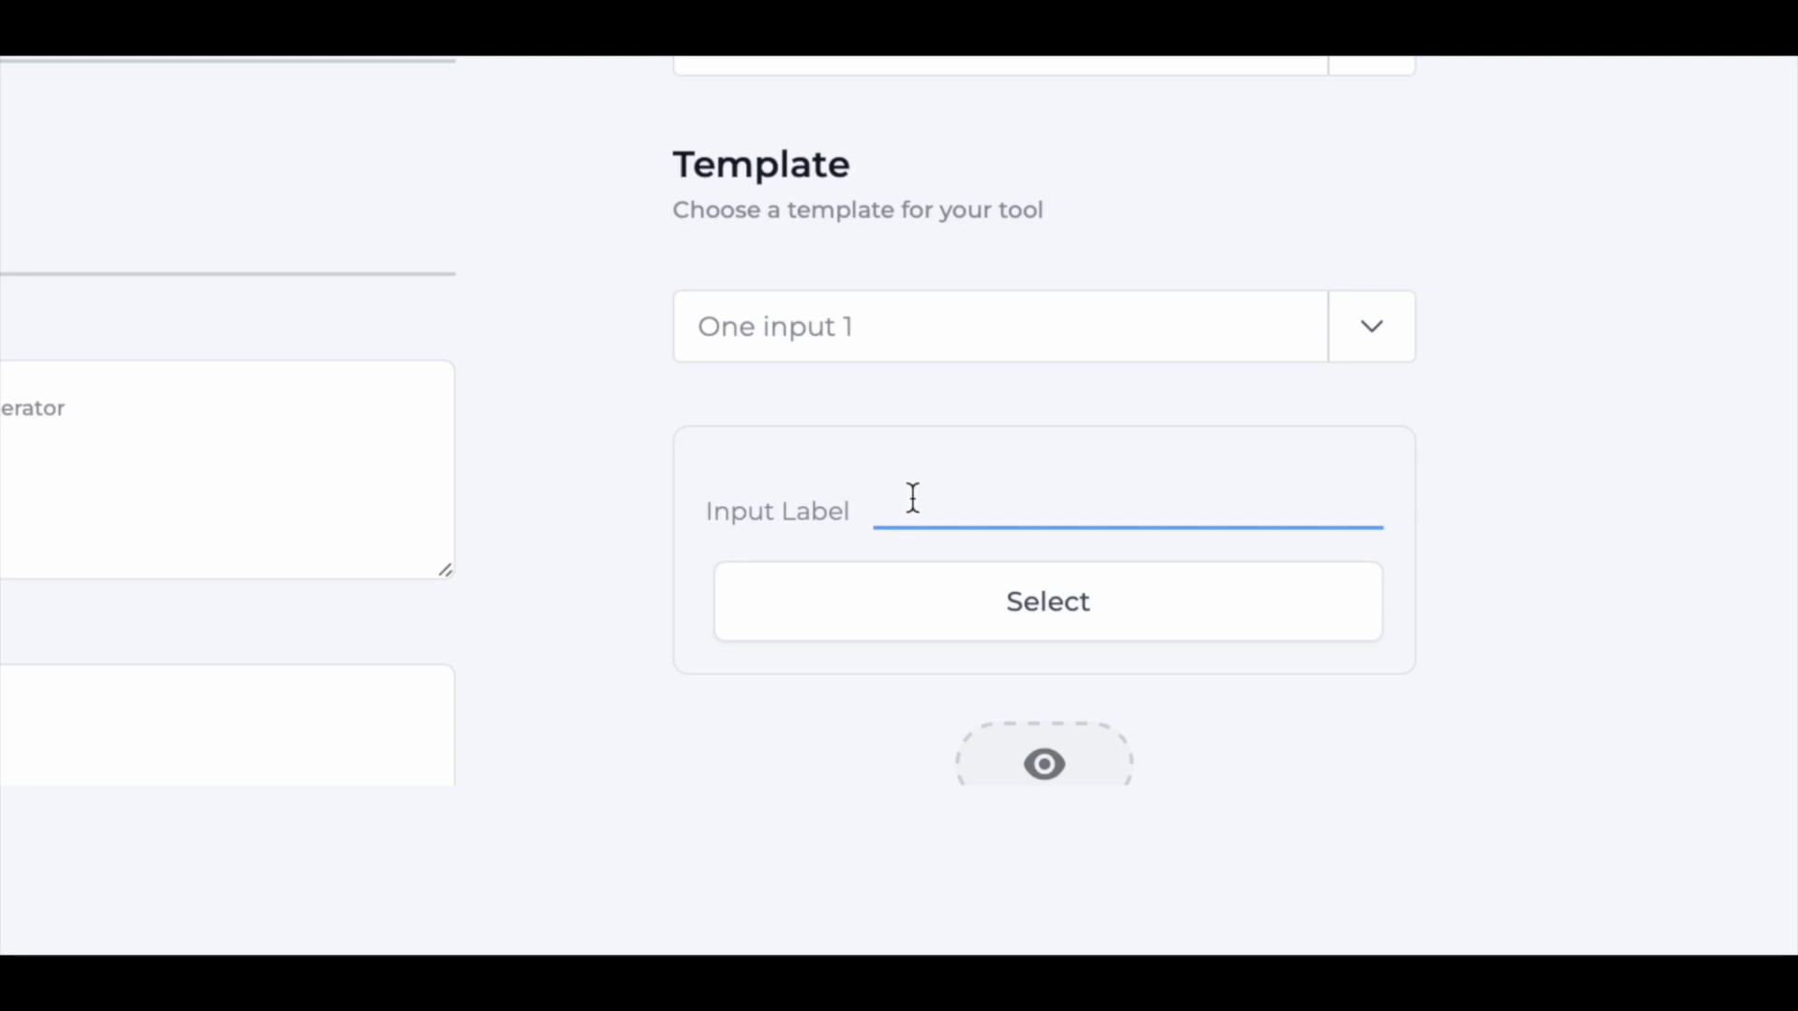
pyautogui.write('Video Topic')
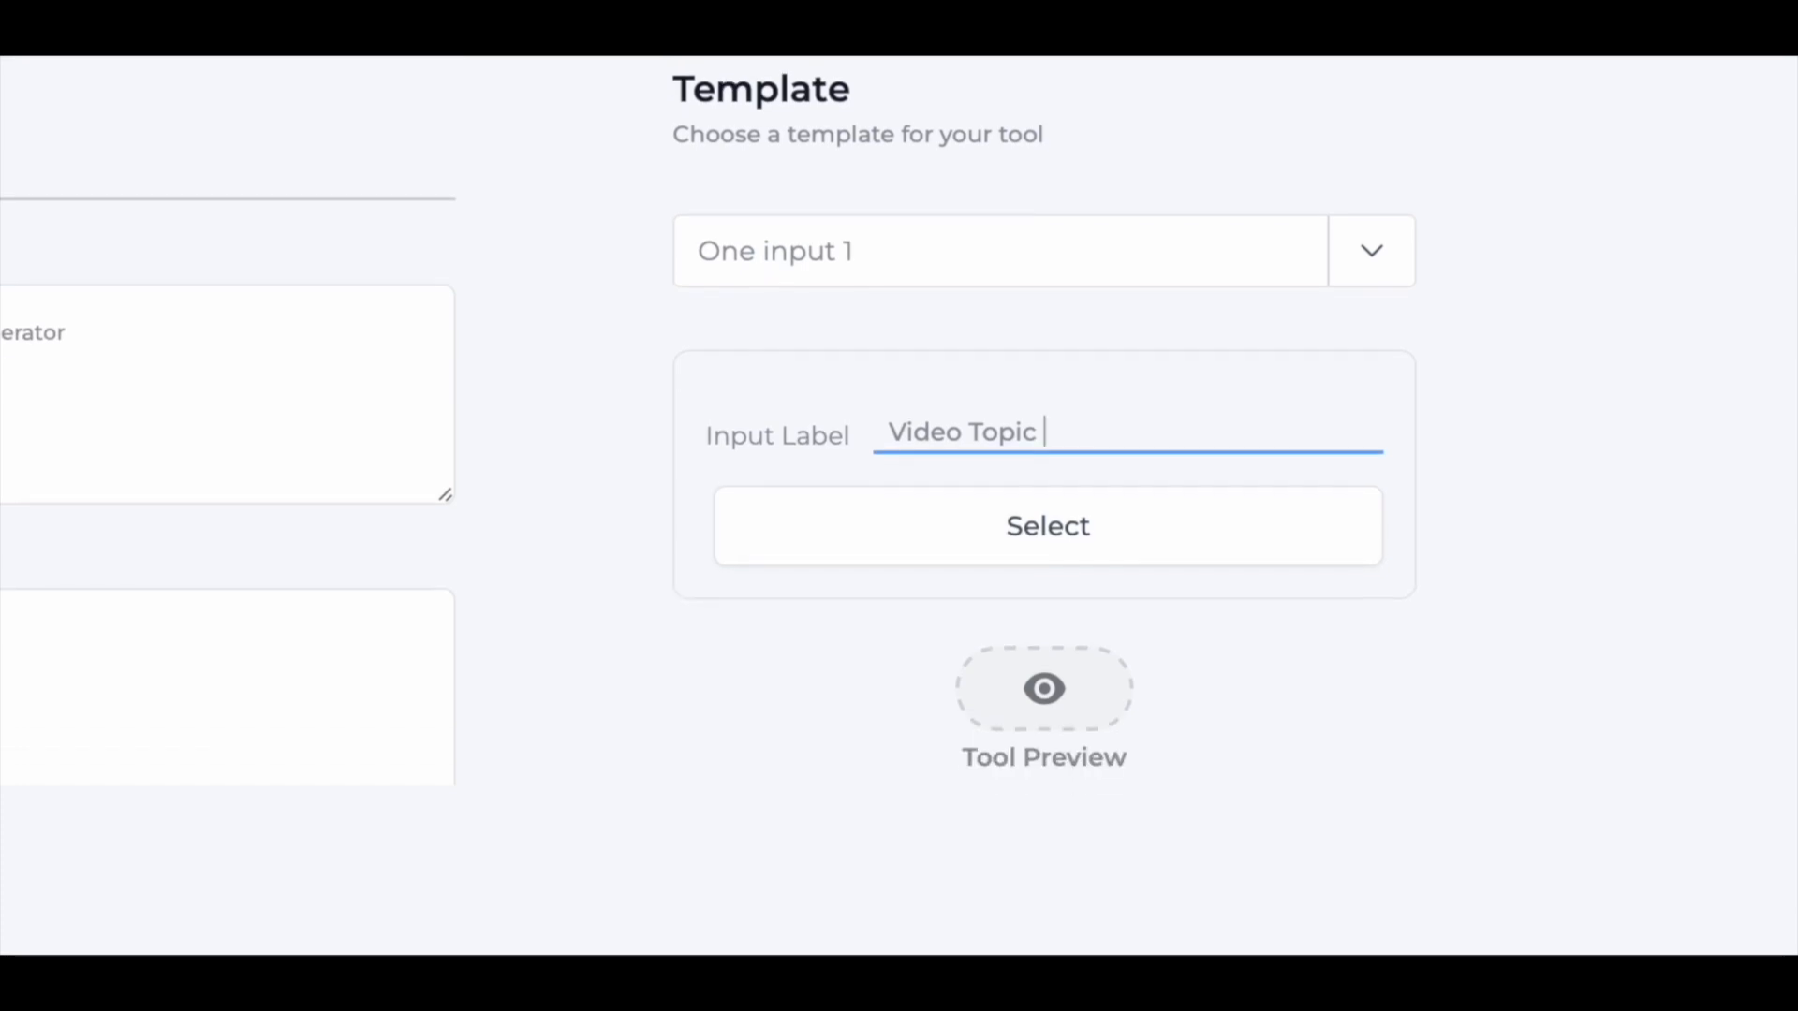
pyautogui.click(1047, 525)
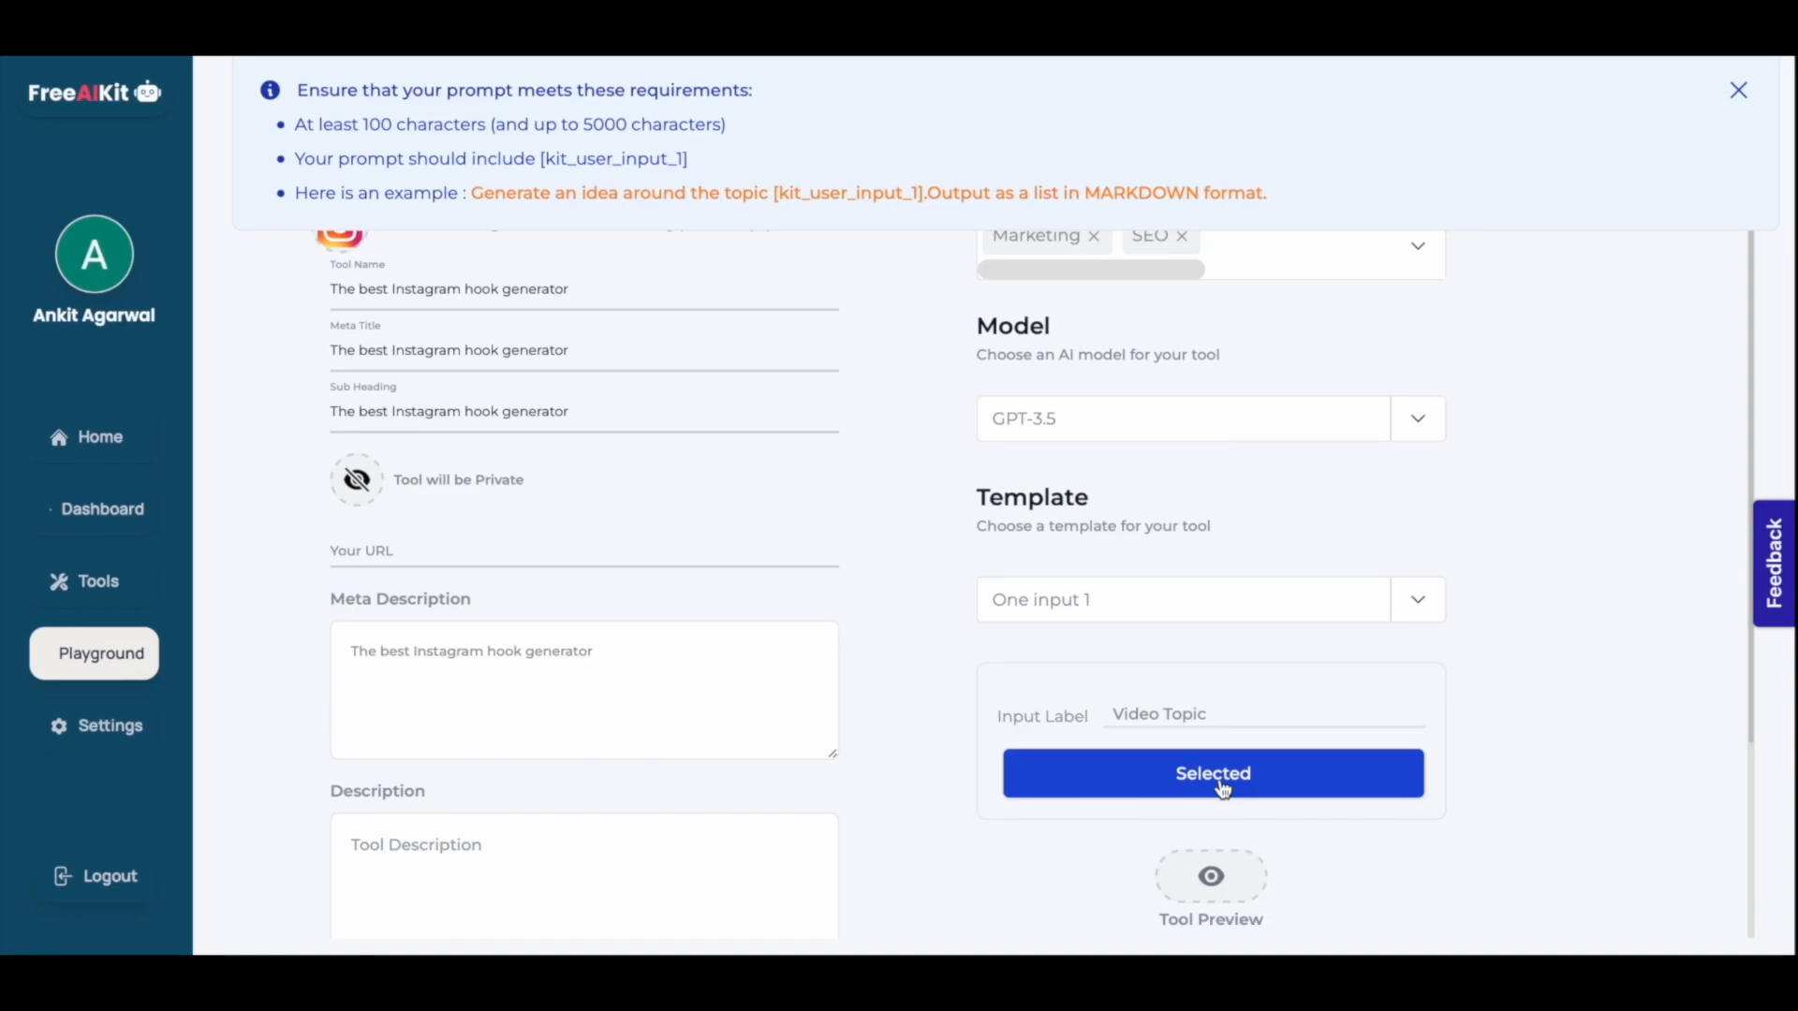
# Write the prompt 'Generate 5 extremely persuasive hooks about [kit_user_input_1].'.
pyautogui.scroll(-3)
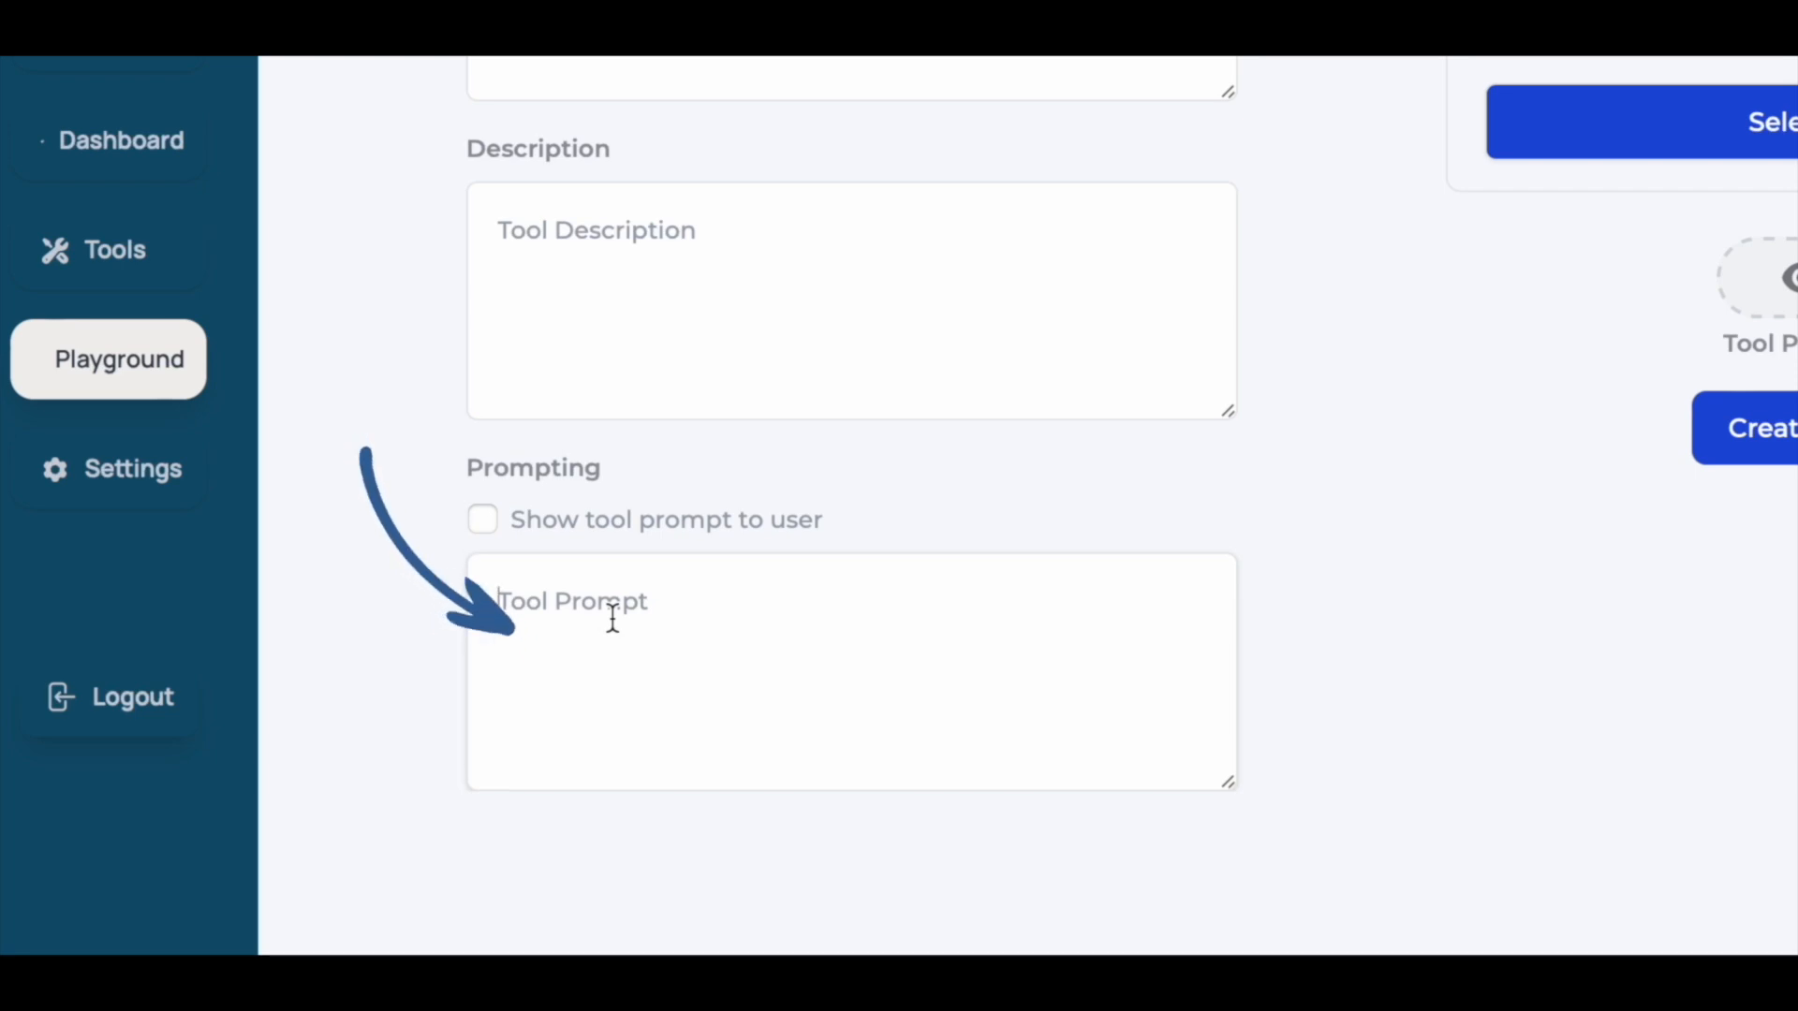
pyautogui.write('G')
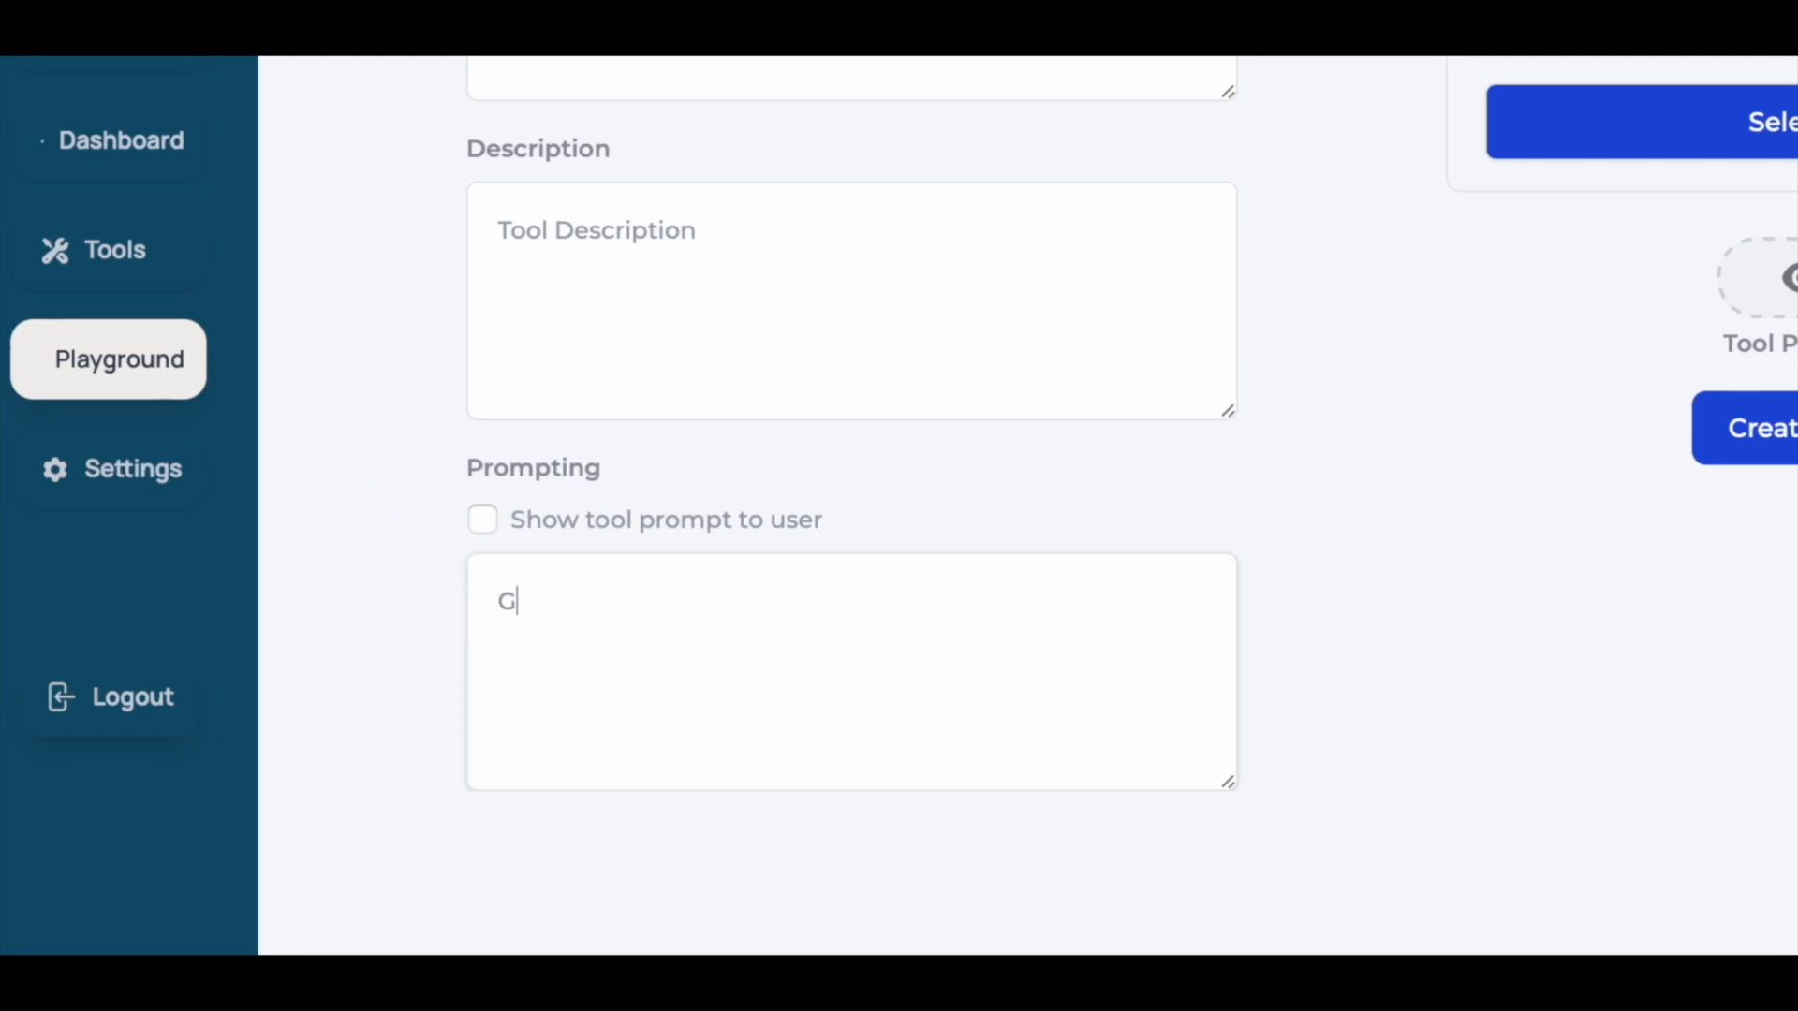
pyautogui.write('enerate 5')
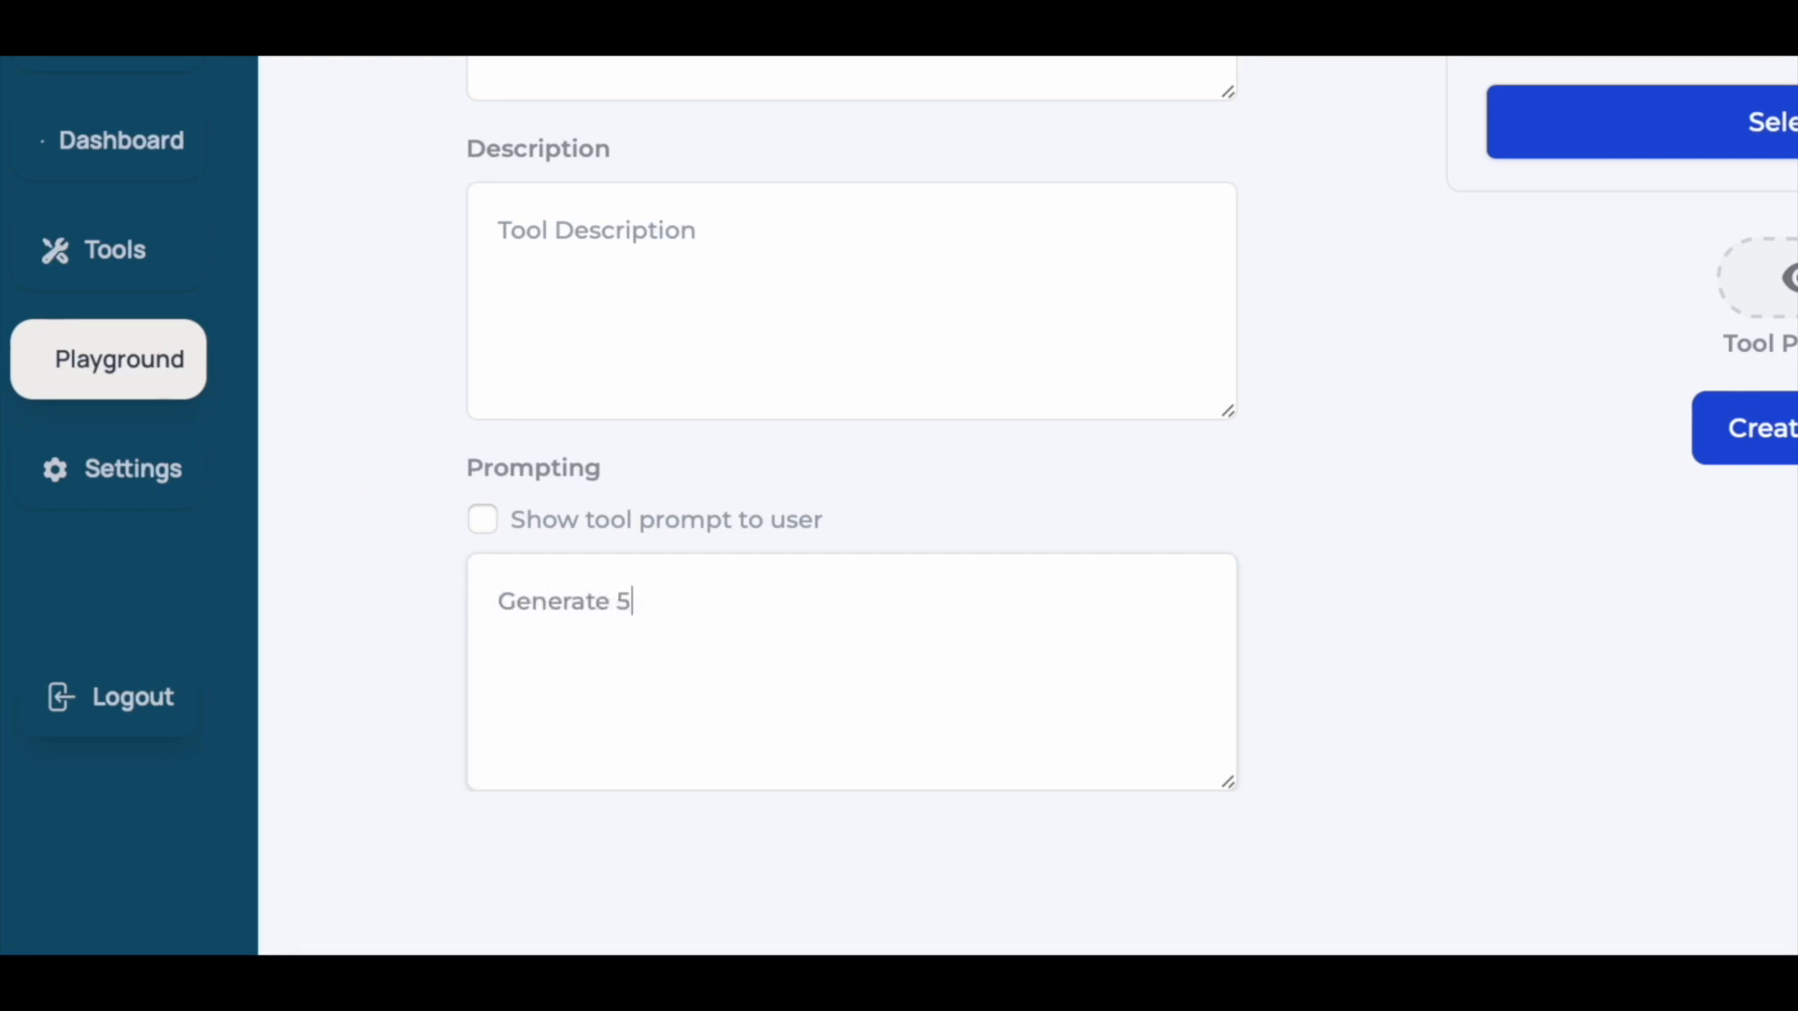
pyautogui.write('extreem')
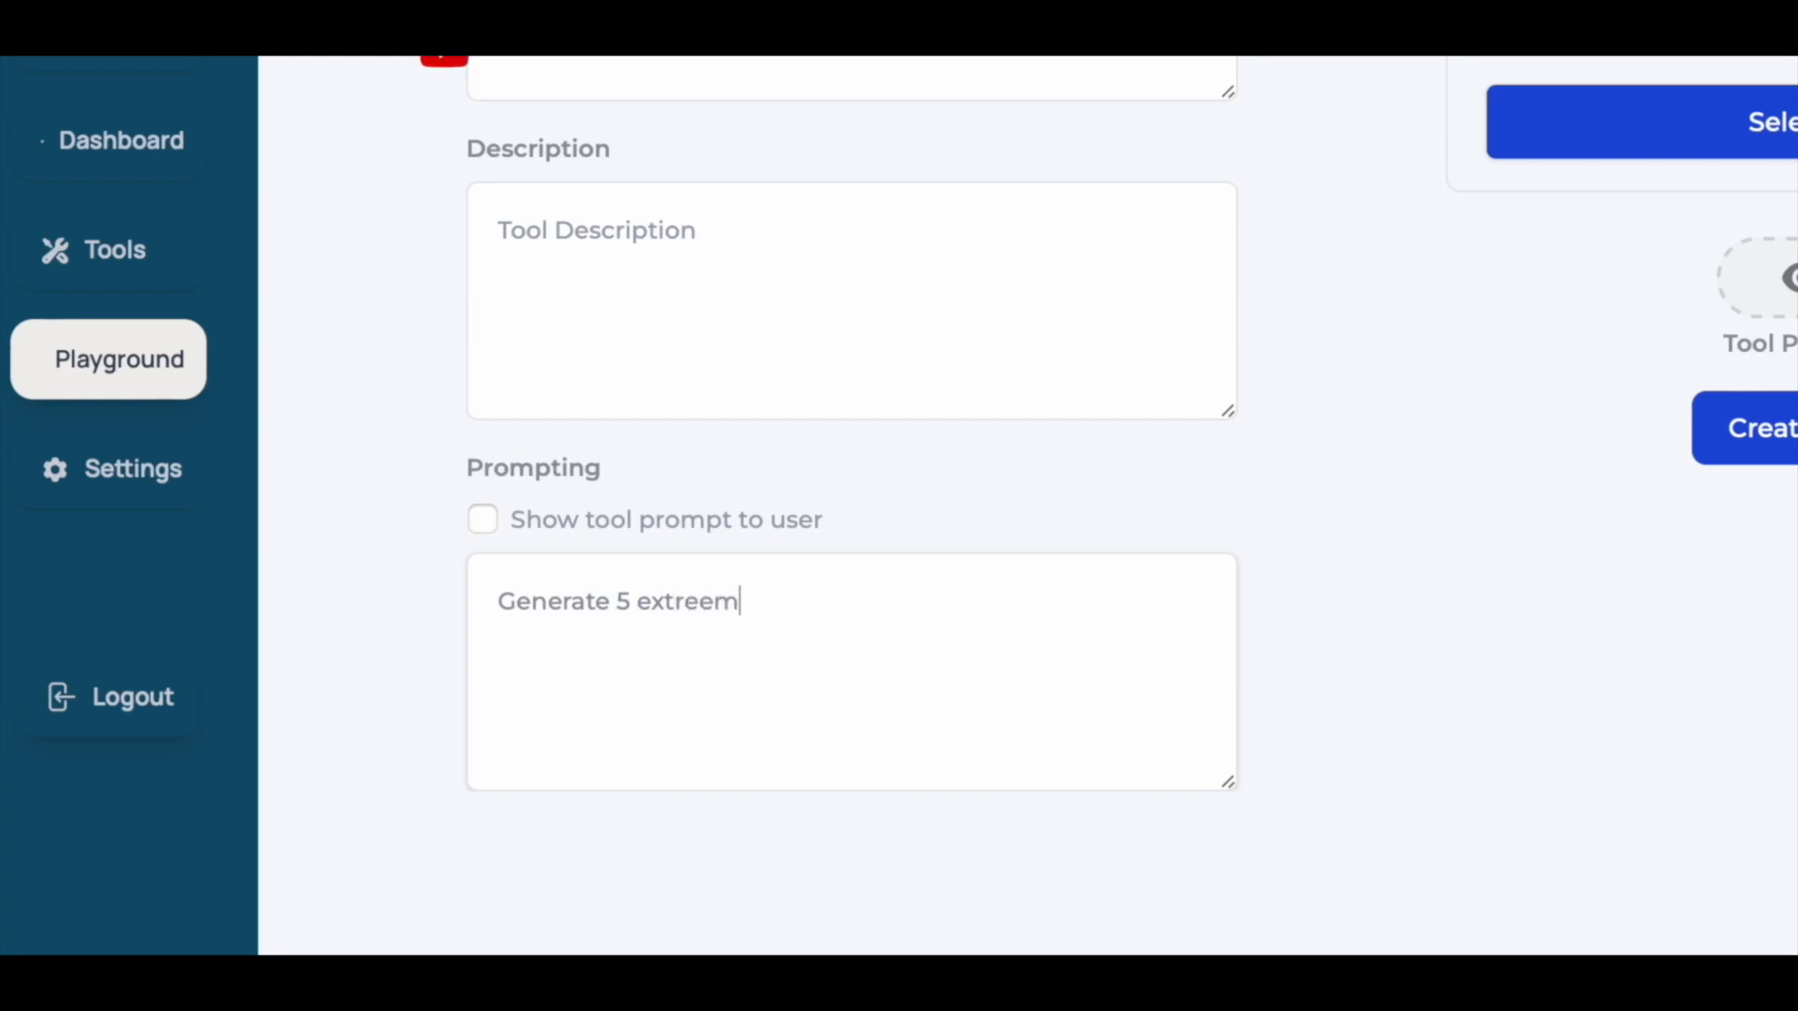
pyautogui.write('extremely pesuasive hooks')
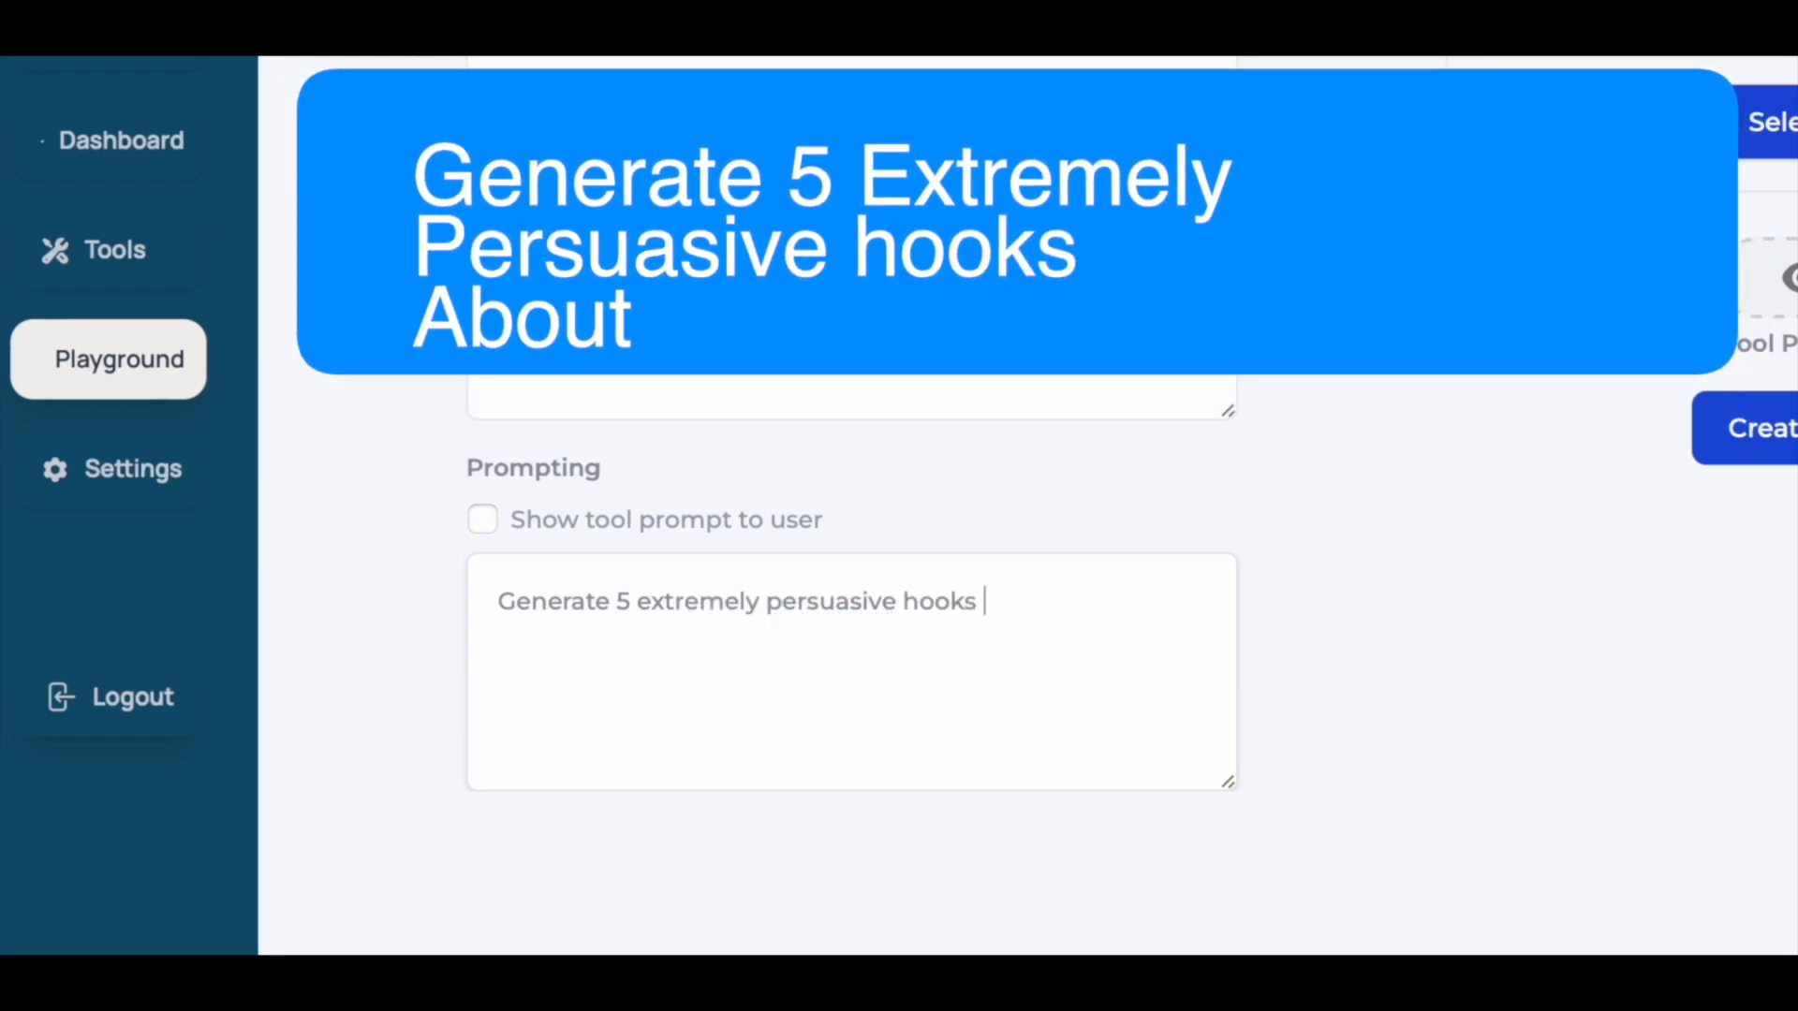
pyautogui.write('about')
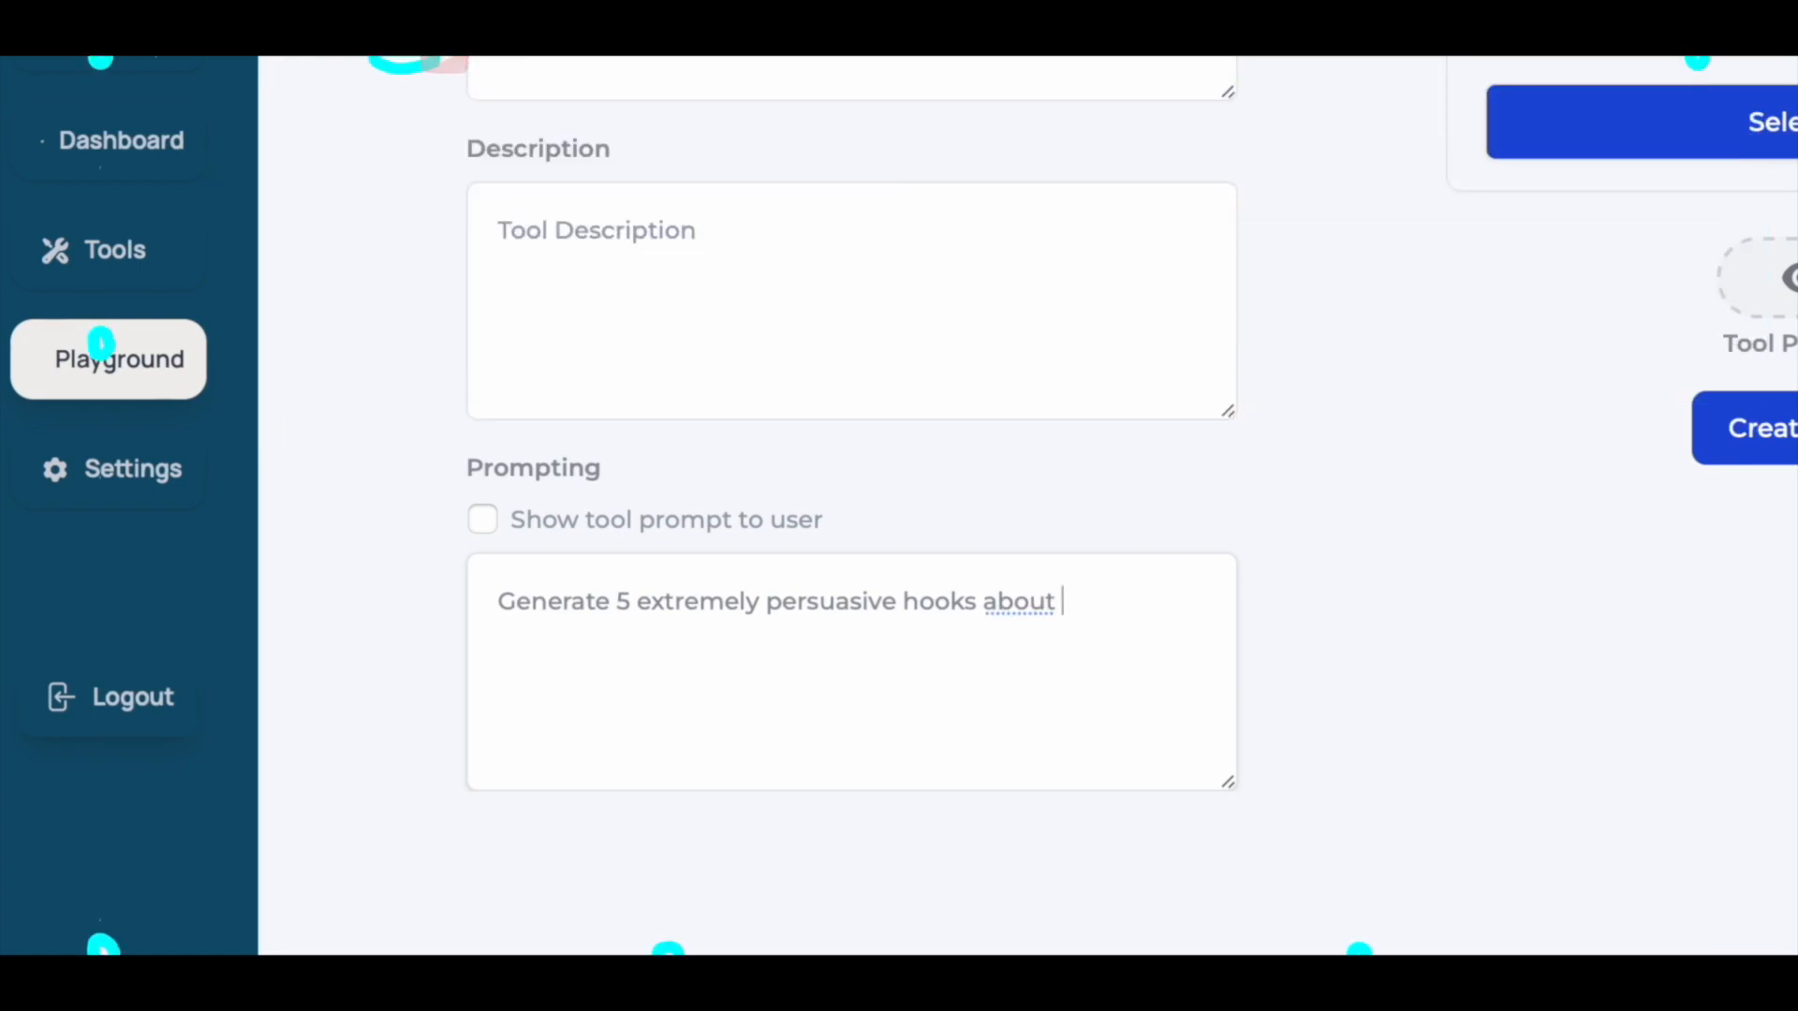
pyautogui.write('[kit_user_input_1].')
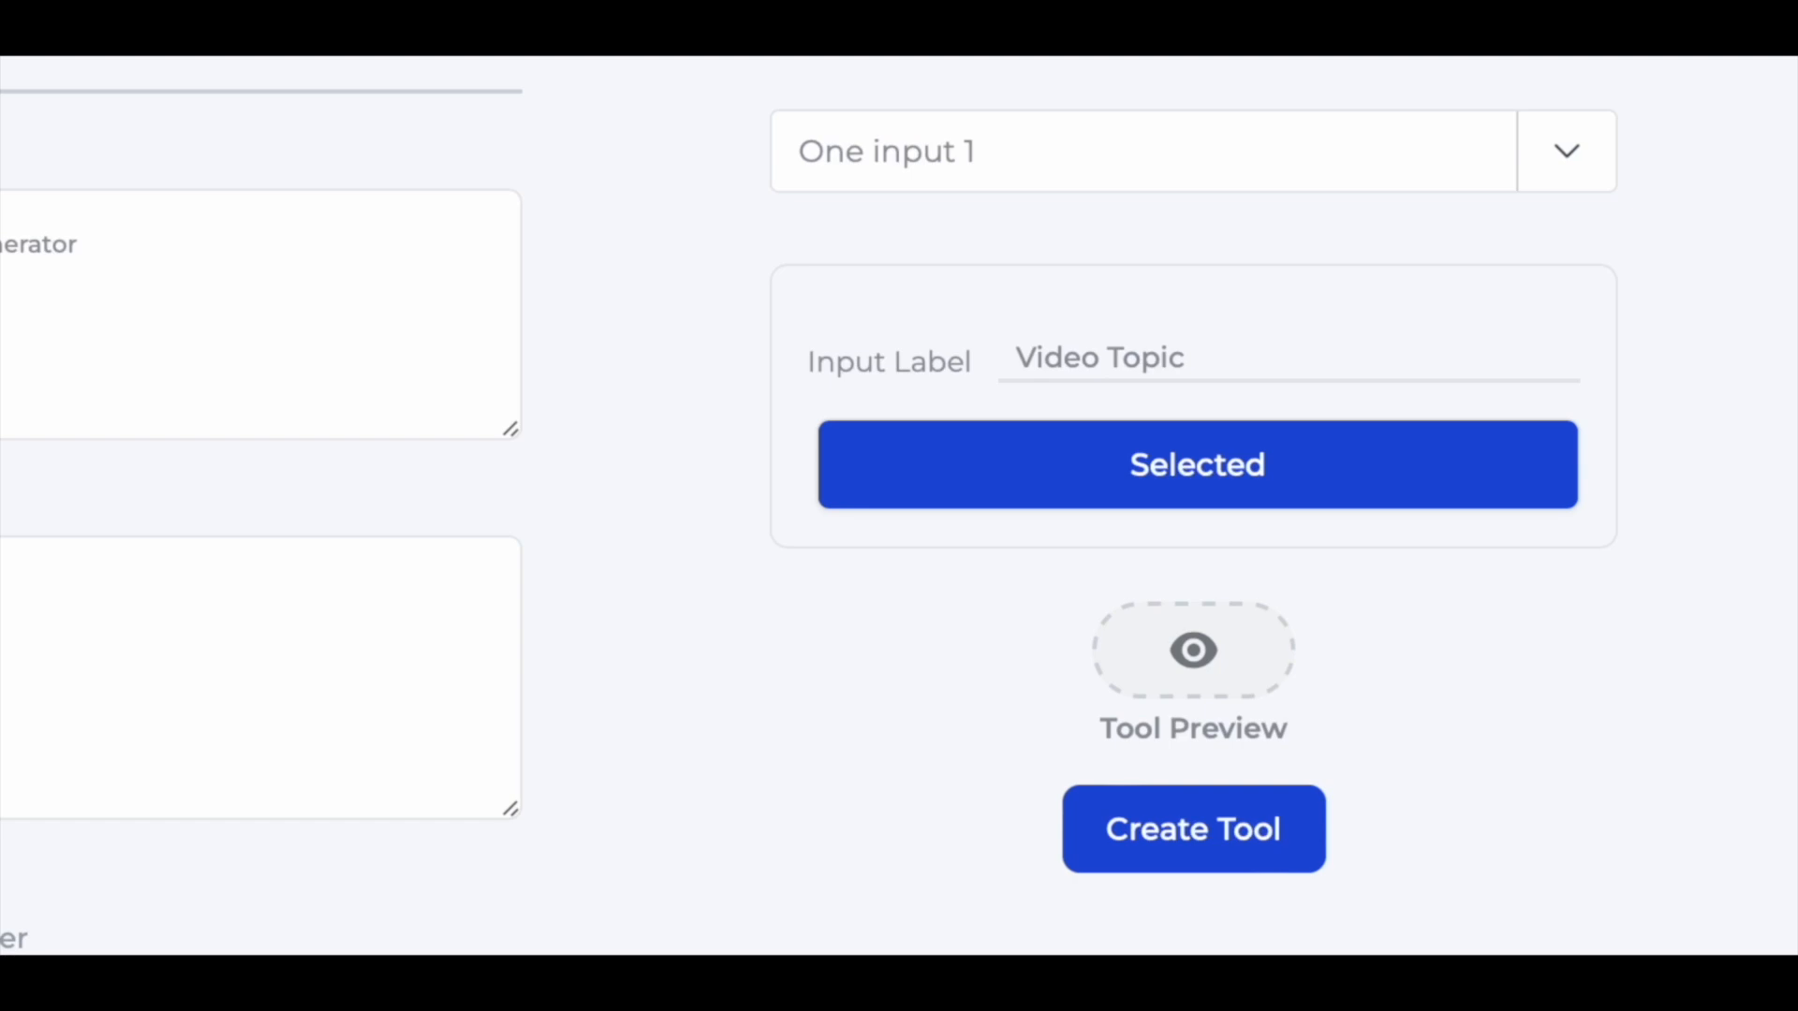
pyautogui.scroll(3)
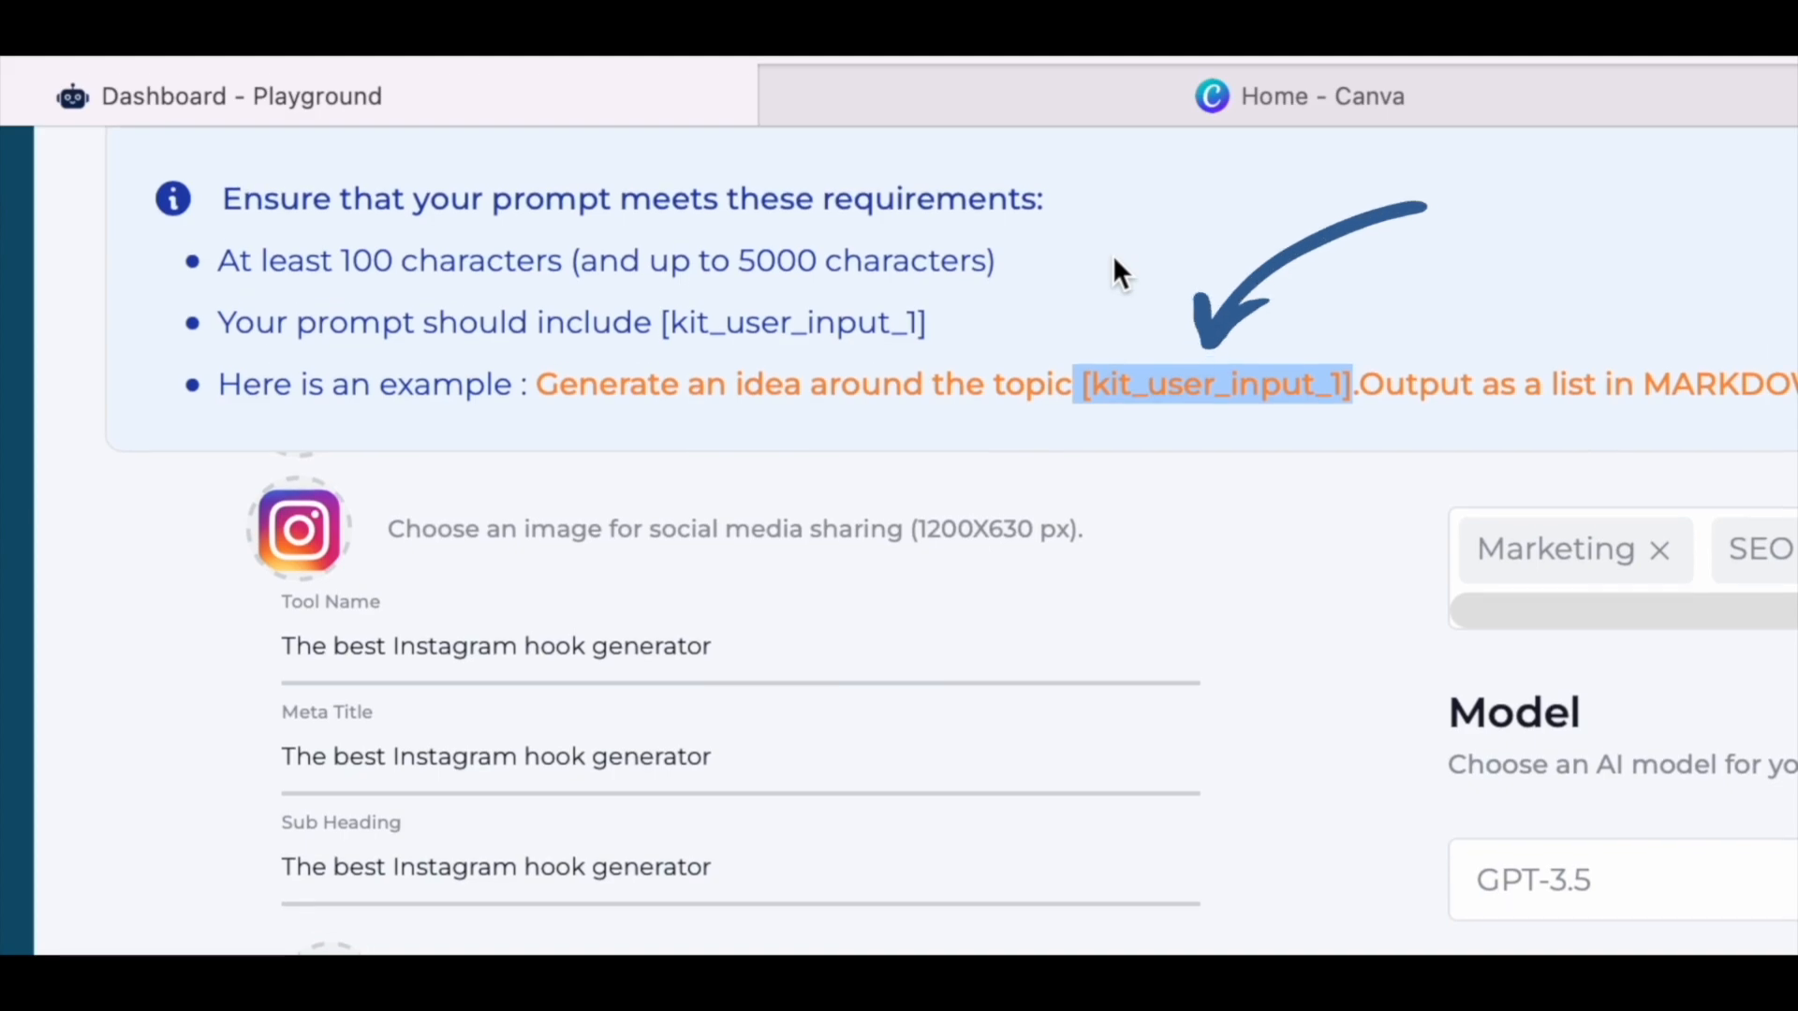
pyautogui.scroll(-3)
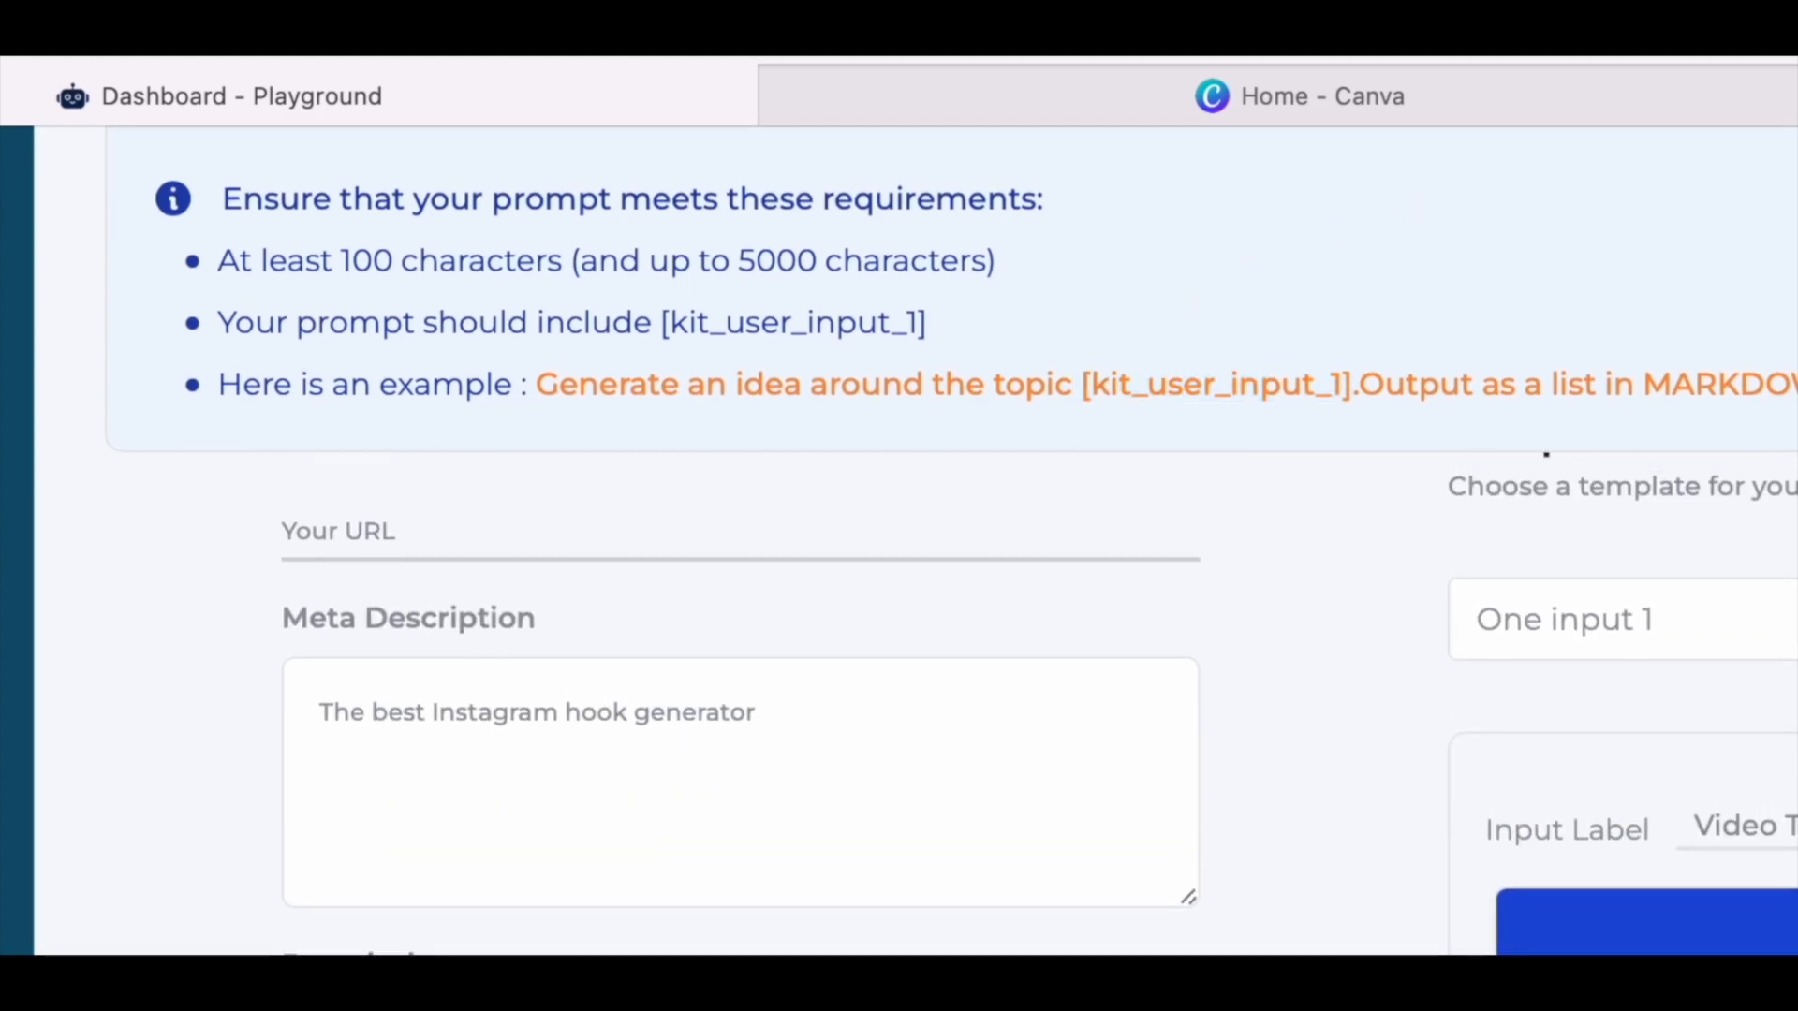
pyautogui.scroll(-3)
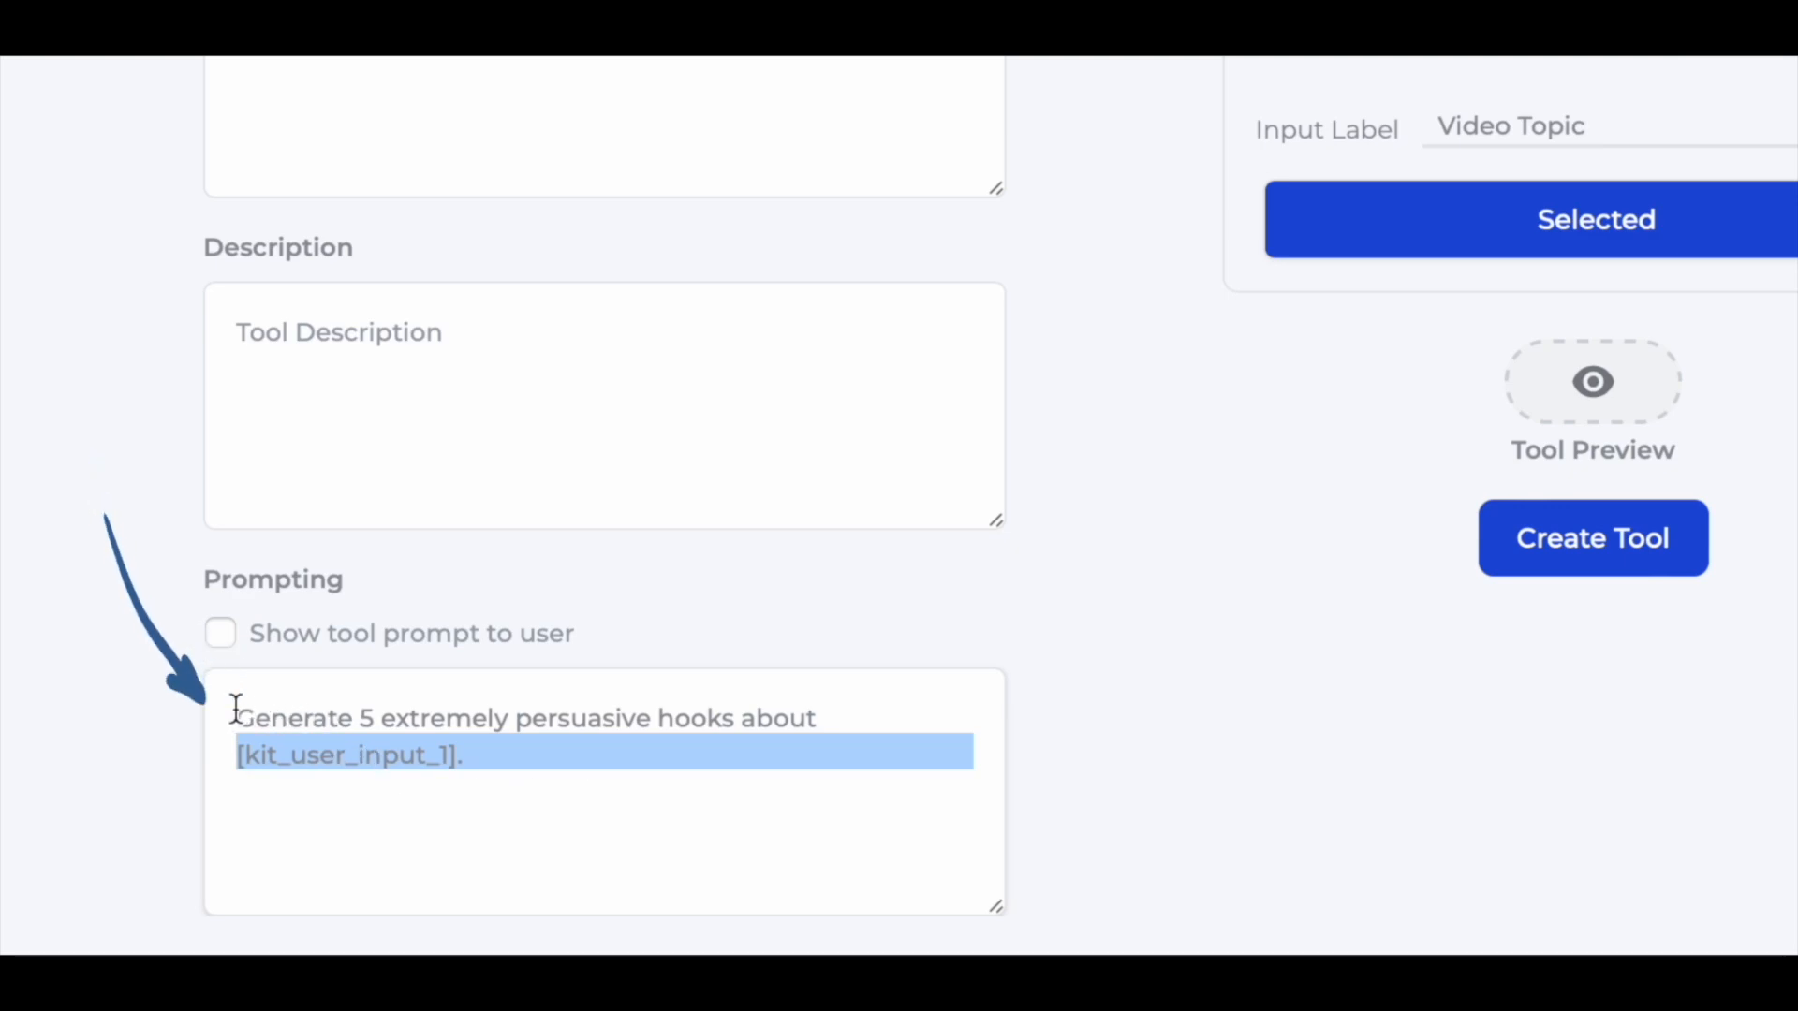
pyautogui.moveTo(167, 699)
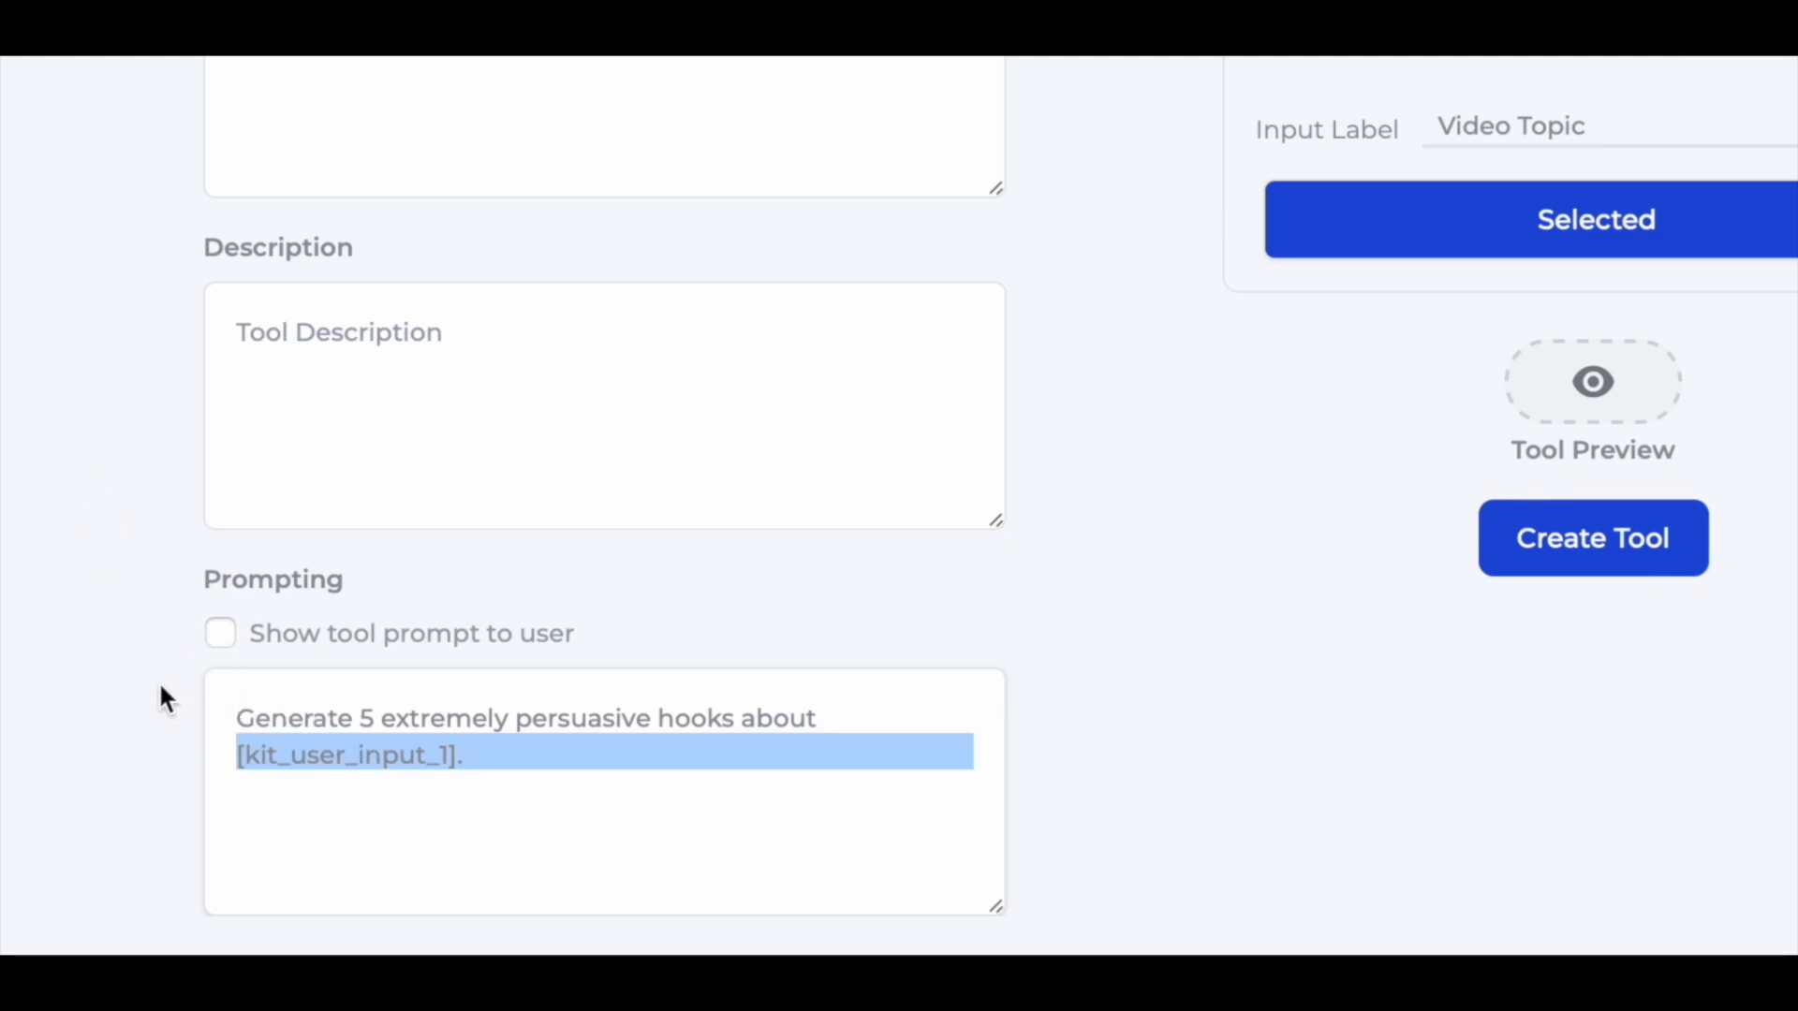
pyautogui.click(815, 718)
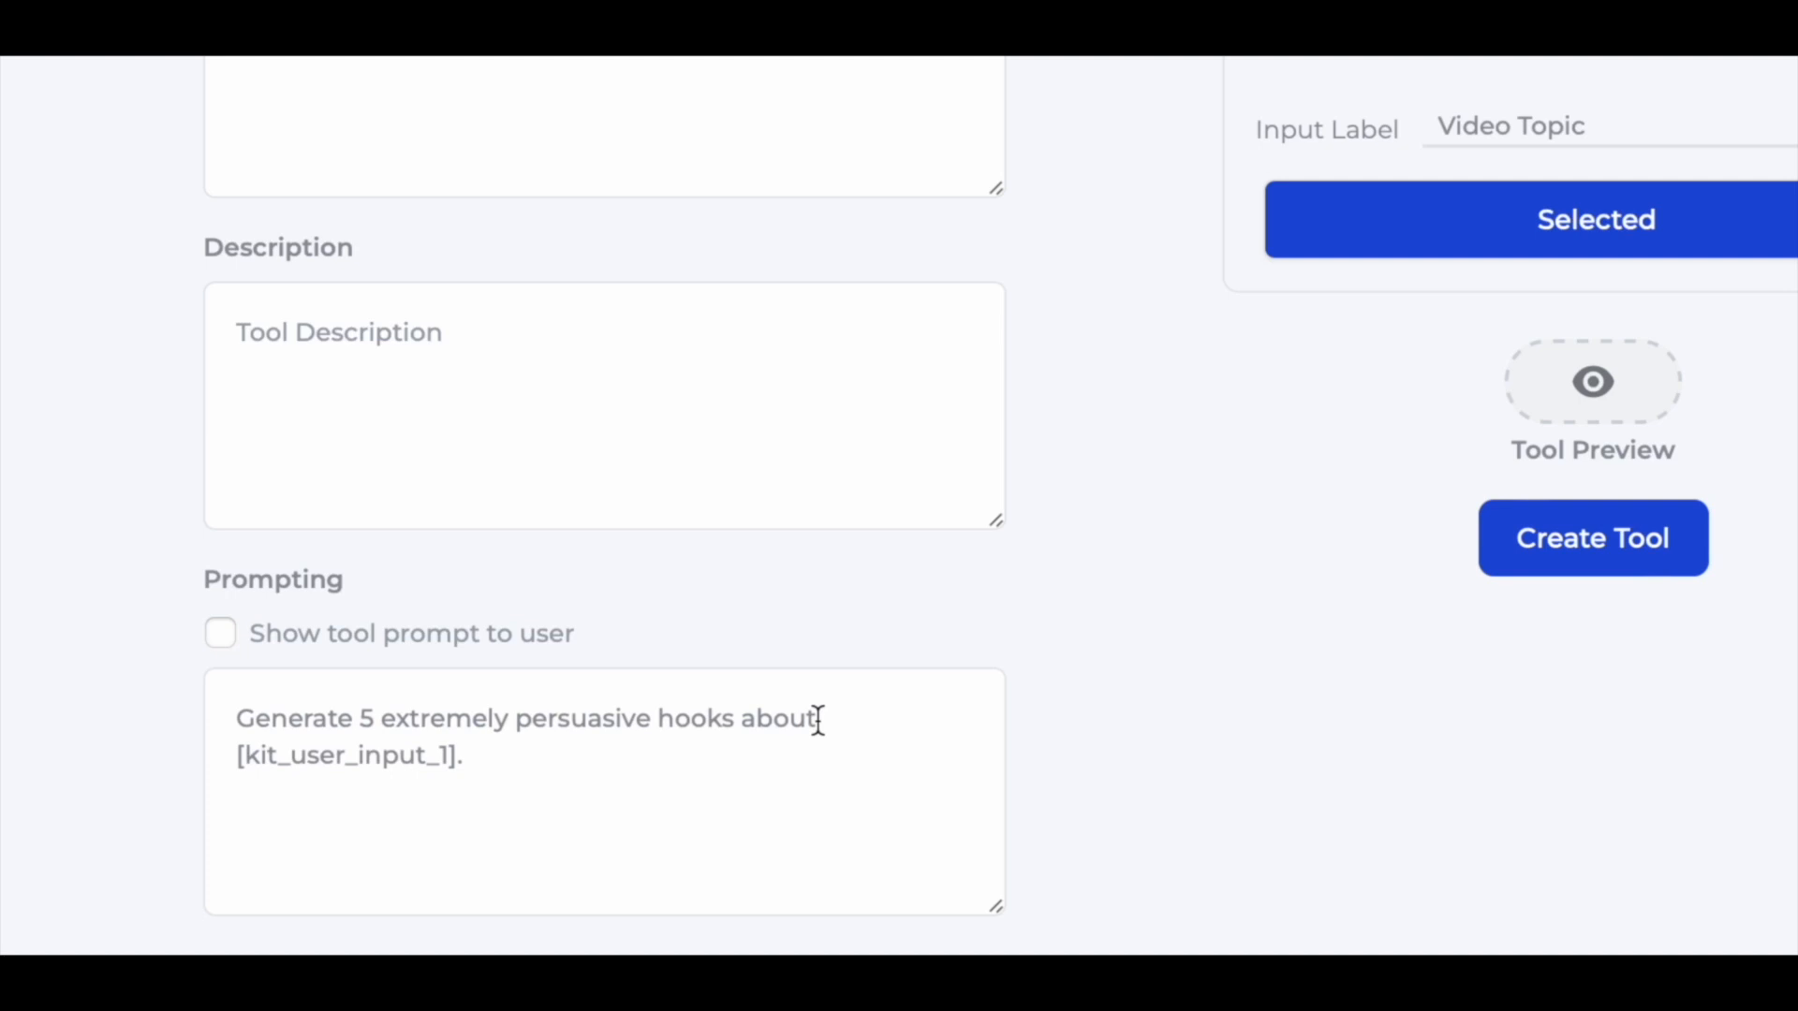
pyautogui.moveTo(936, 719)
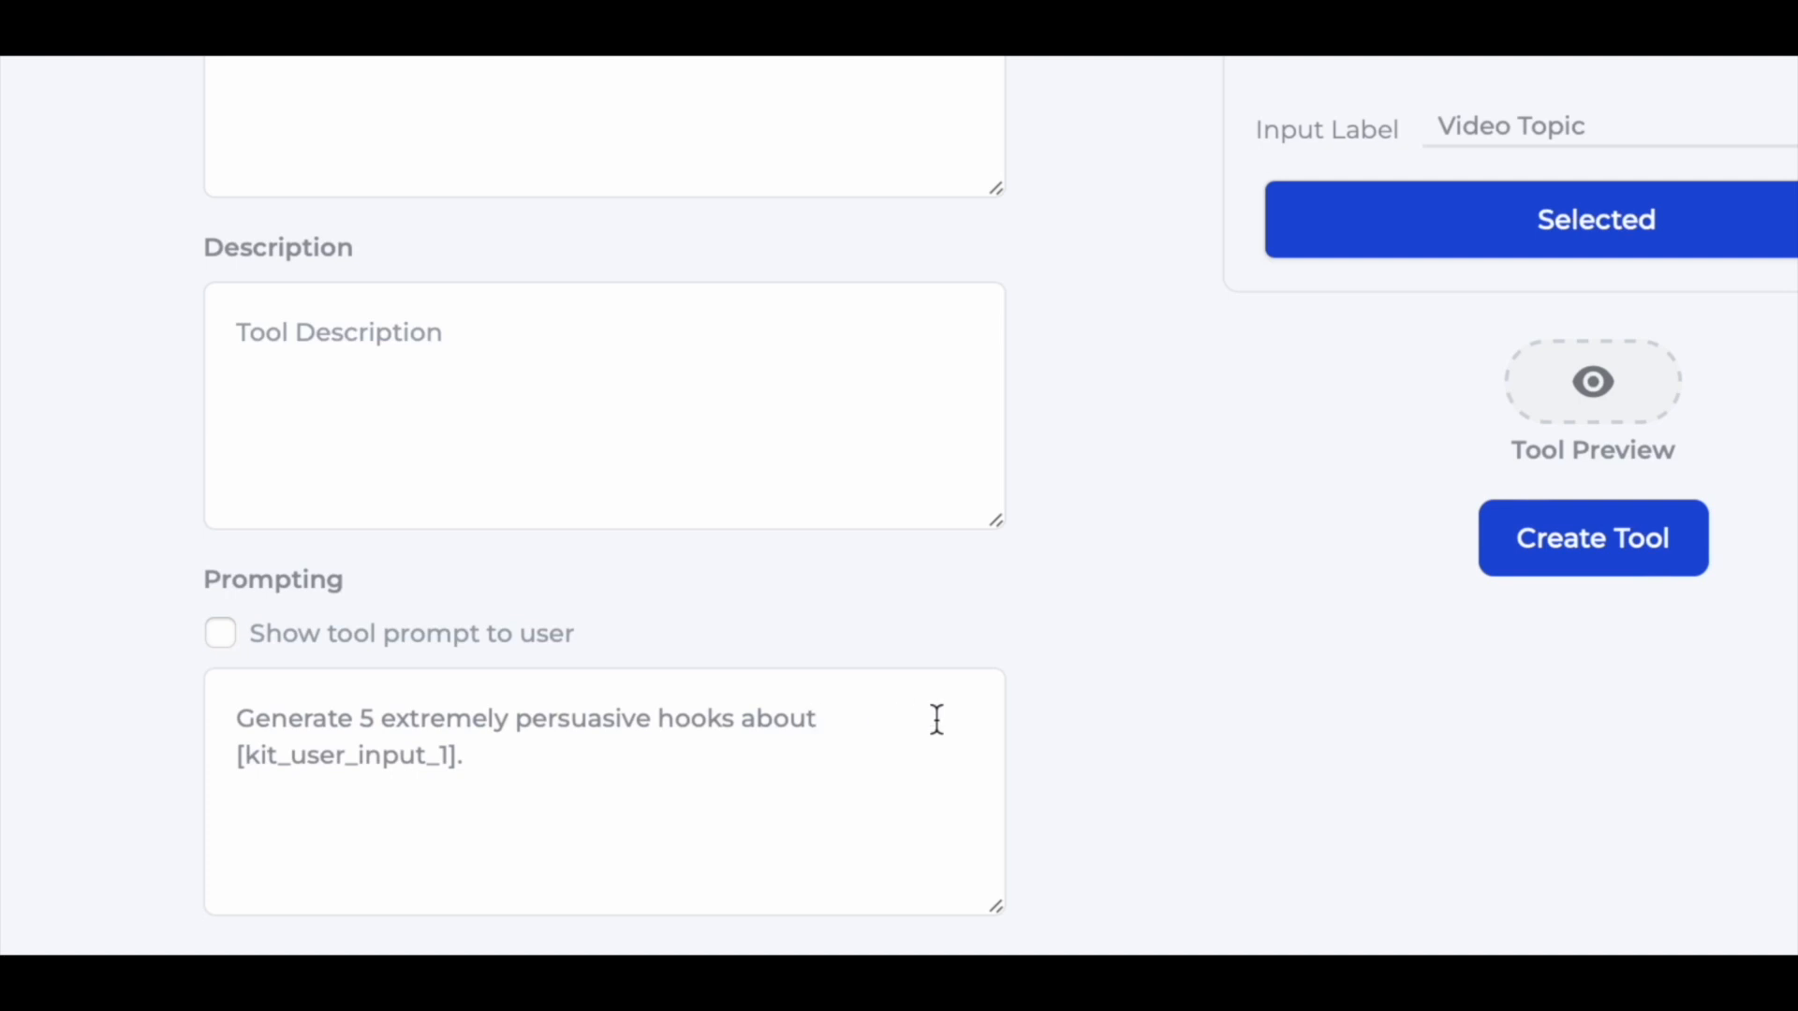
pyautogui.moveTo(1053, 729)
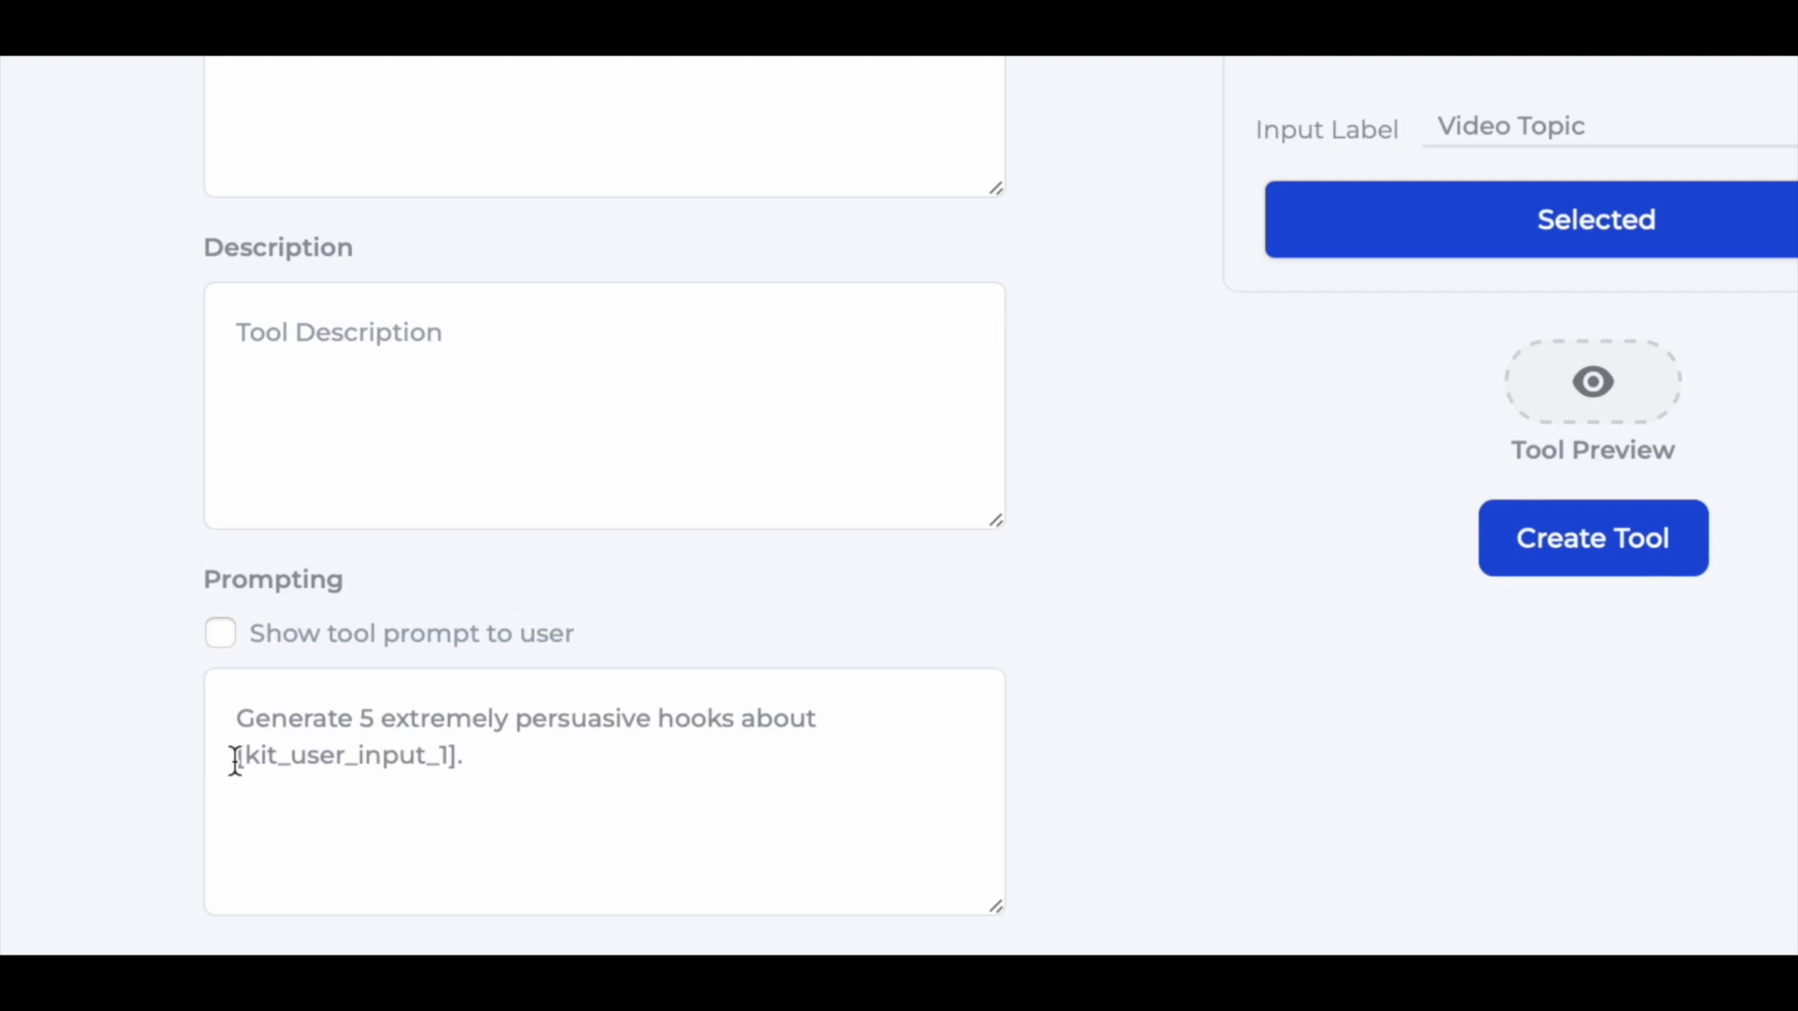
pyautogui.scroll(3)
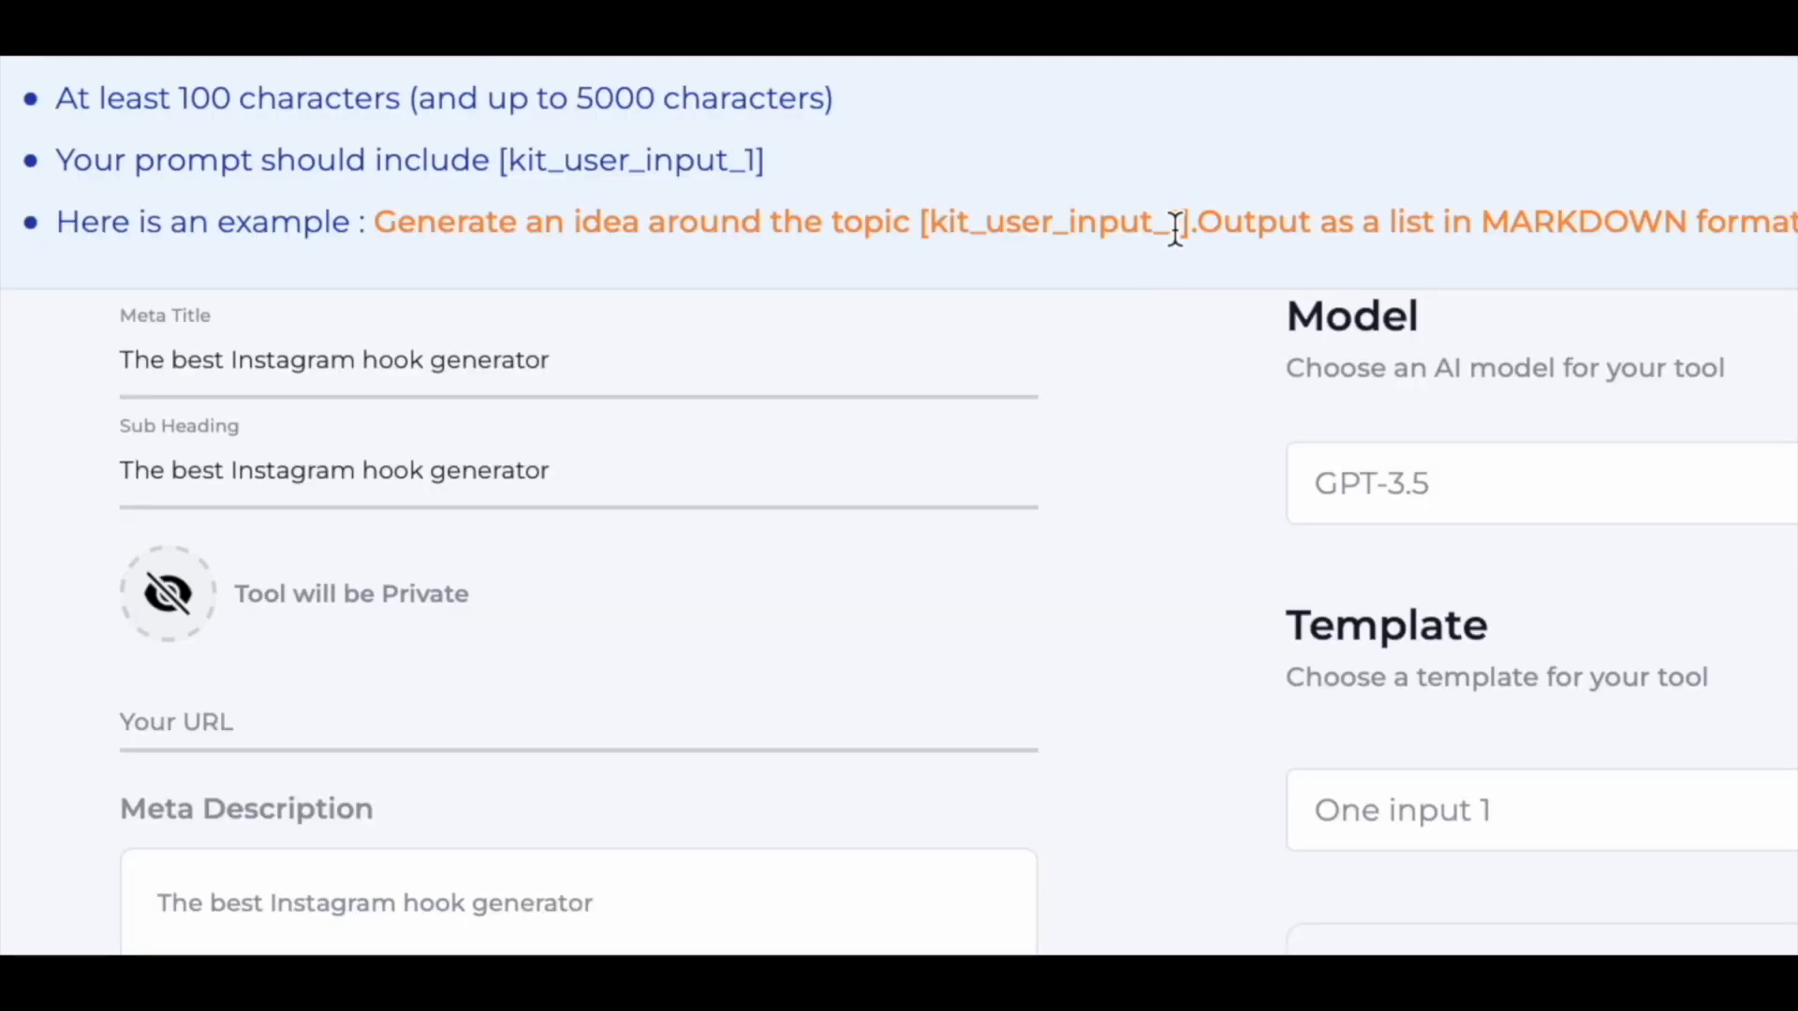
pyautogui.doubleClick(1049, 221)
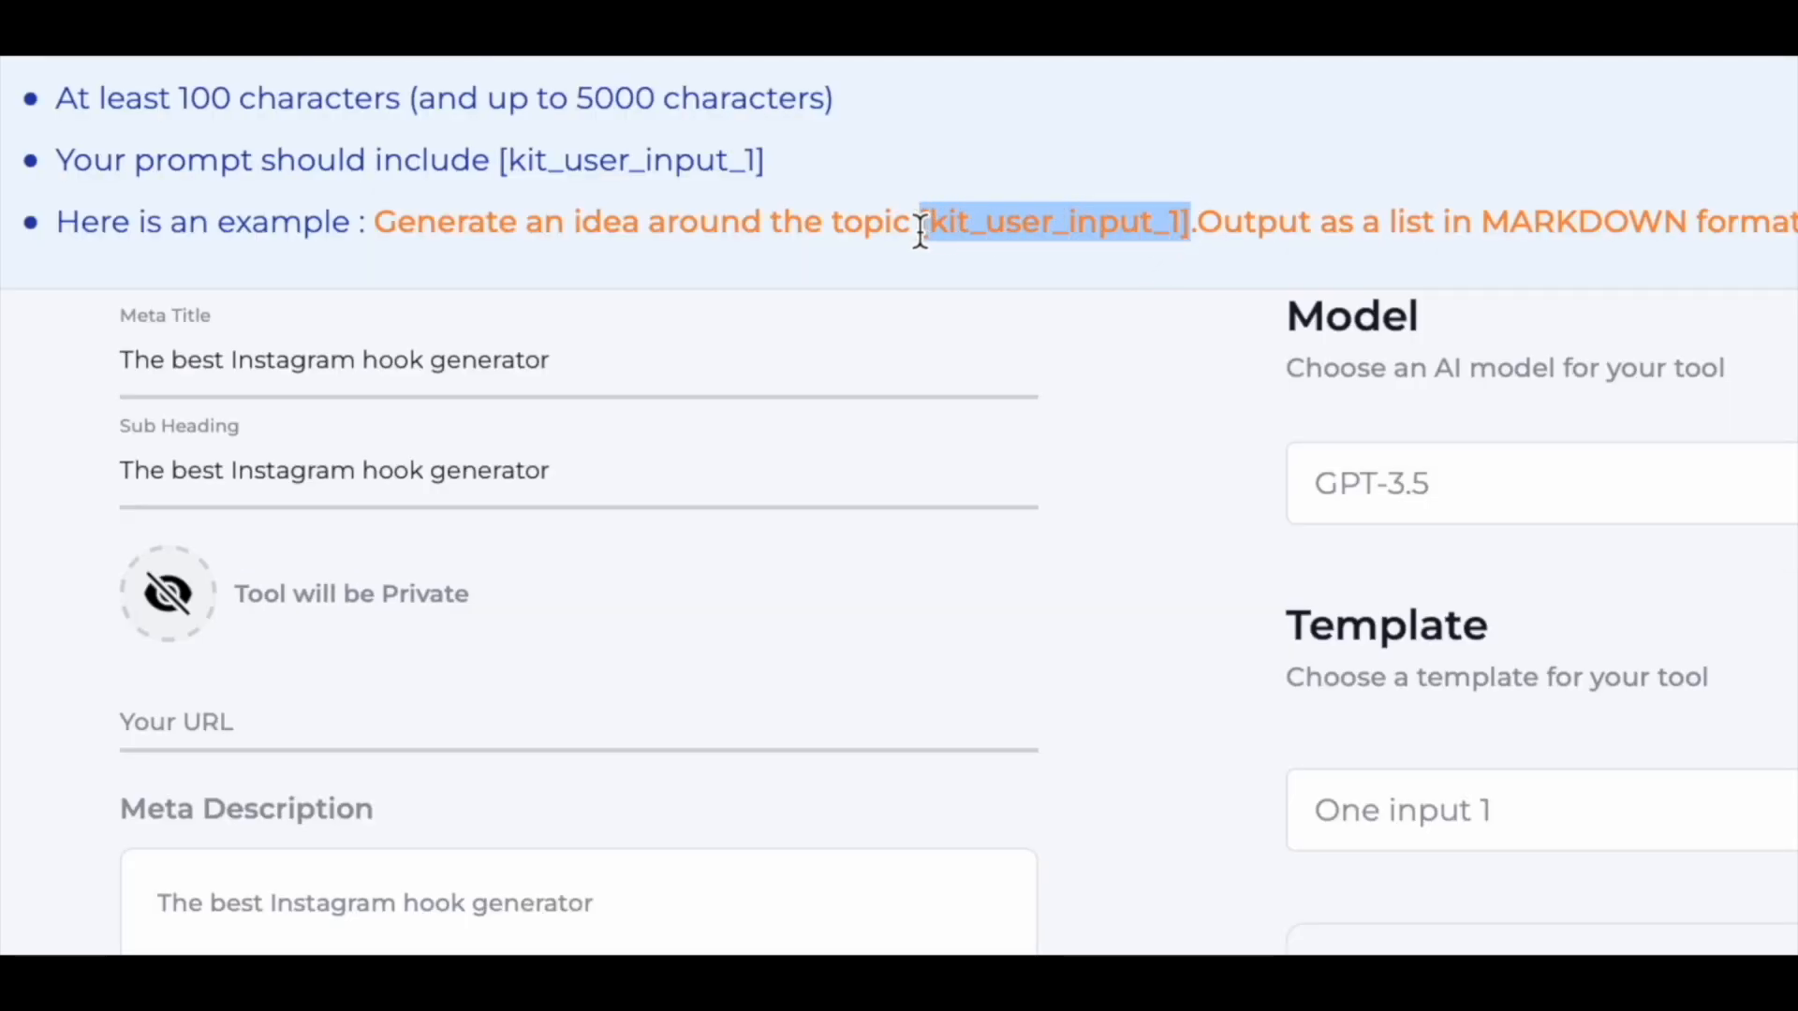
pyautogui.scroll(-3)
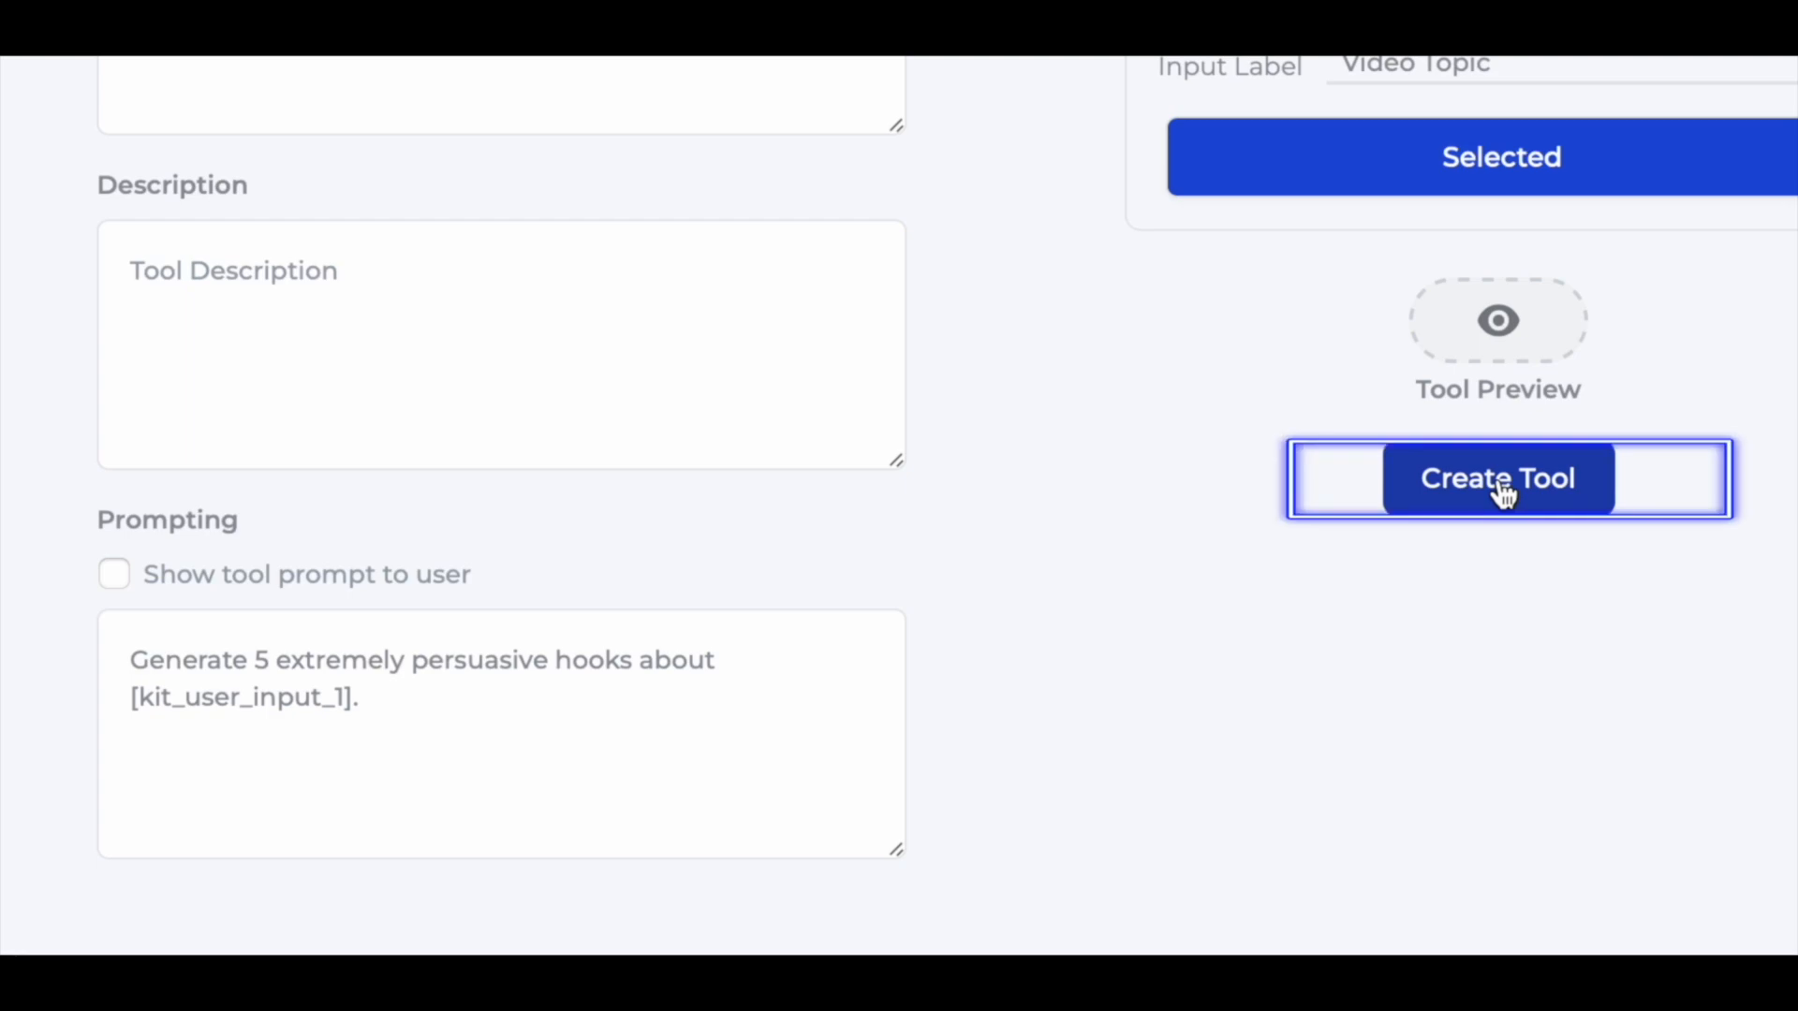
# Create the tool and find it as 'The Best' in the dashboard's Tools list.
pyautogui.click(1497, 477)
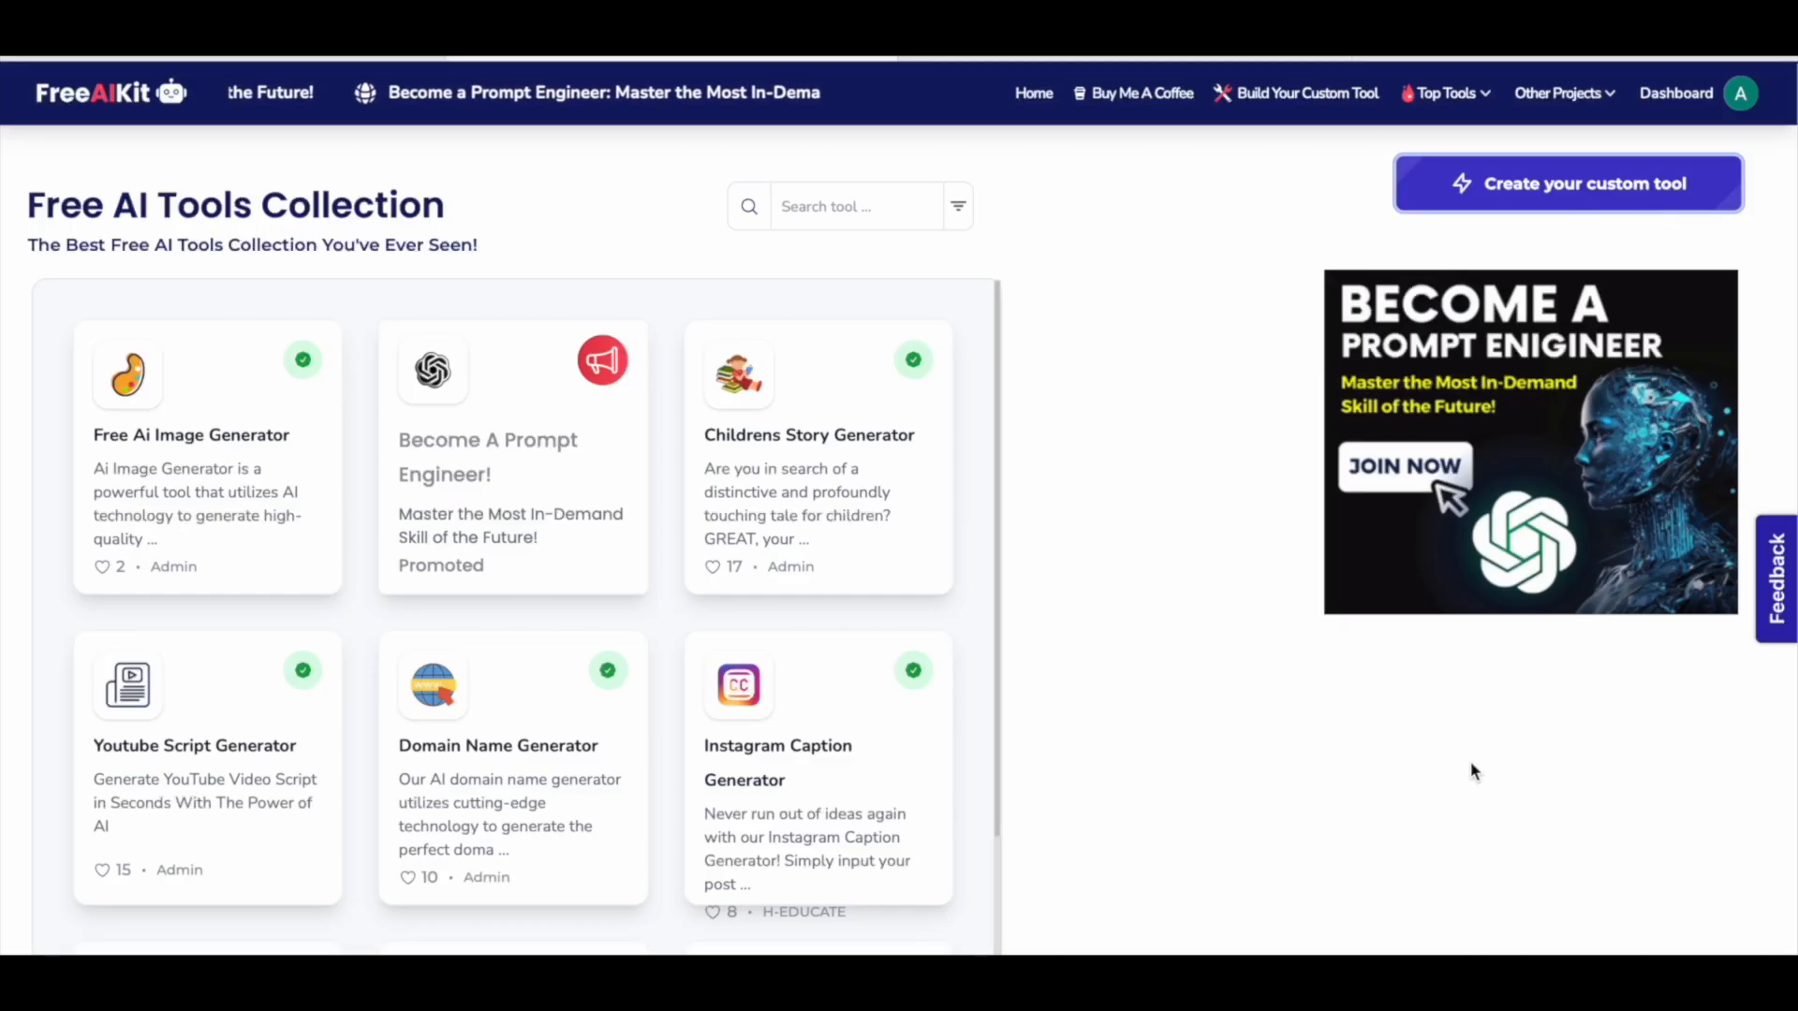
pyautogui.click(1674, 93)
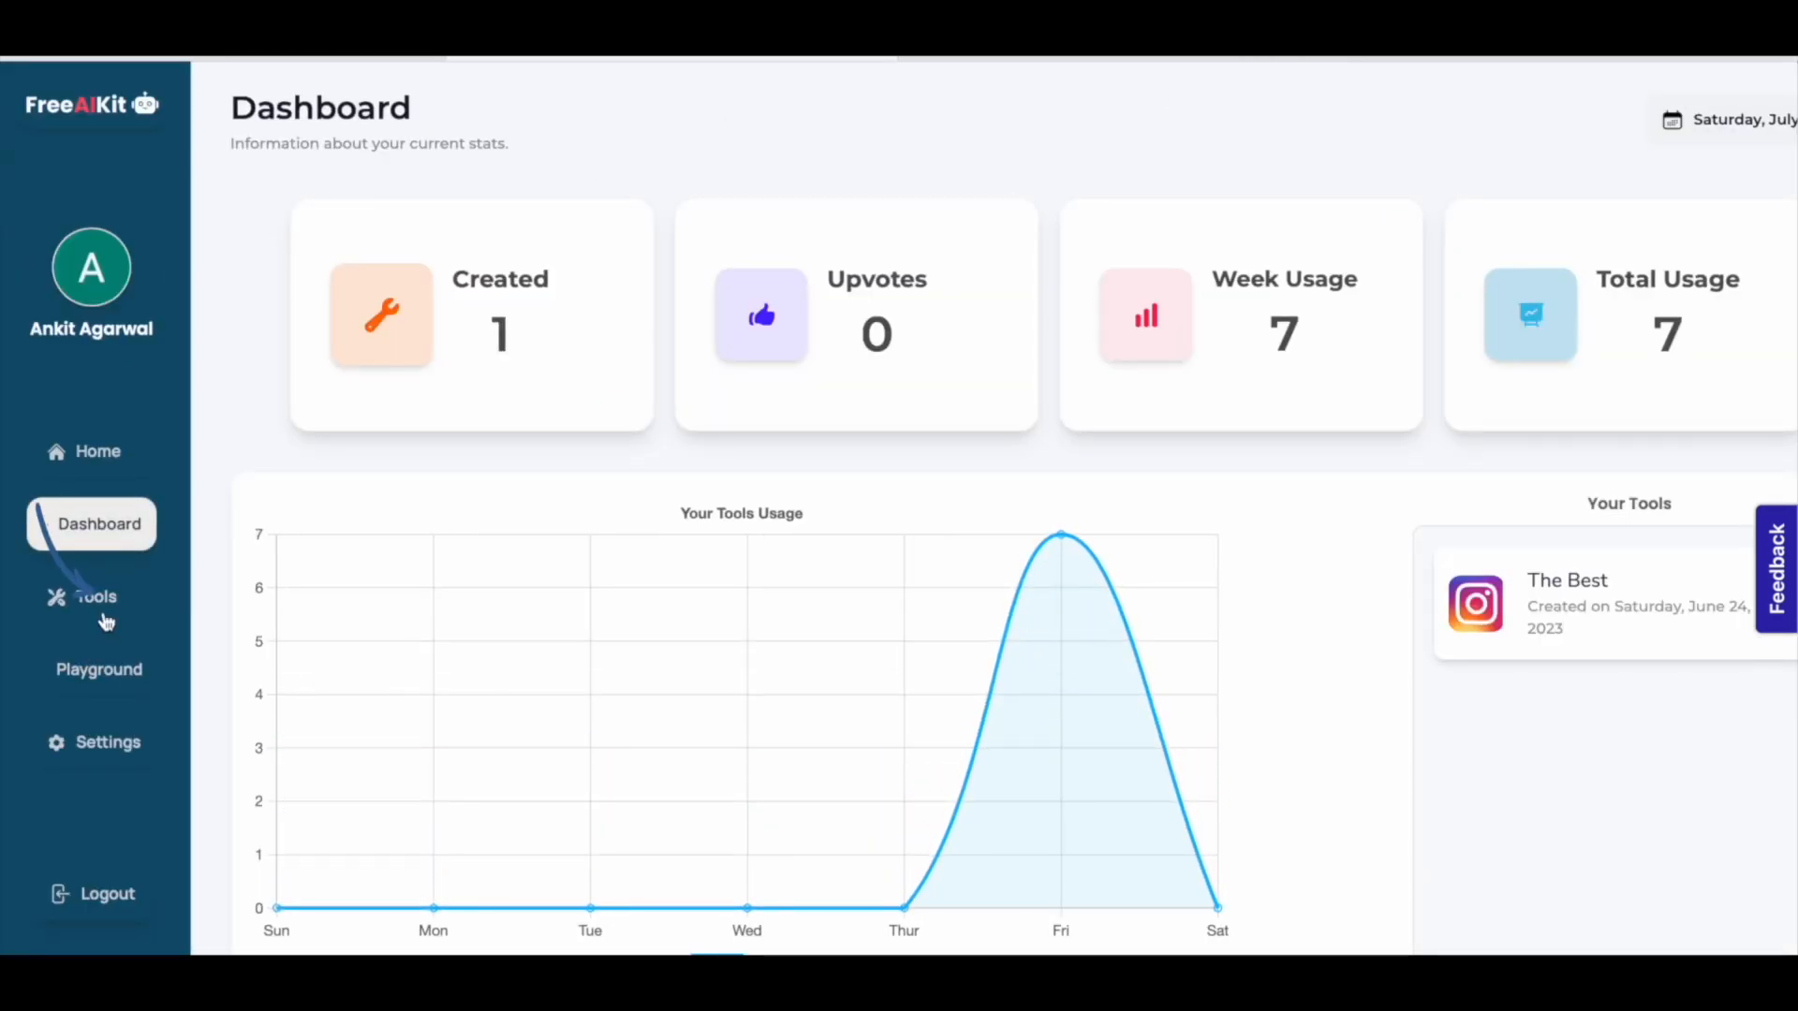
pyautogui.click(96, 596)
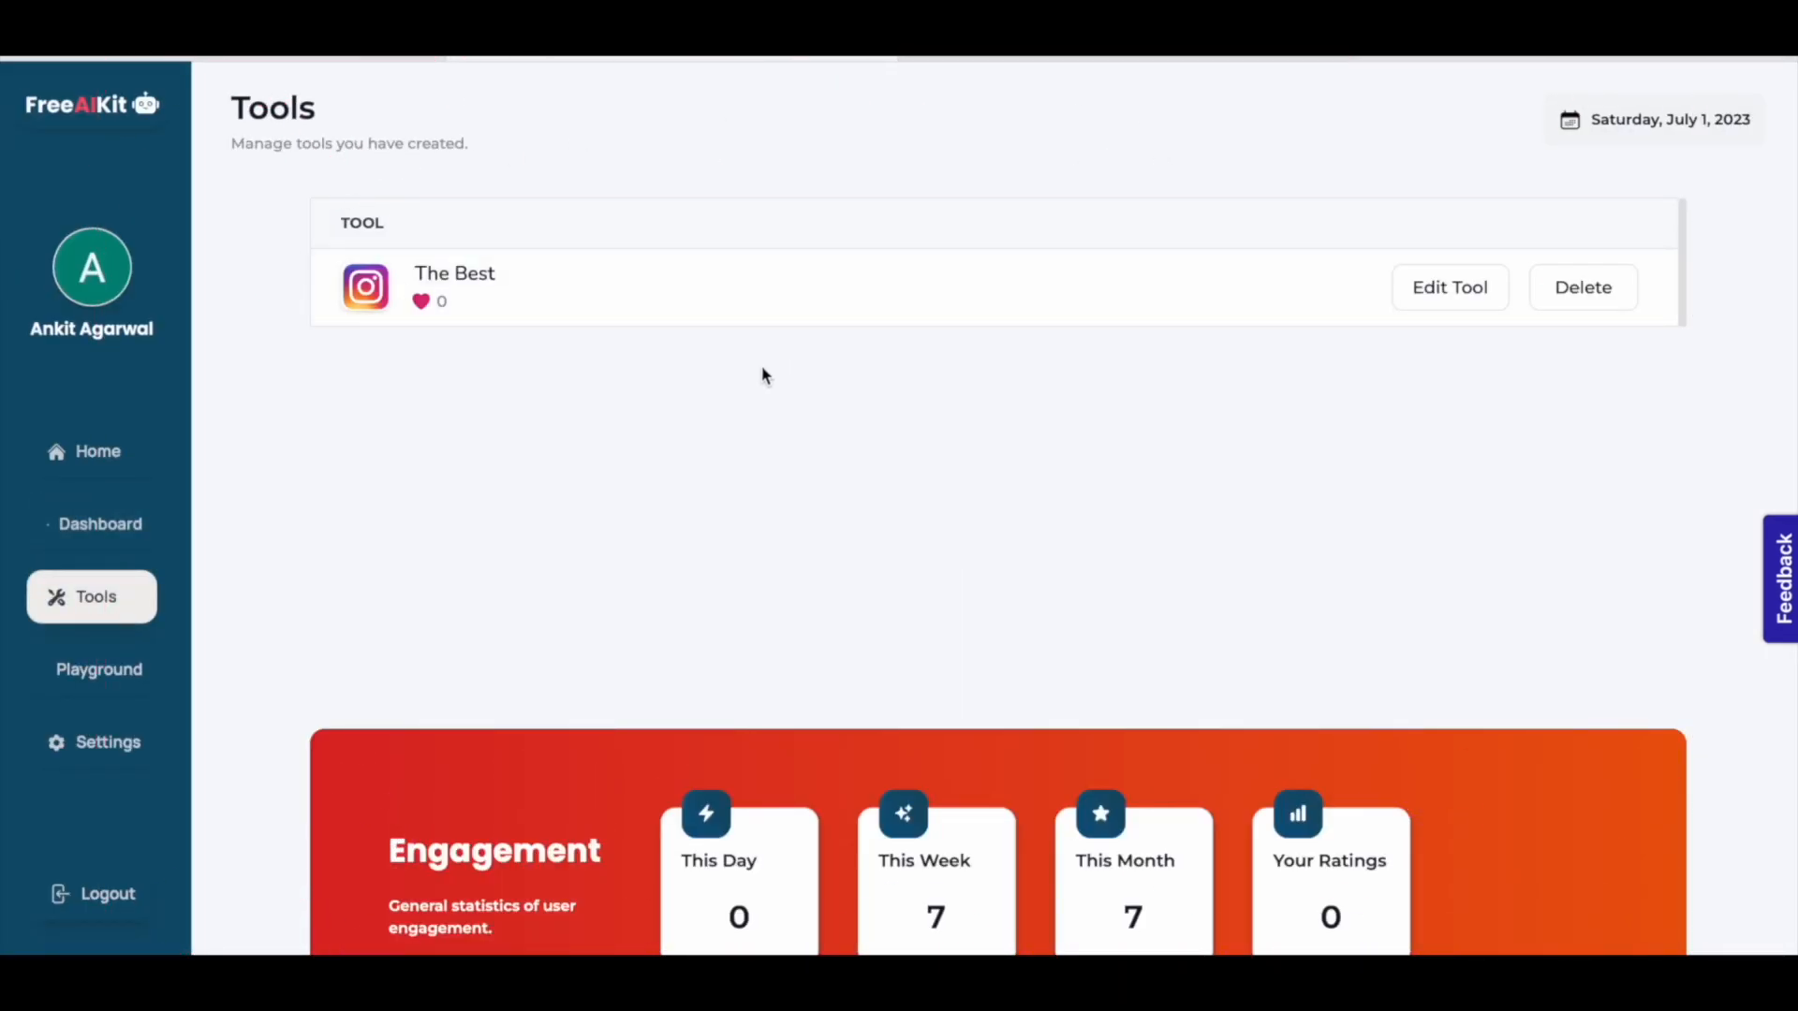
pyautogui.moveTo(693, 314)
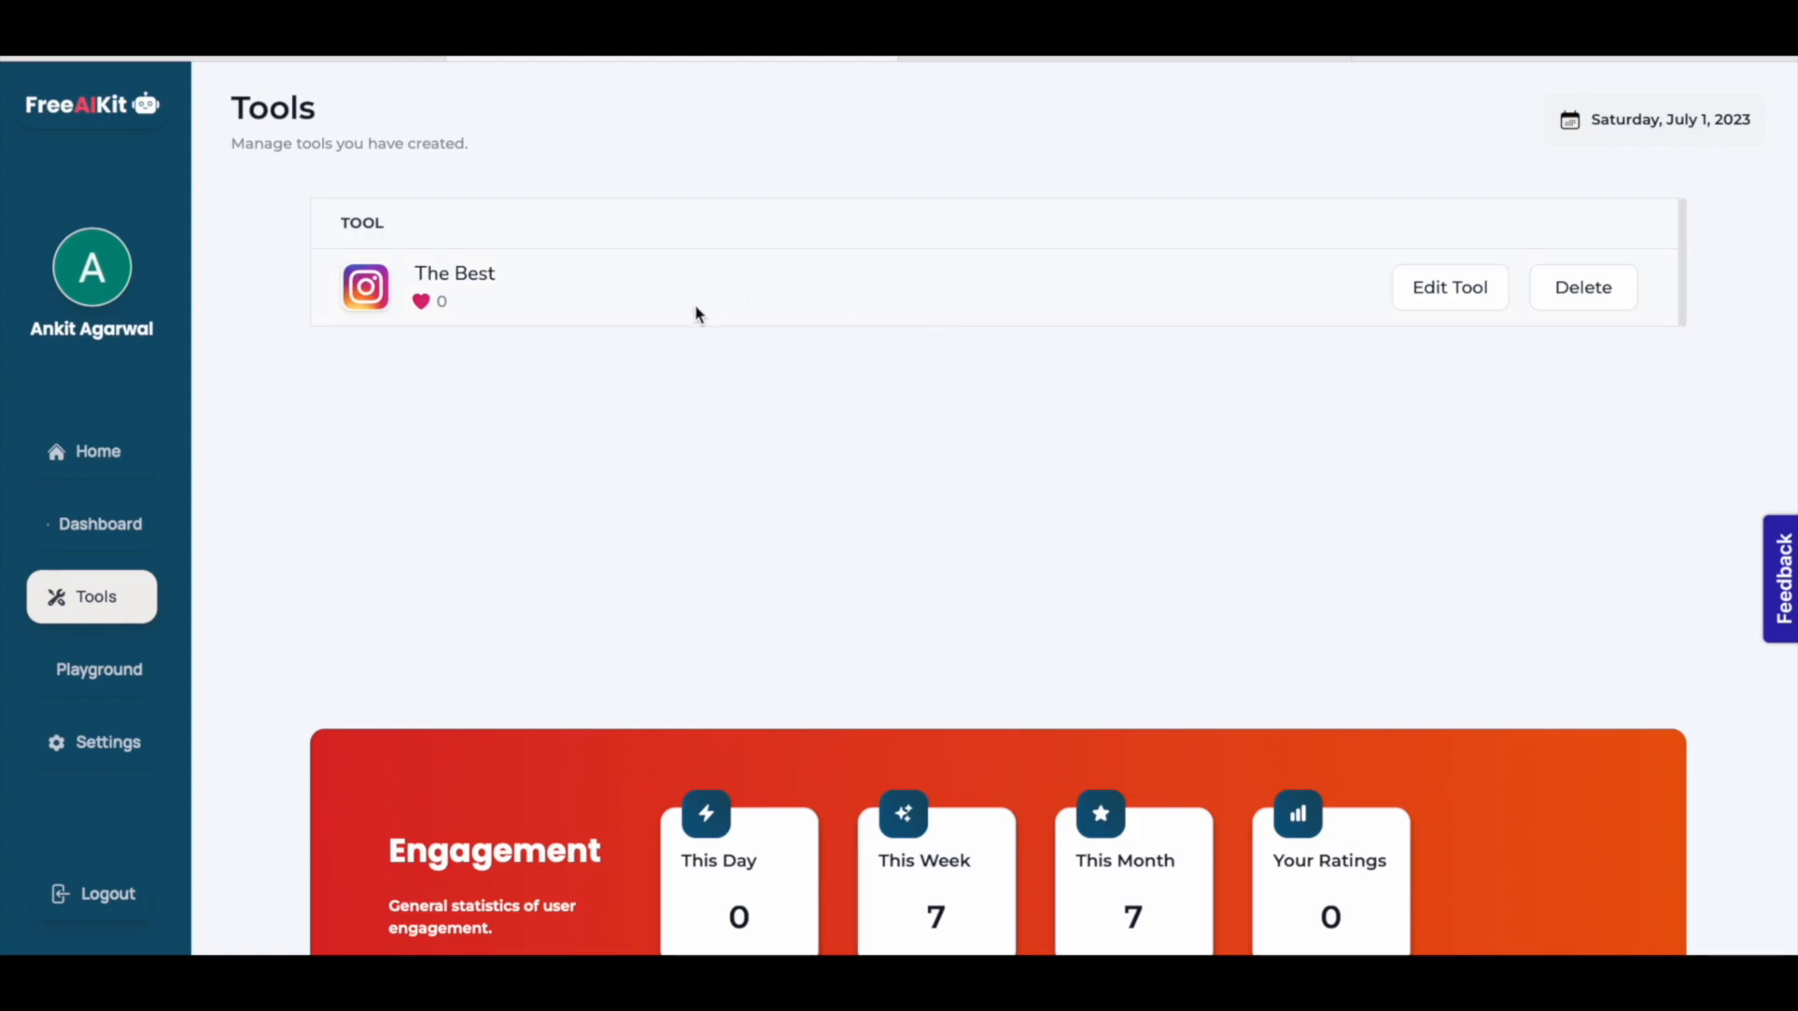
pyautogui.moveTo(510, 285)
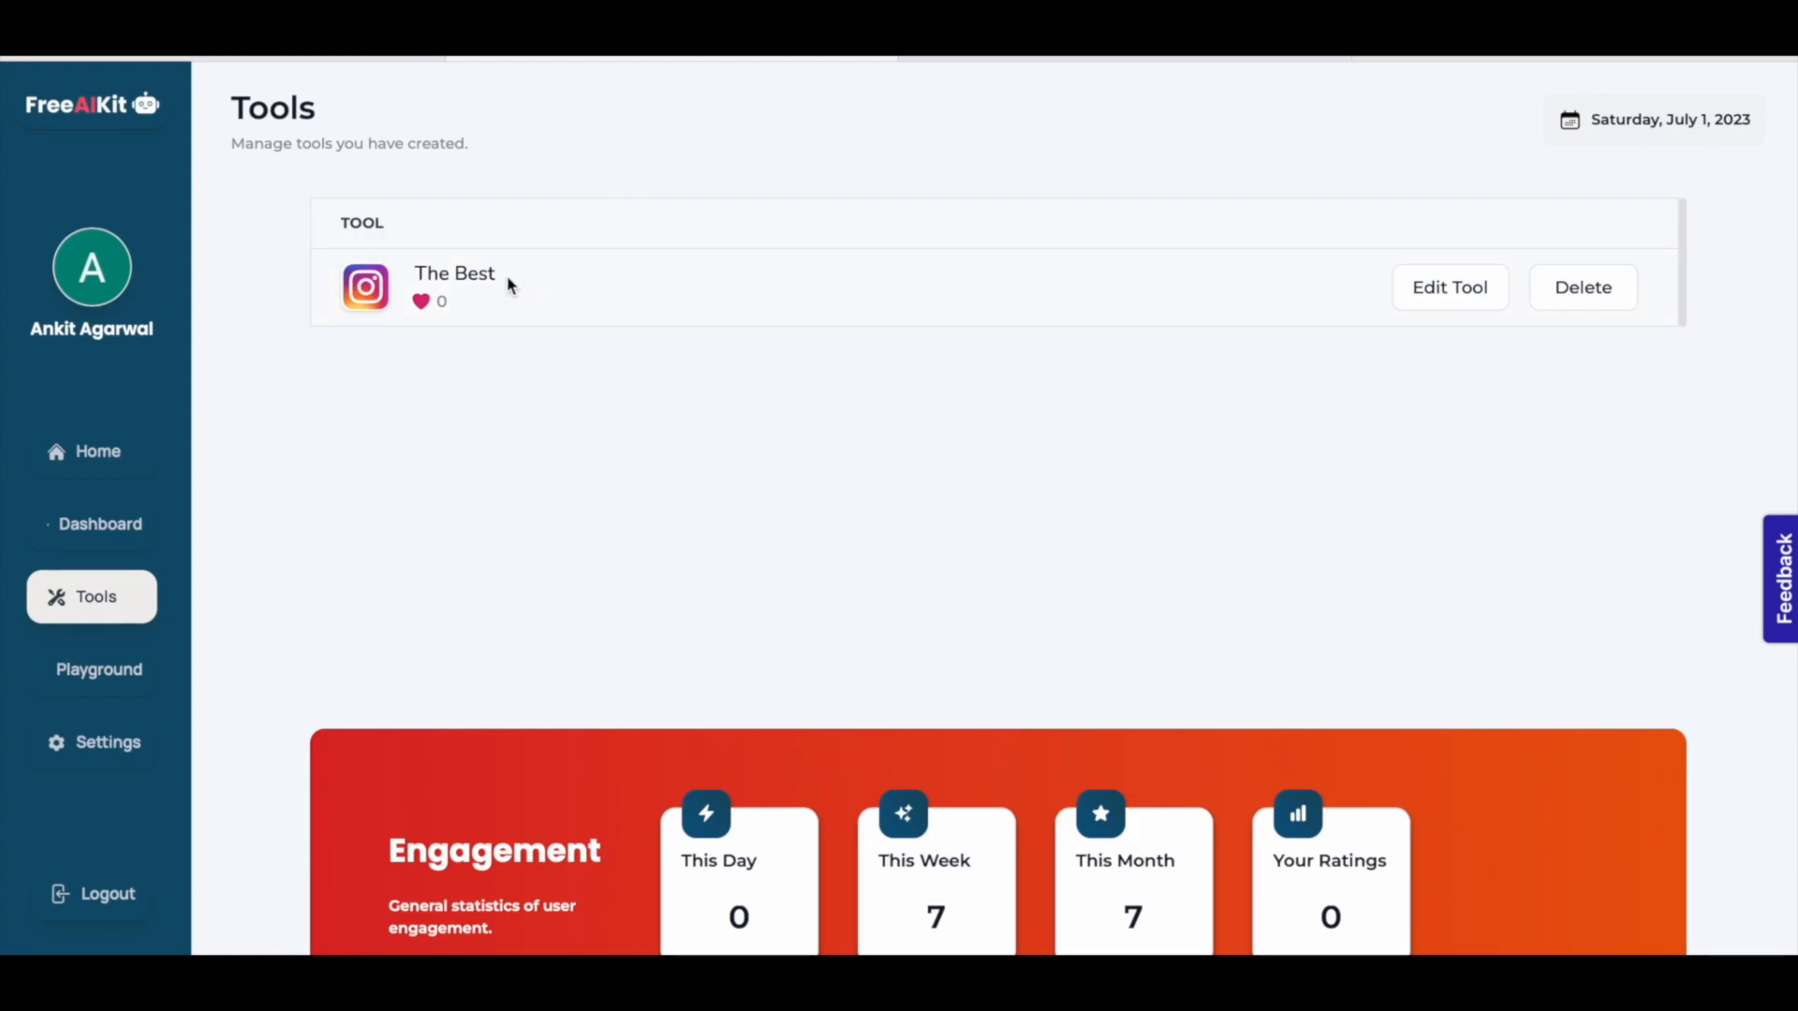
pyautogui.moveTo(1227, 348)
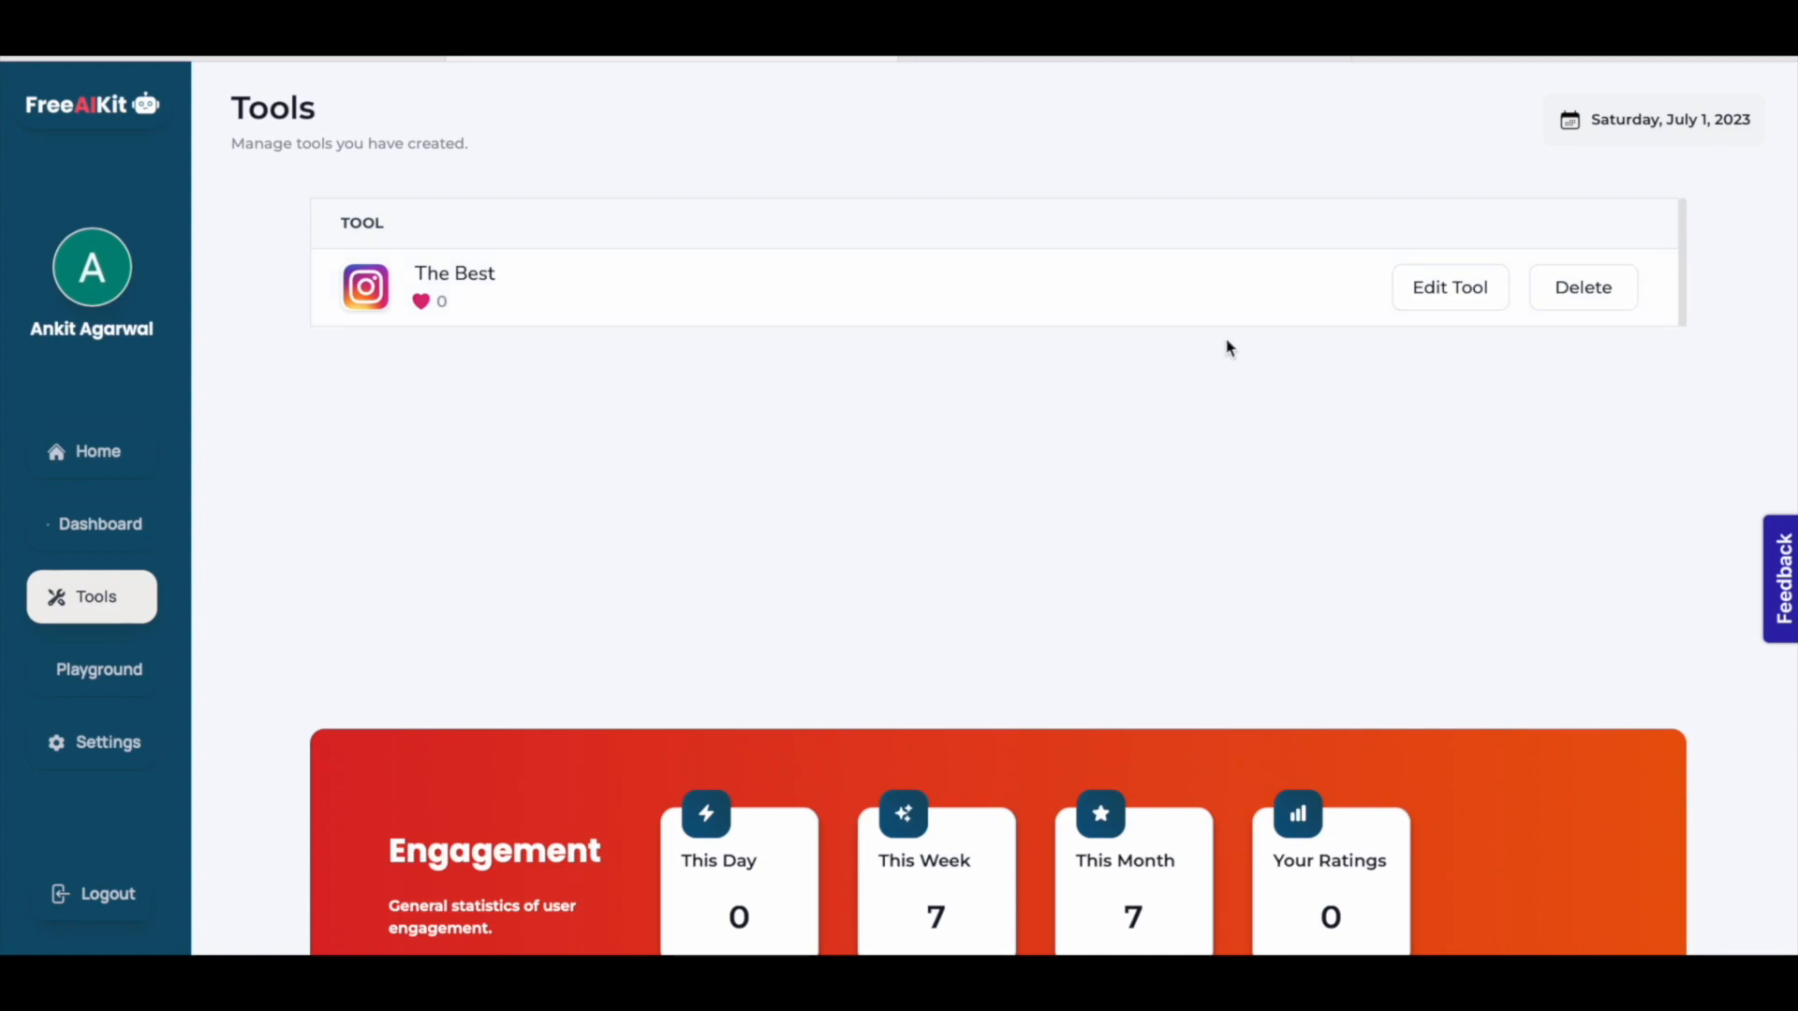
# Reach the tool's public page via its settings and dismiss the unverified warning.
pyautogui.click(1450, 287)
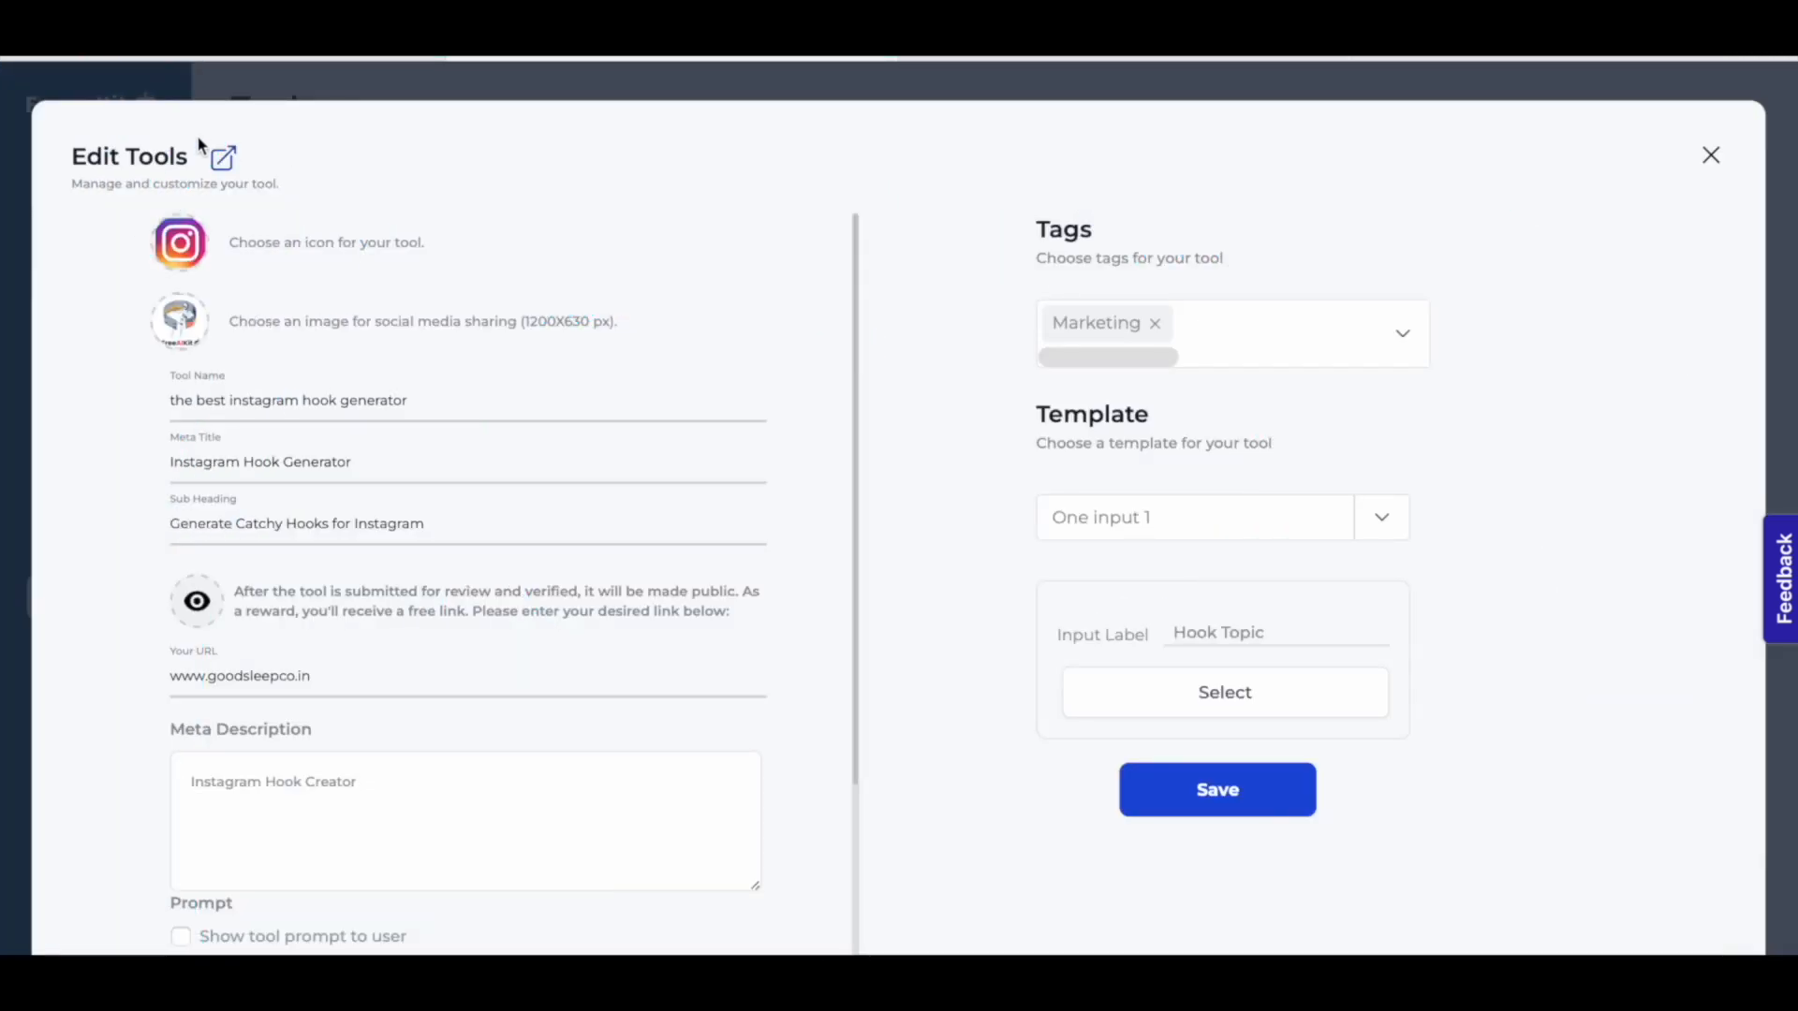
pyautogui.click(1710, 156)
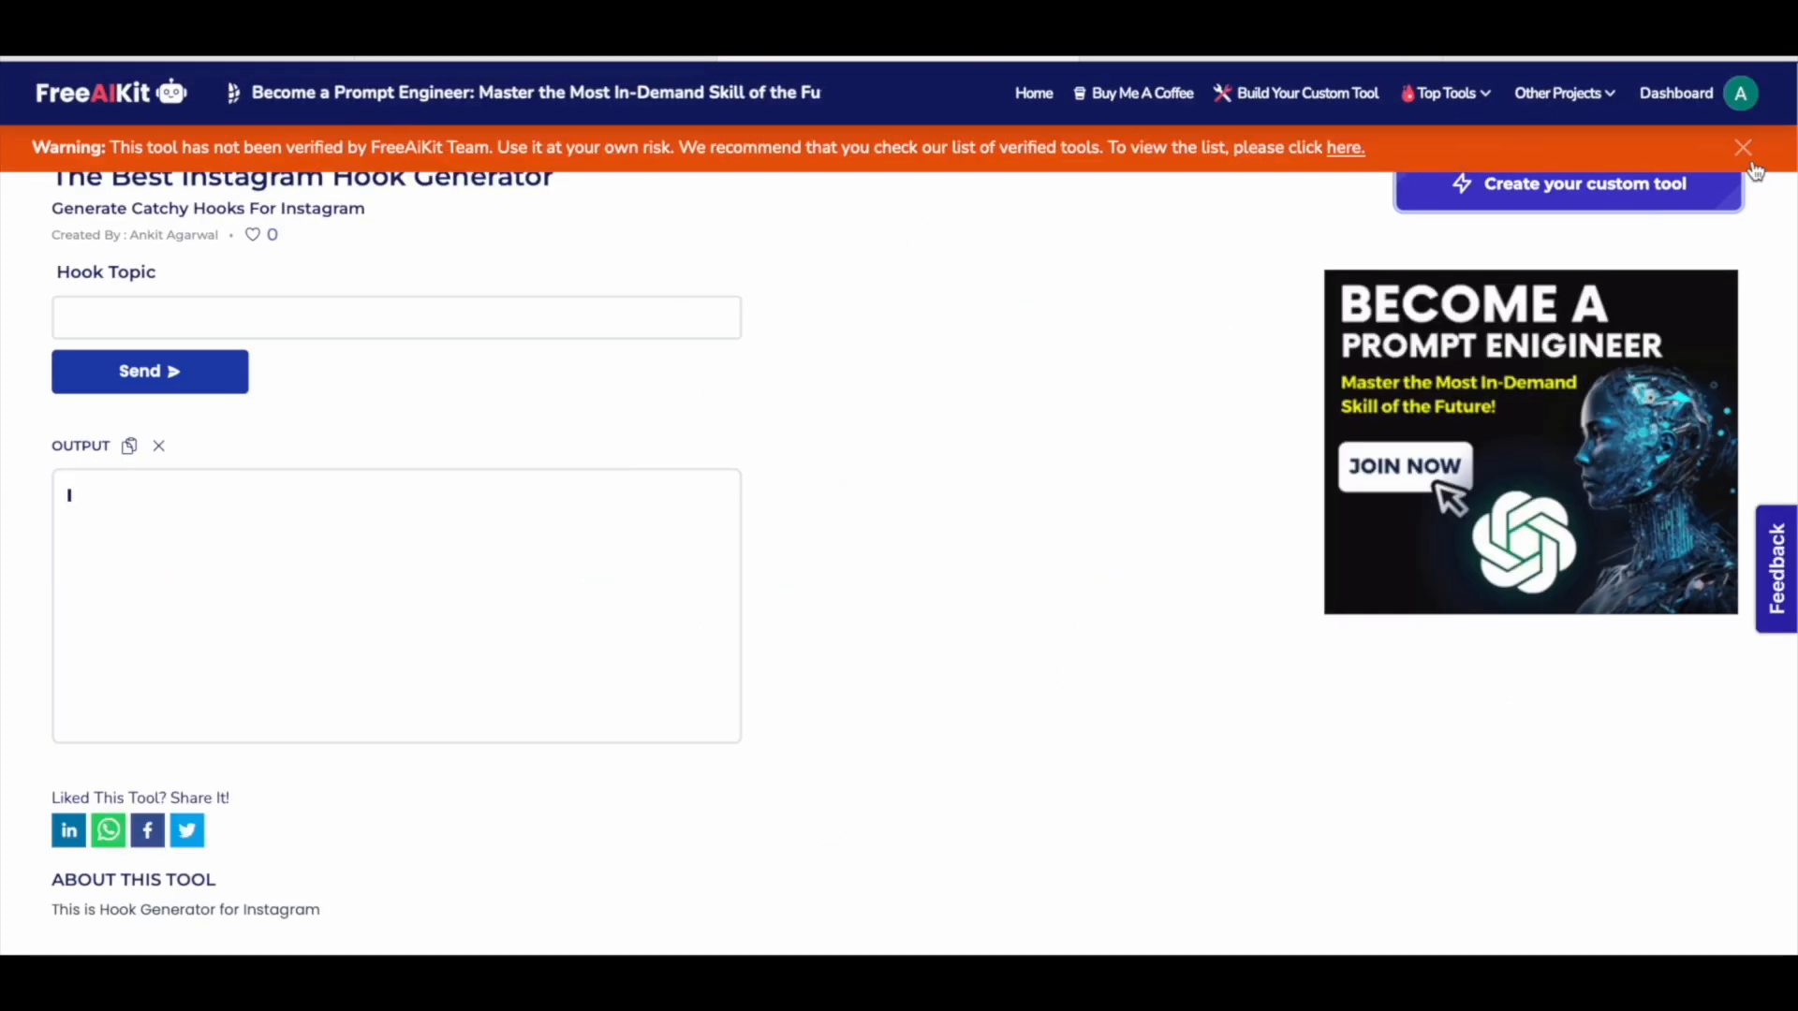
pyautogui.click(1742, 146)
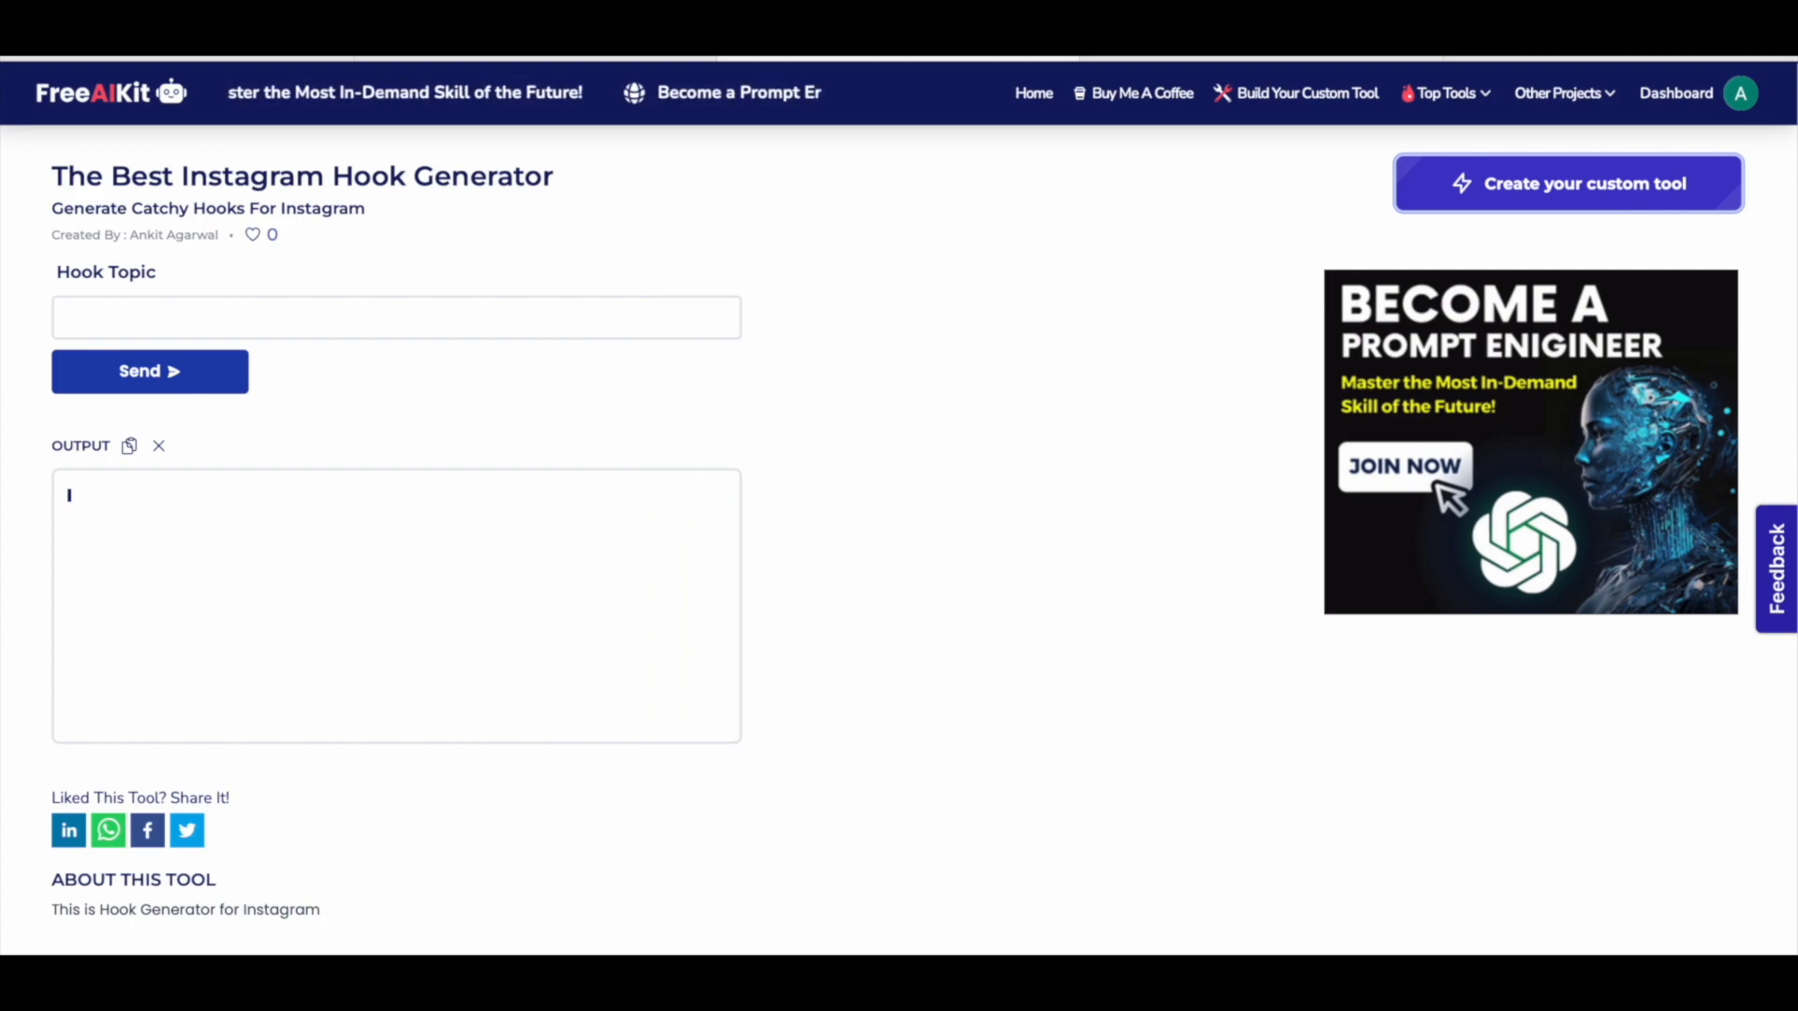
# Enter 'titanic' as the Hook Topic and send the request.
pyautogui.write('ti')
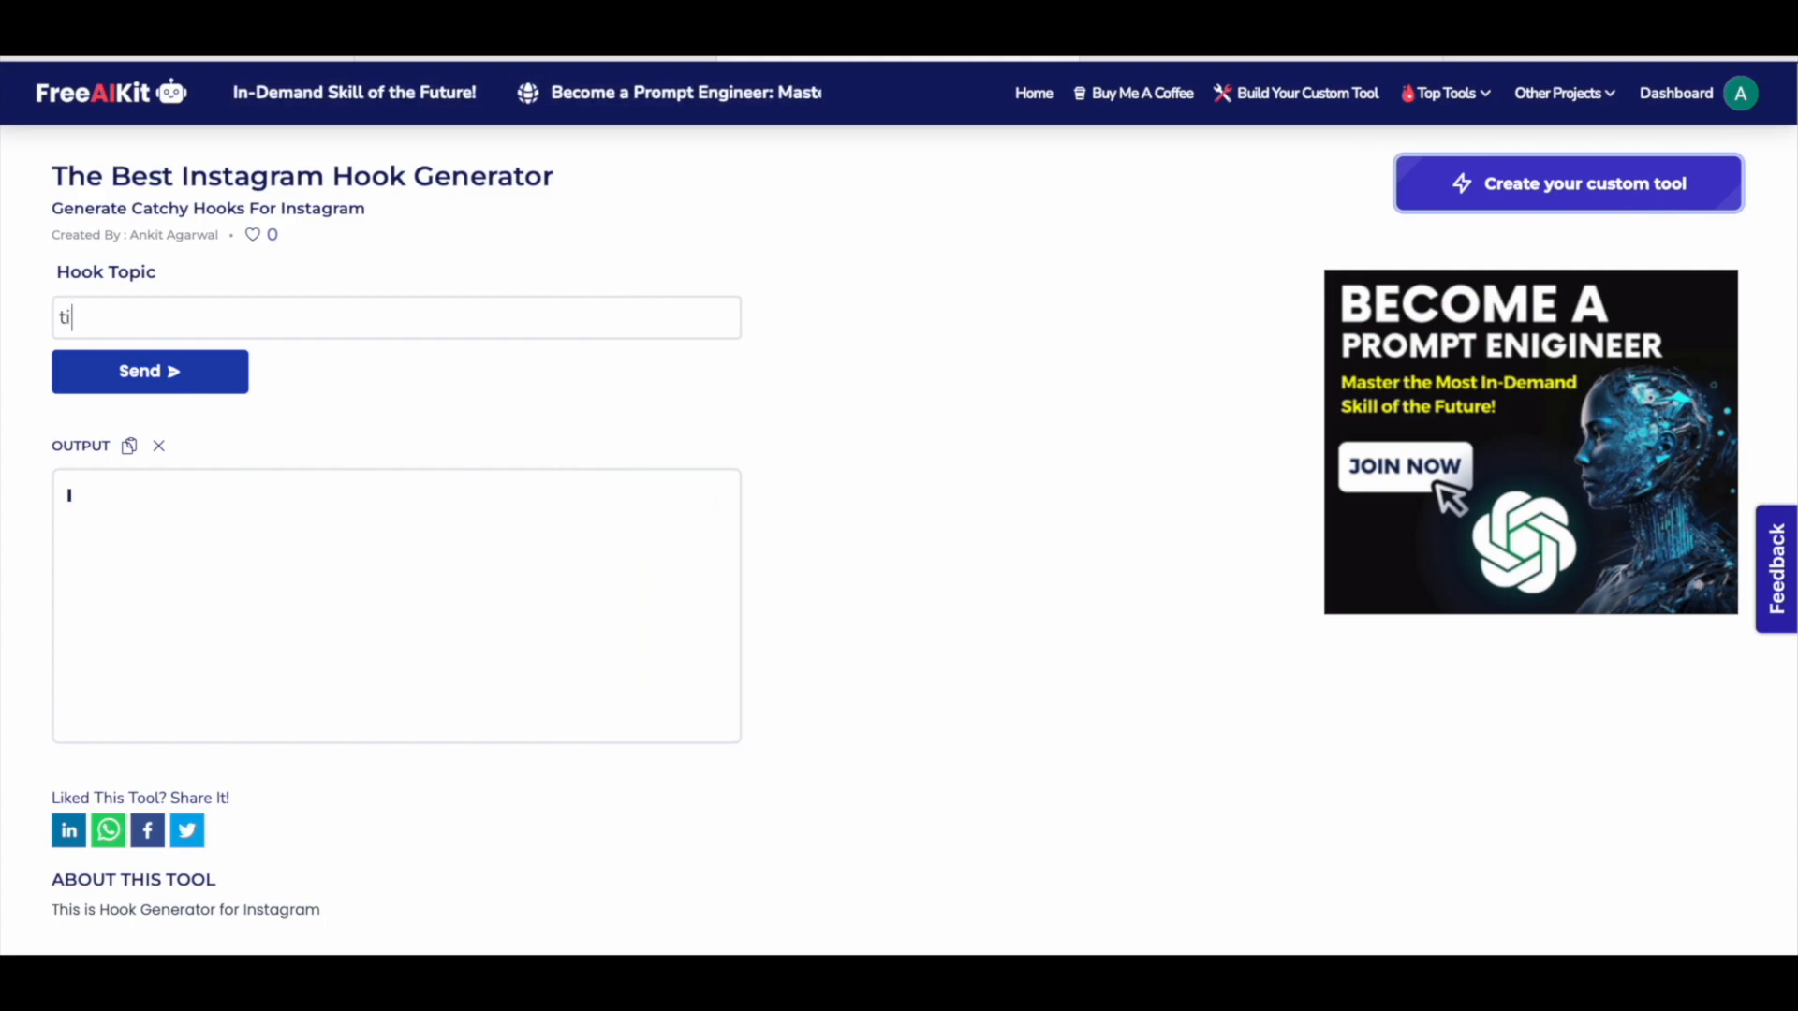
pyautogui.write('tani')
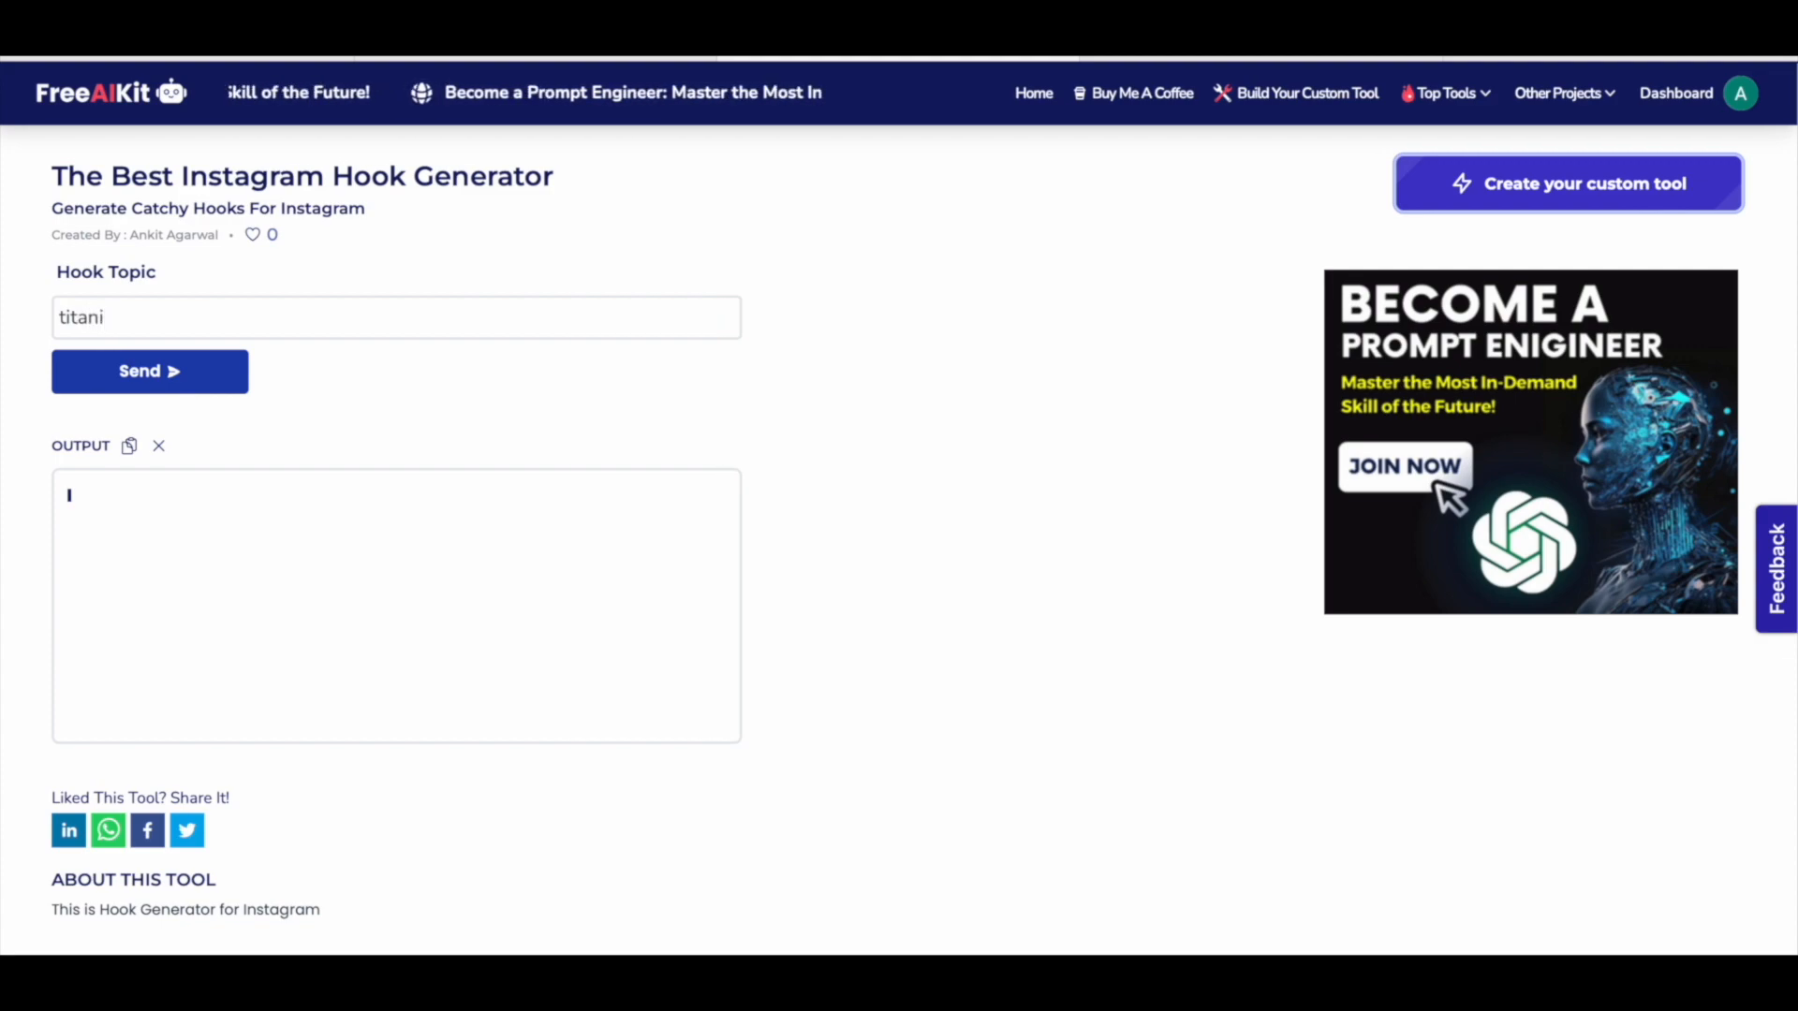
pyautogui.write('c')
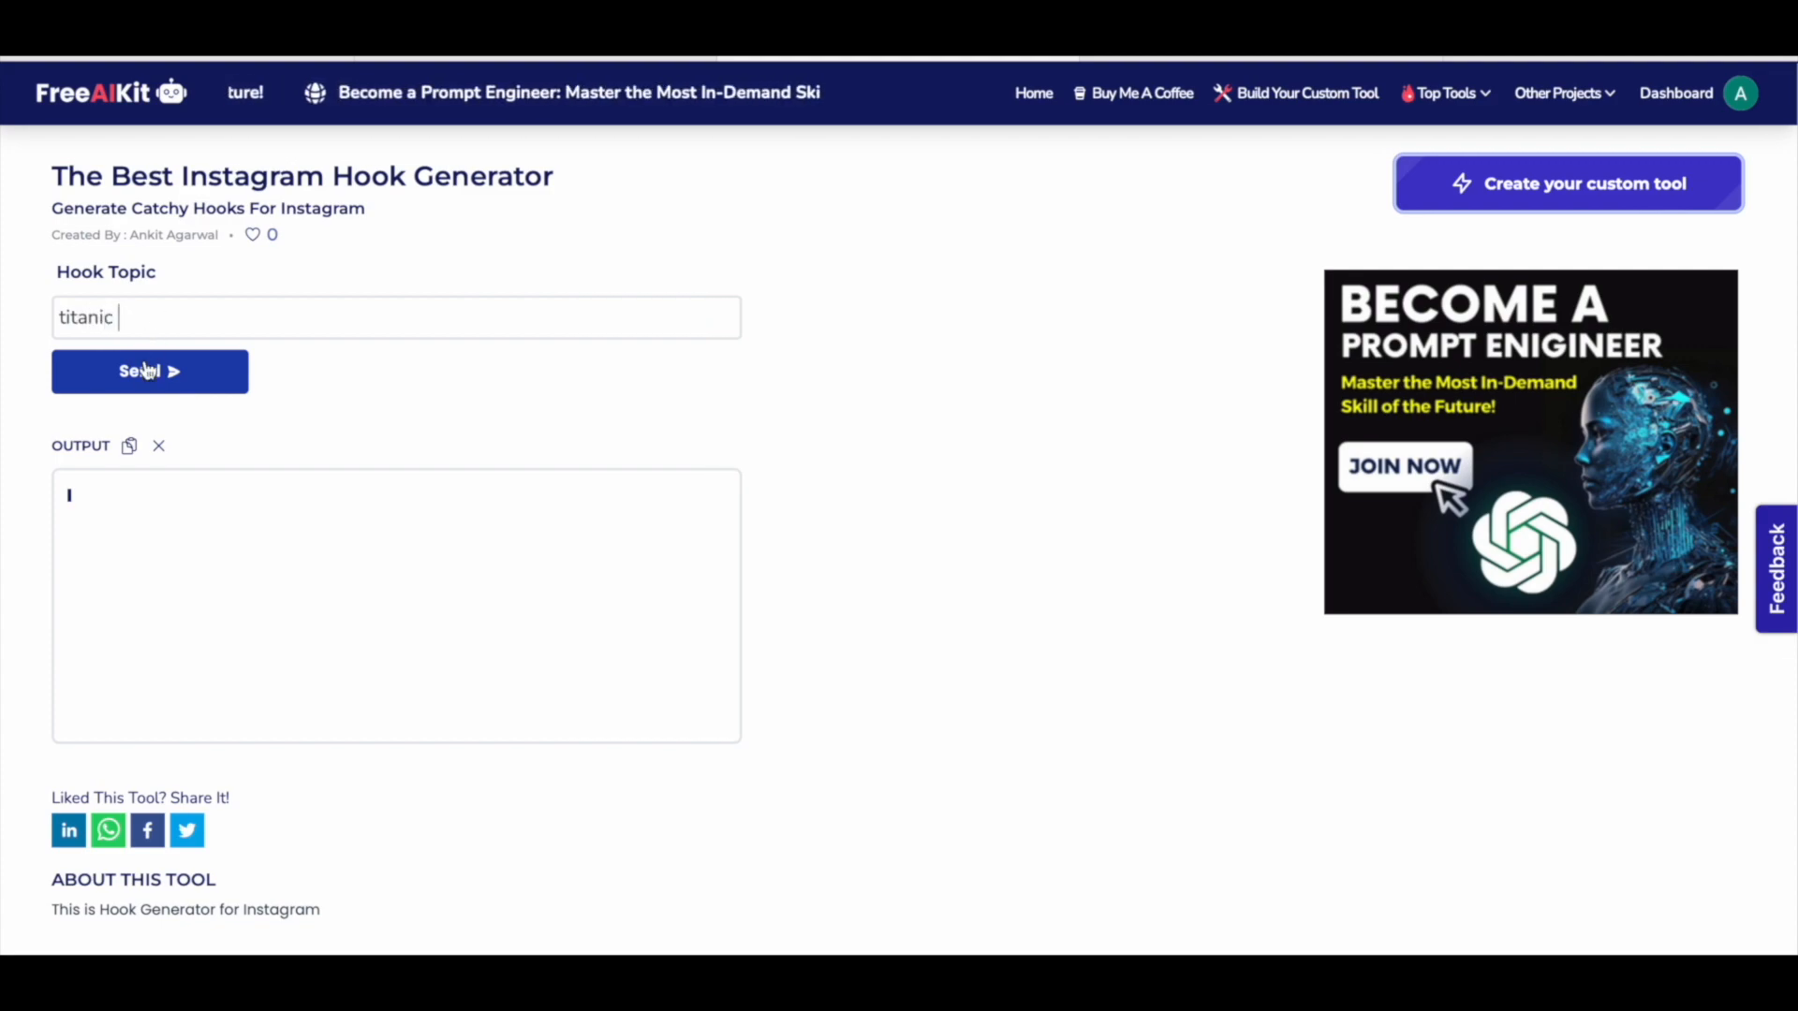
pyautogui.click(150, 370)
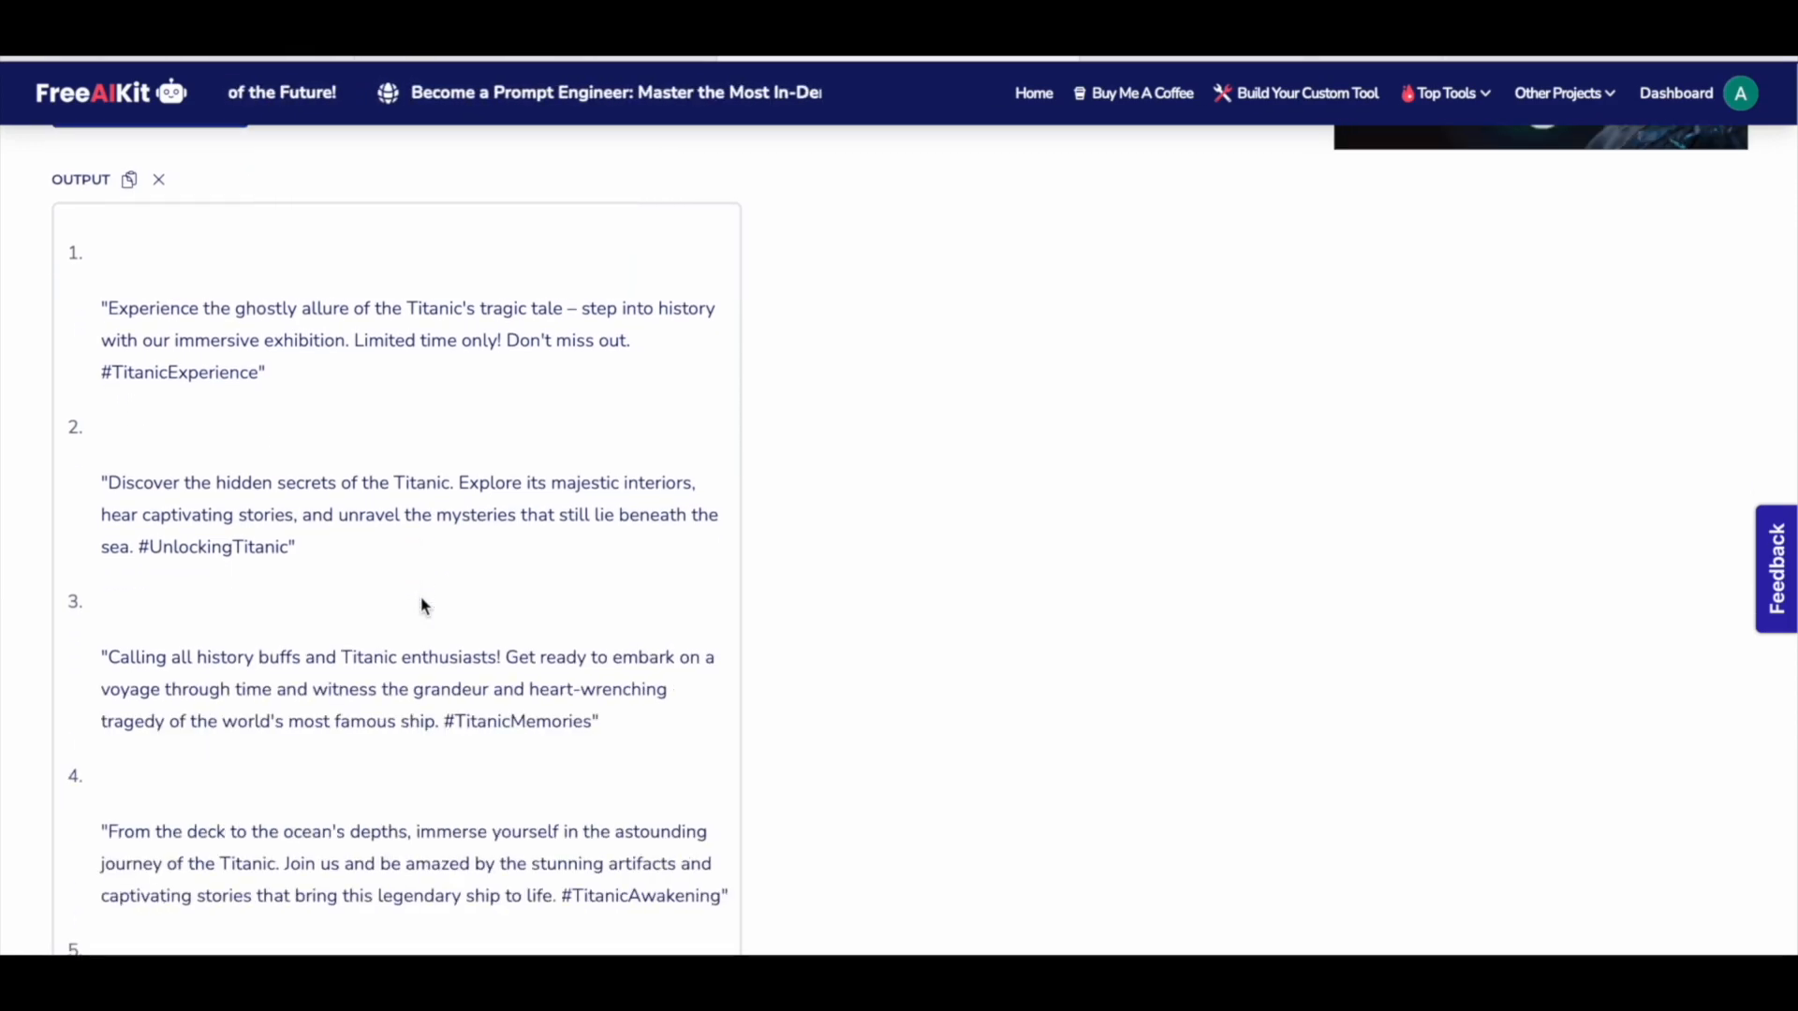
# Scroll through the output box to review all five Titanic hooks with hashtags.
pyautogui.scroll(-3)
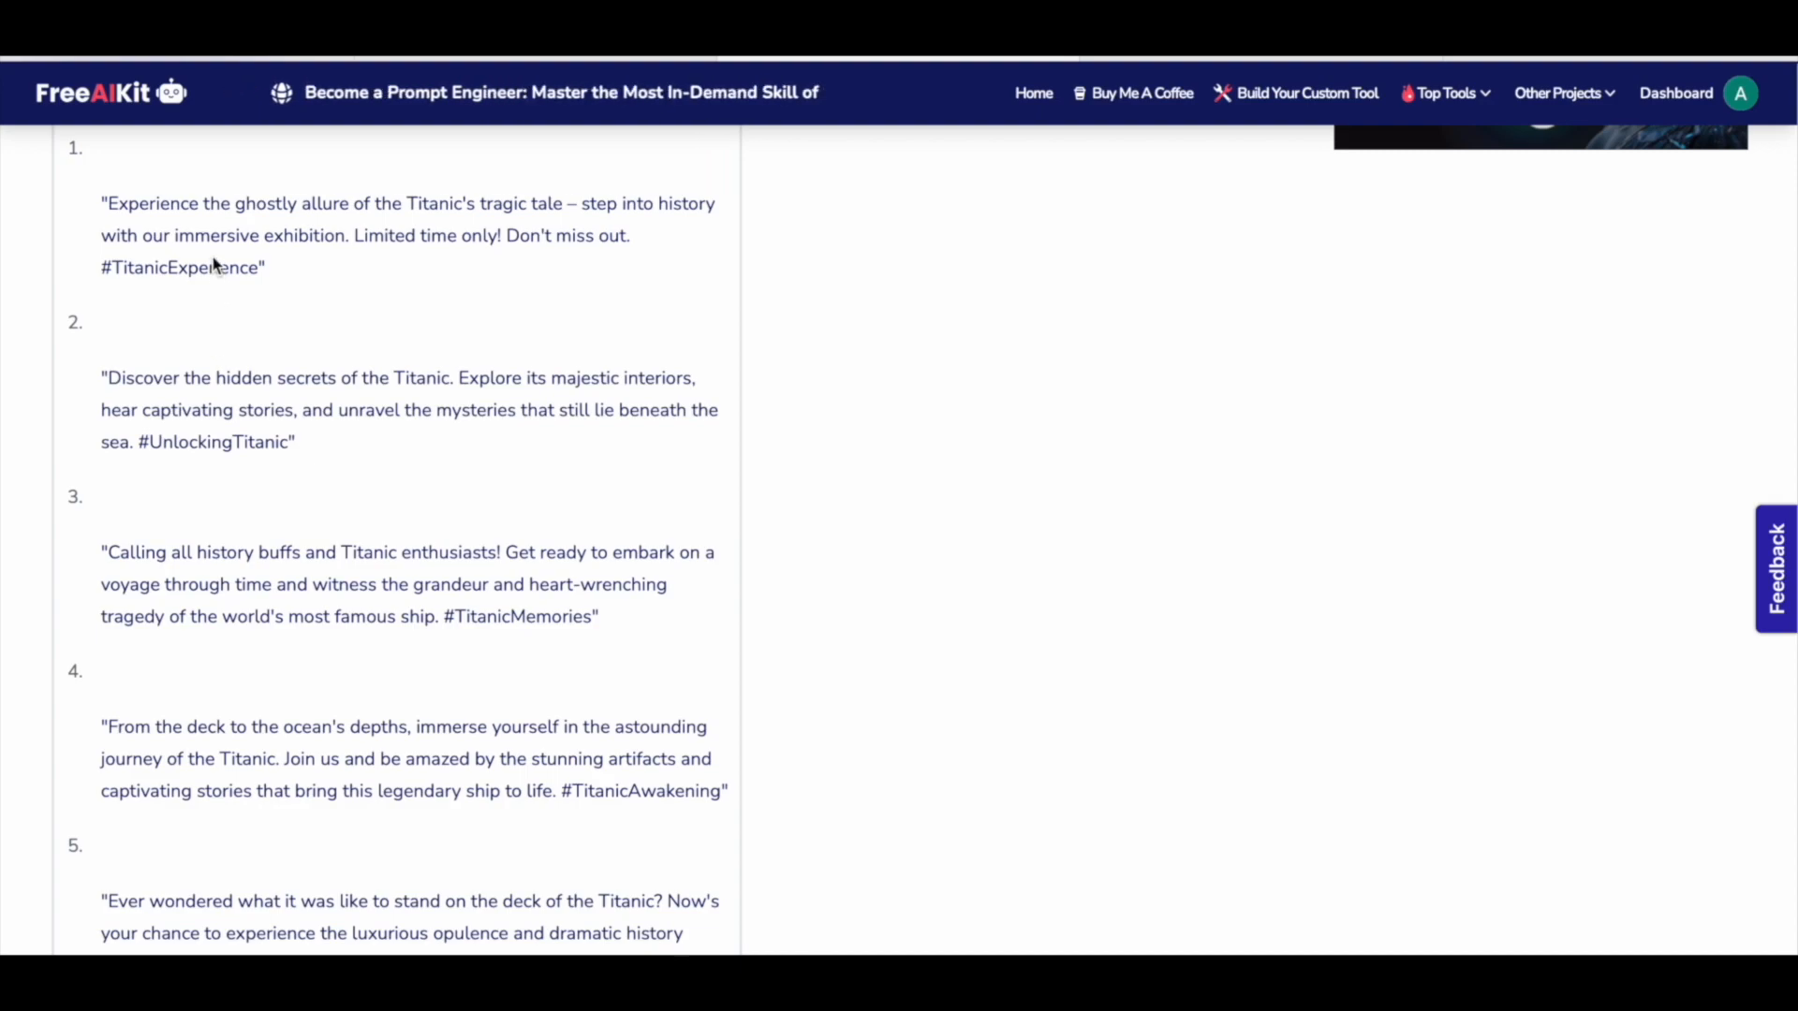
pyautogui.scroll(3)
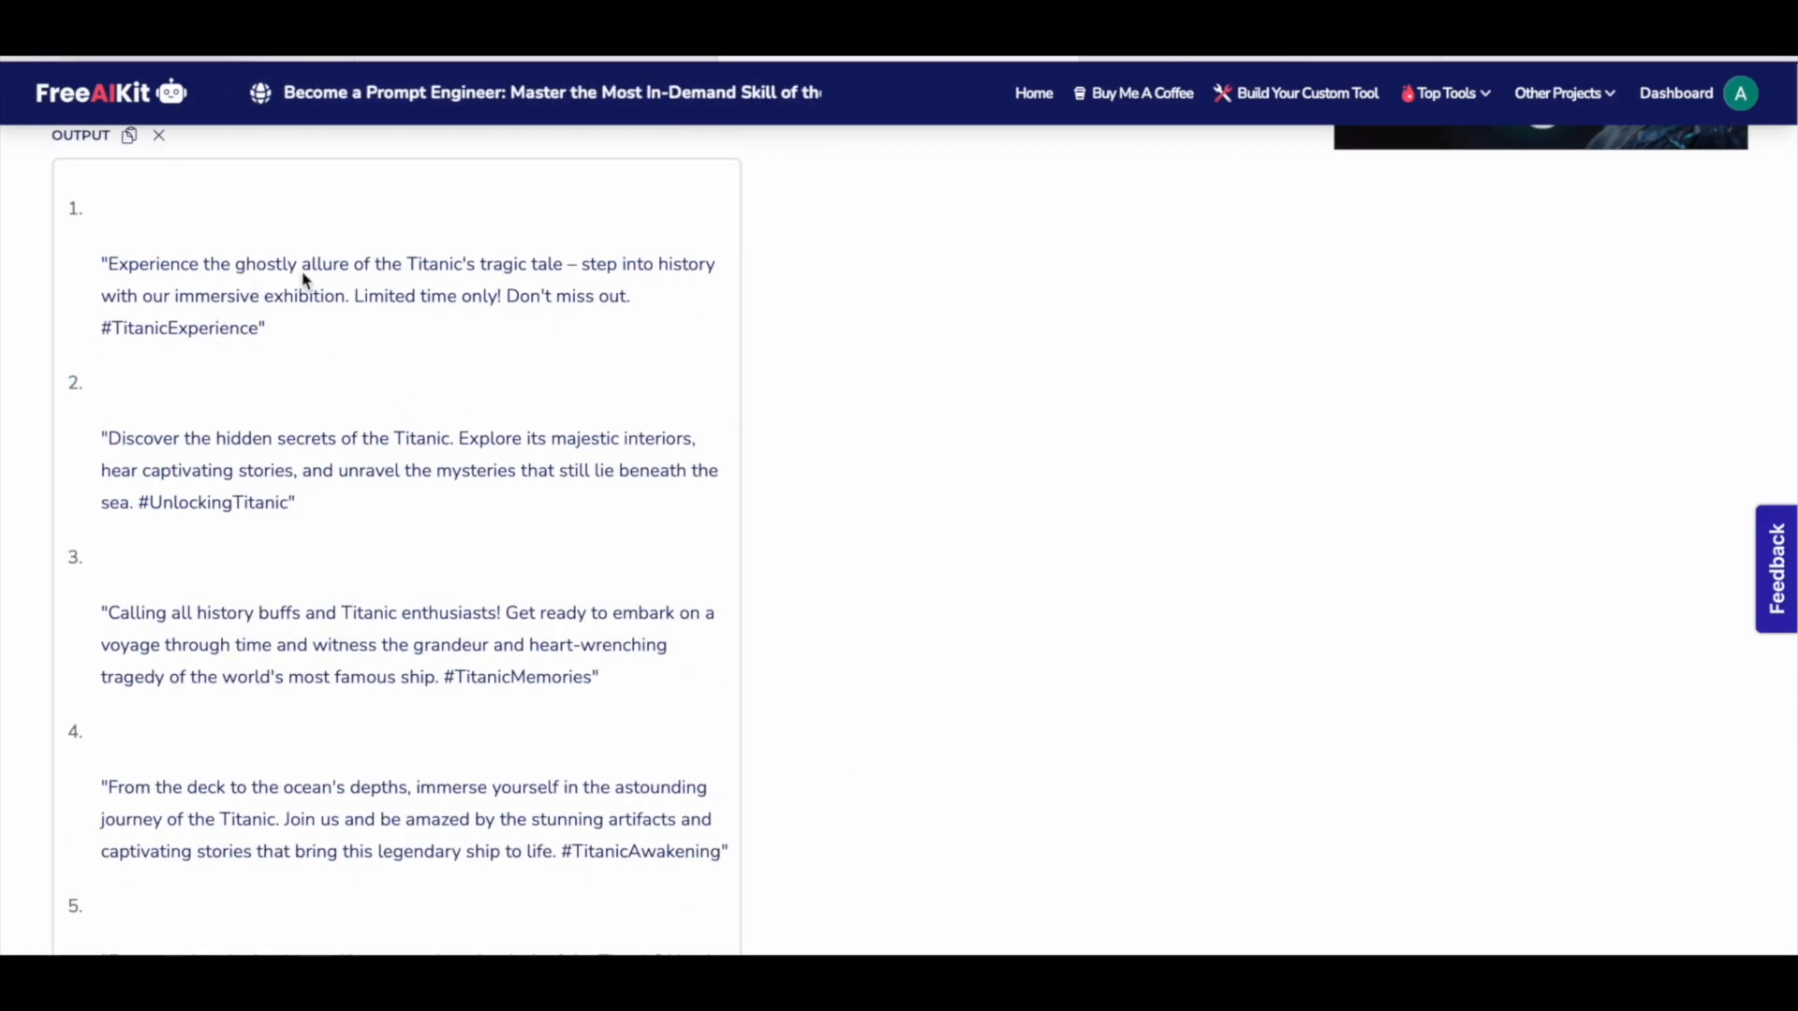
pyautogui.scroll(-3)
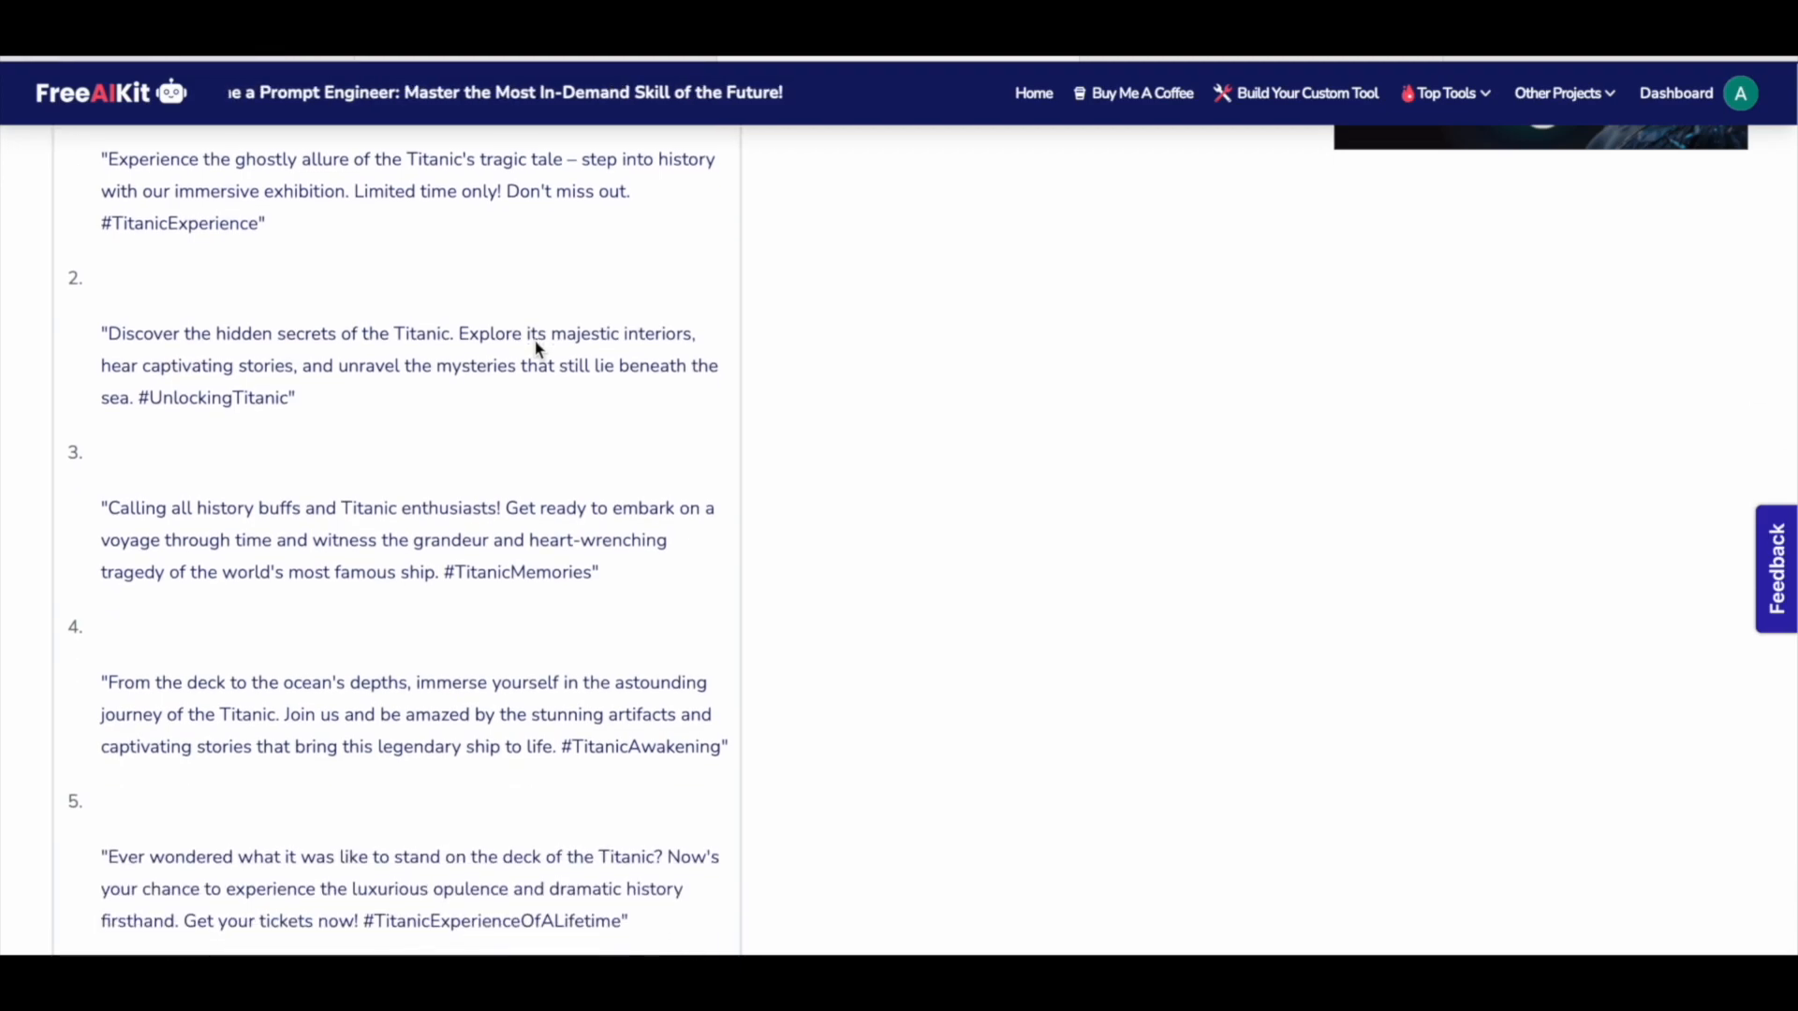
pyautogui.scroll(-3)
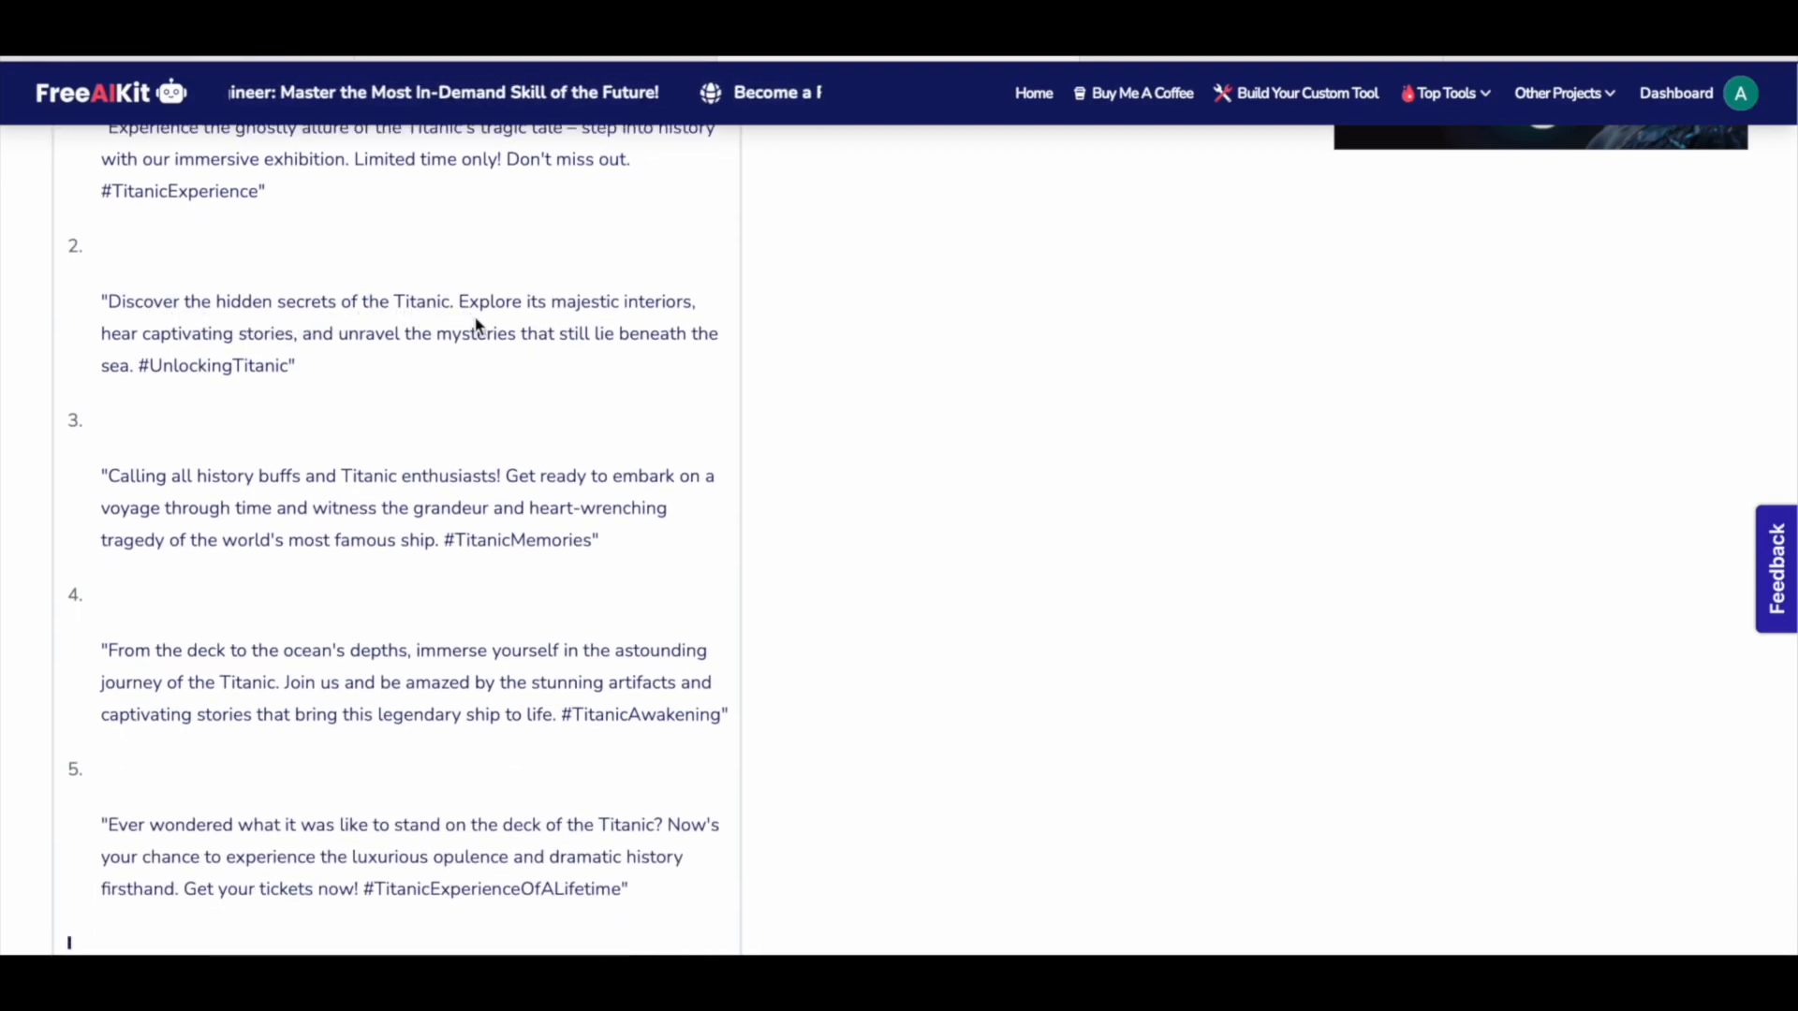
pyautogui.scroll(-3)
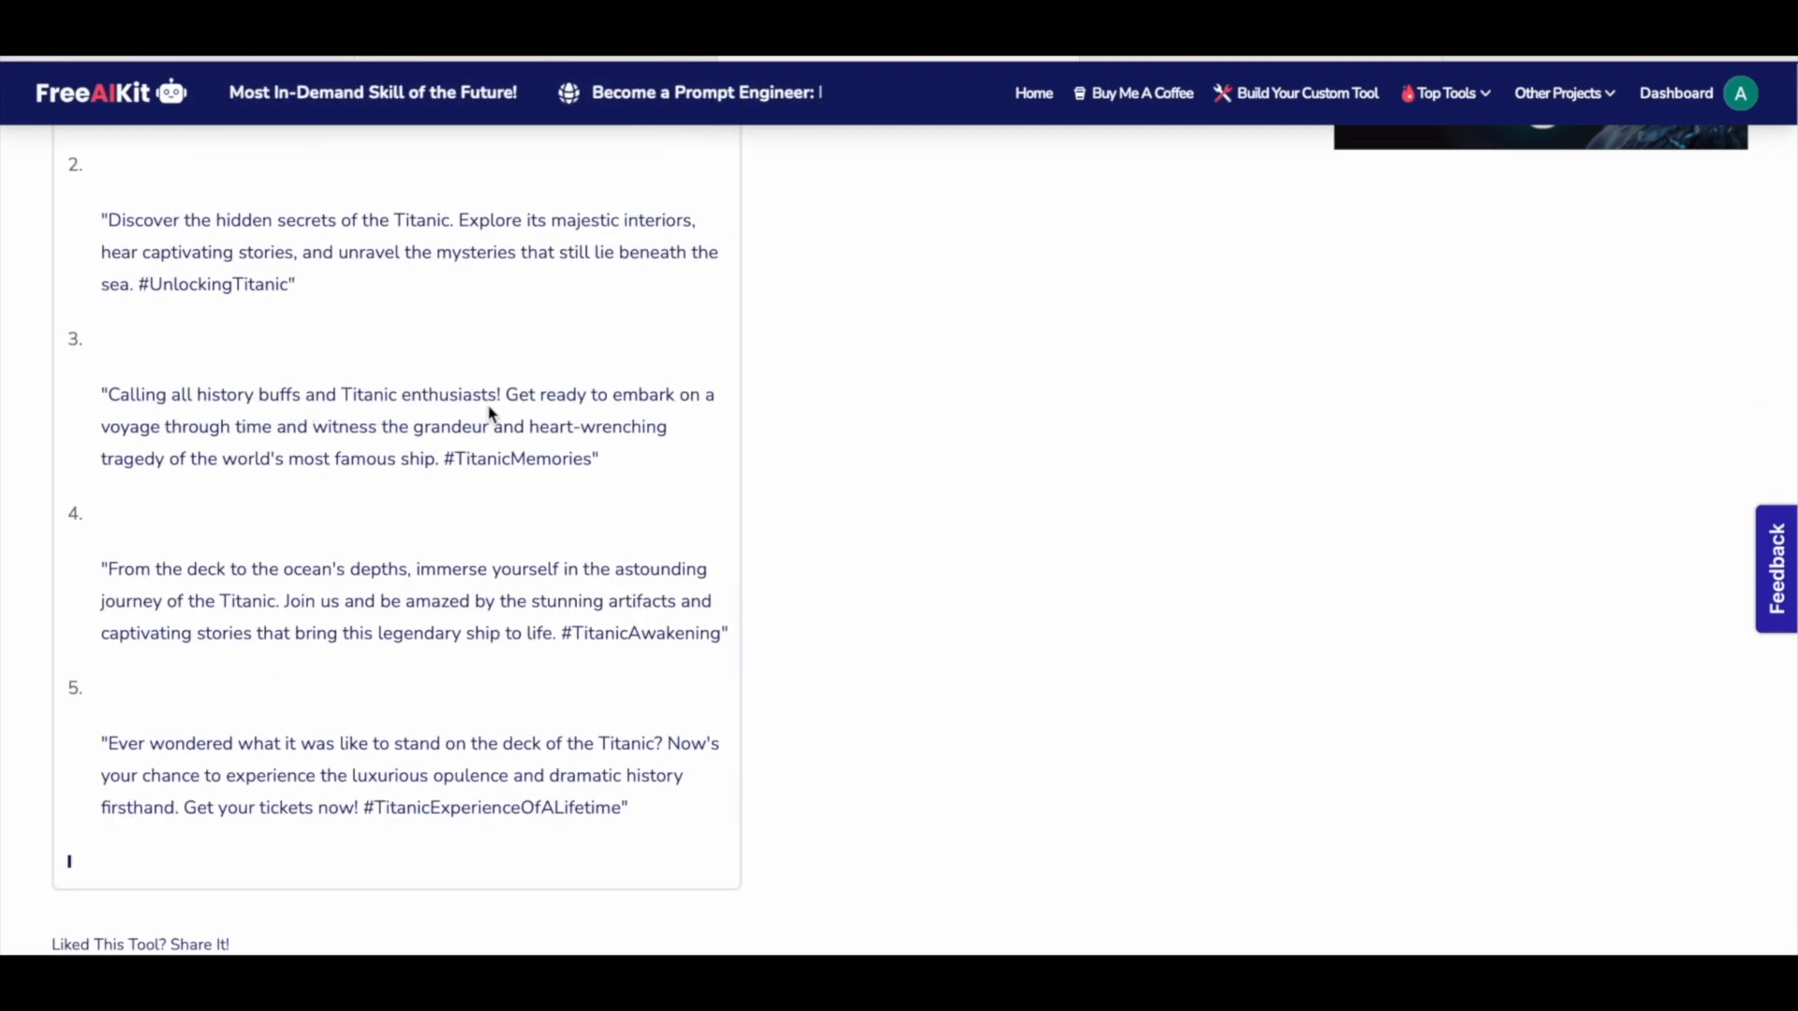
pyautogui.scroll(-3)
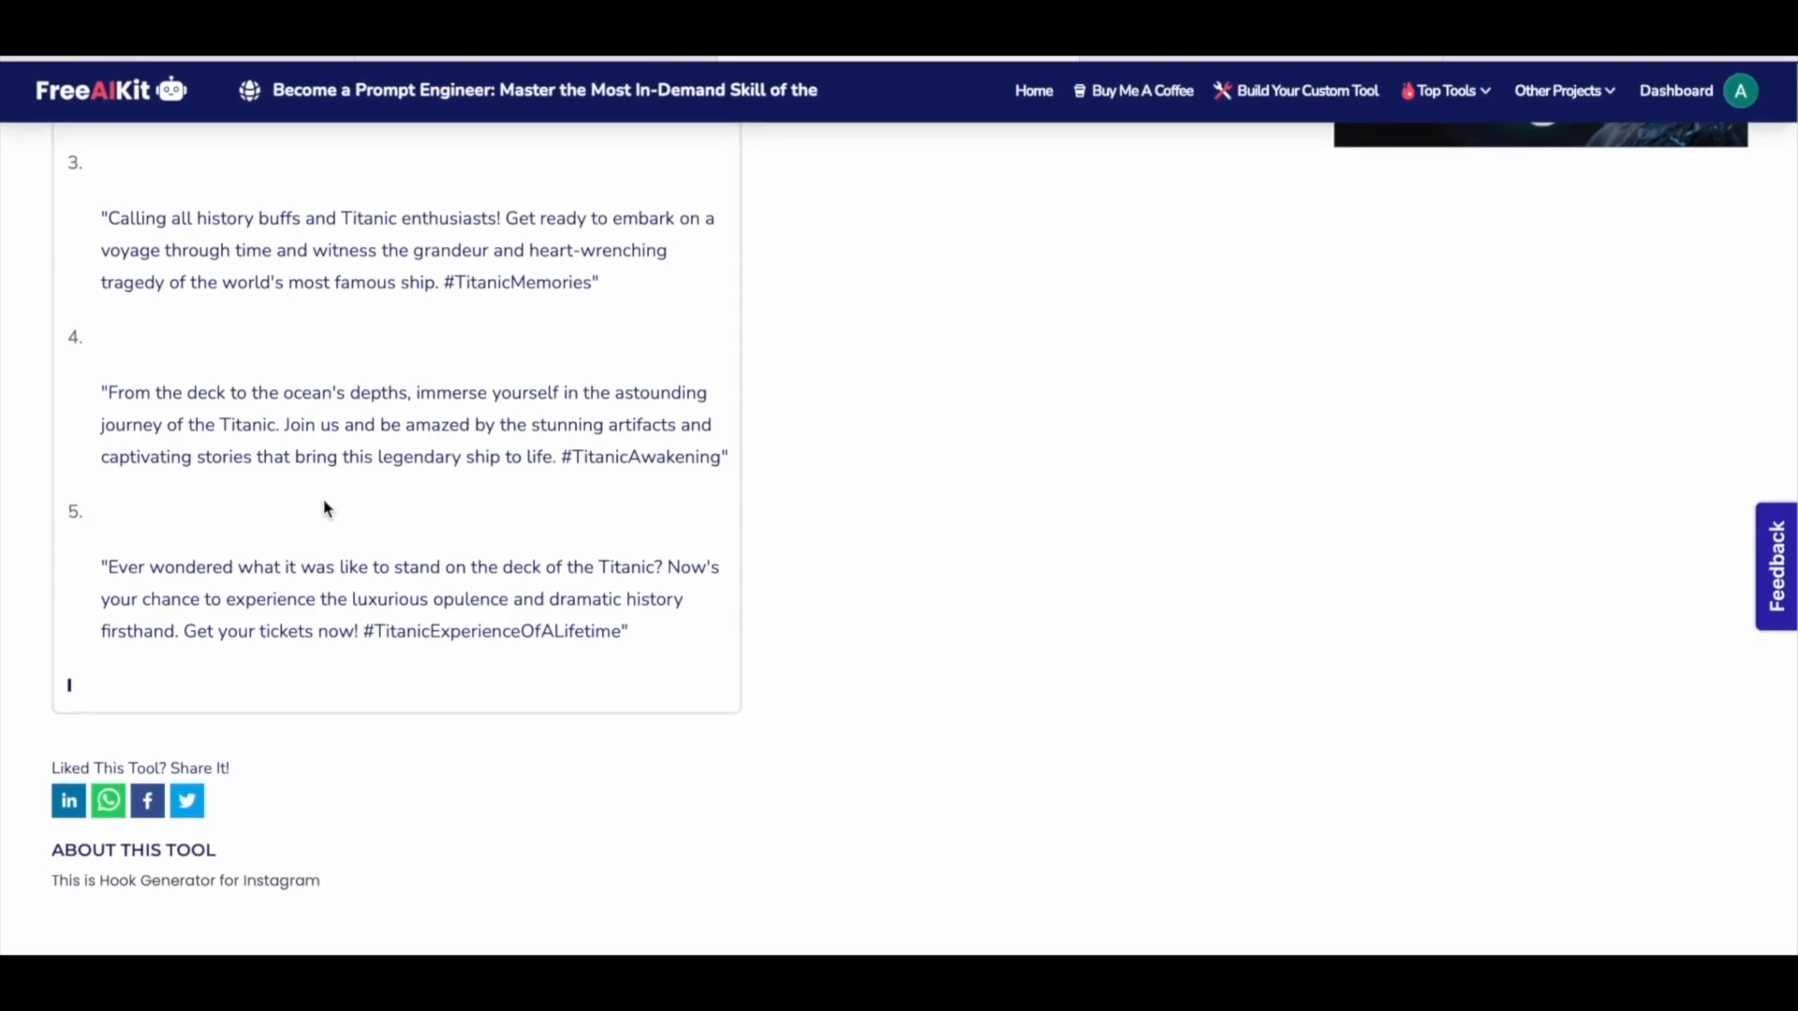
pyautogui.scroll(3)
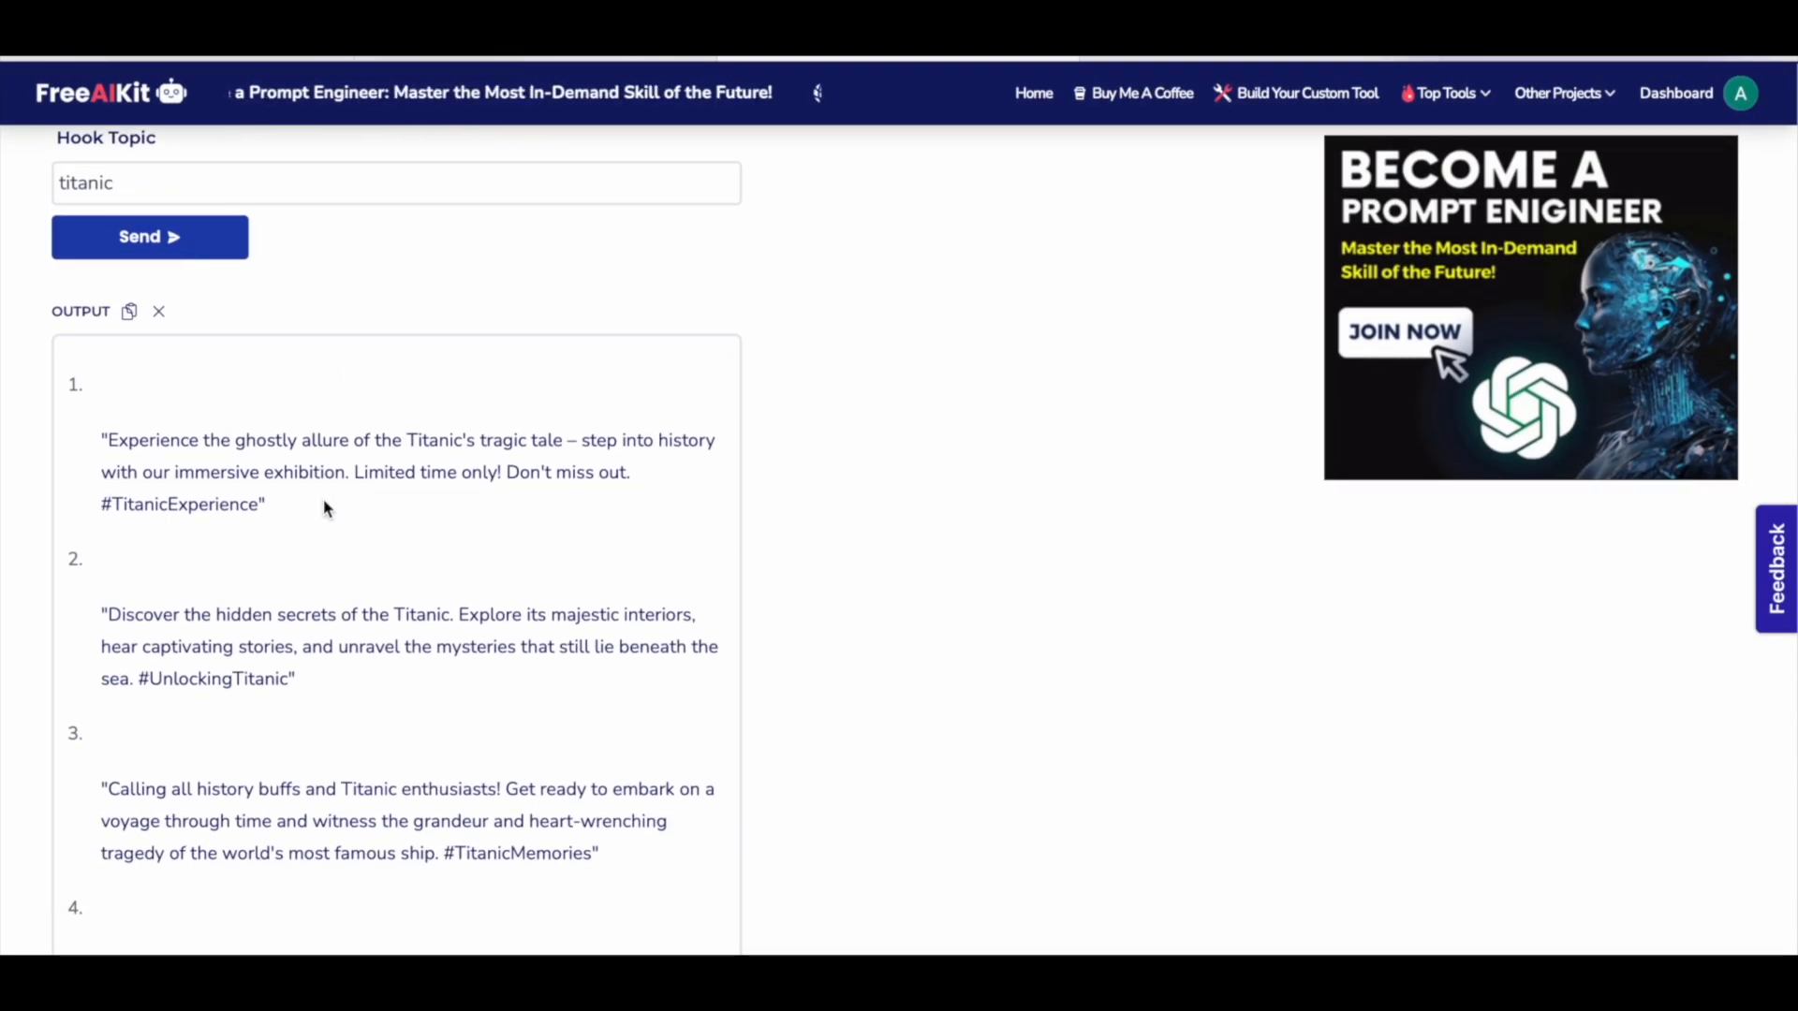